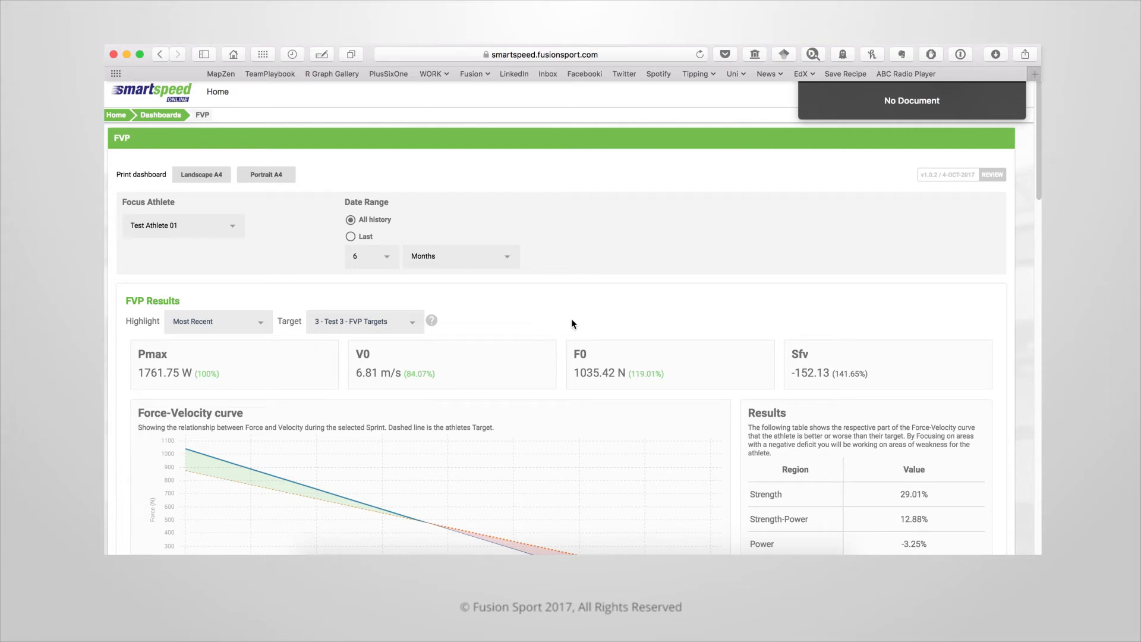
Keep Test Athlete 01 as the focus athlete and review the result-highlighting options.
{"action": "scroll", "scroll_direction": "up", "scroll_amount": 3}
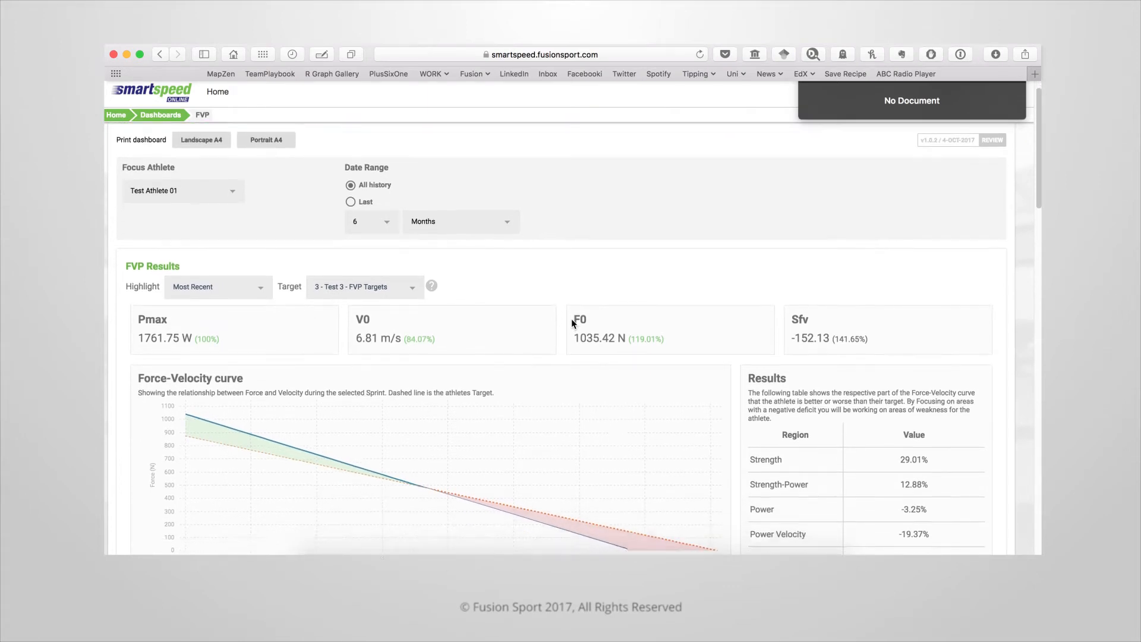
{"action": "scroll", "scroll_direction": "down", "scroll_amount": 3}
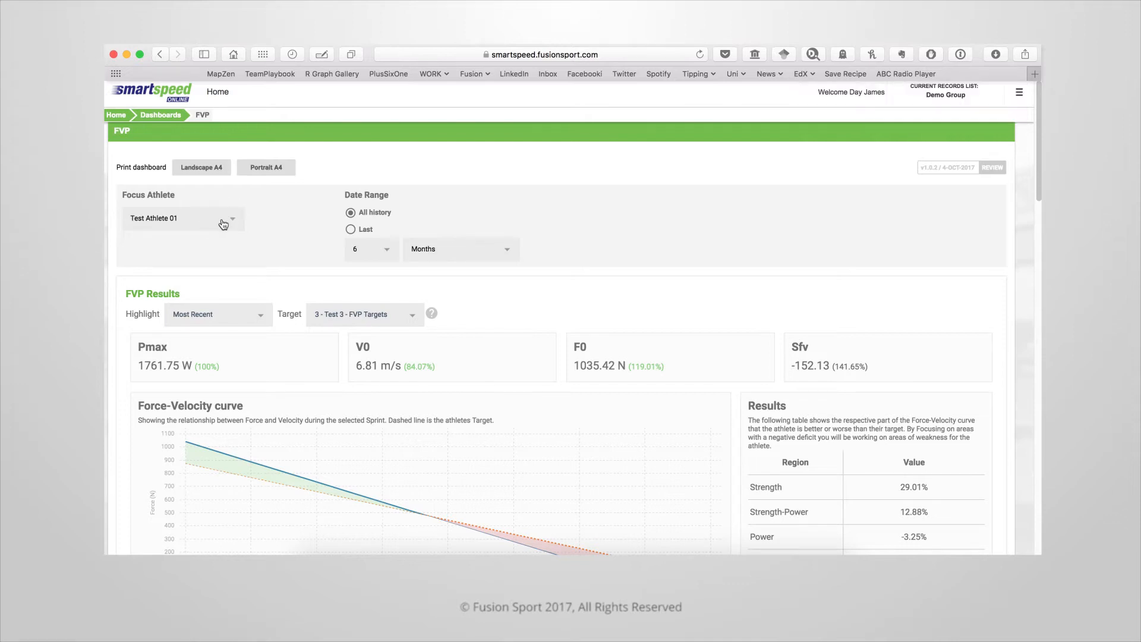
{"action": "left_click", "coordinate": [182, 217]}
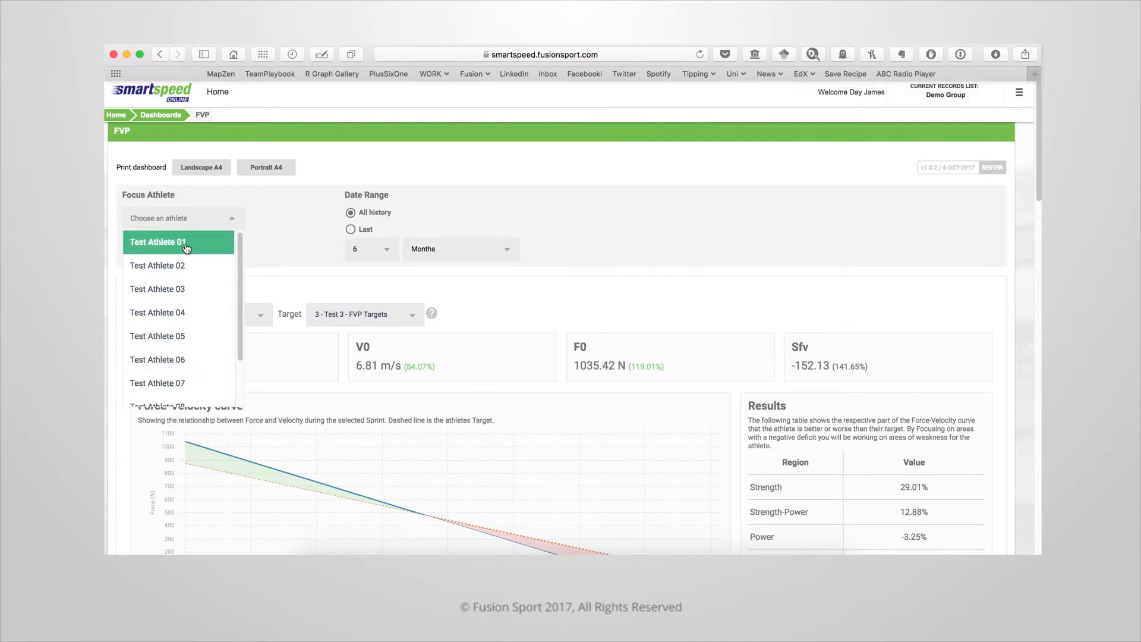
{"action": "left_click", "coordinate": [157, 242]}
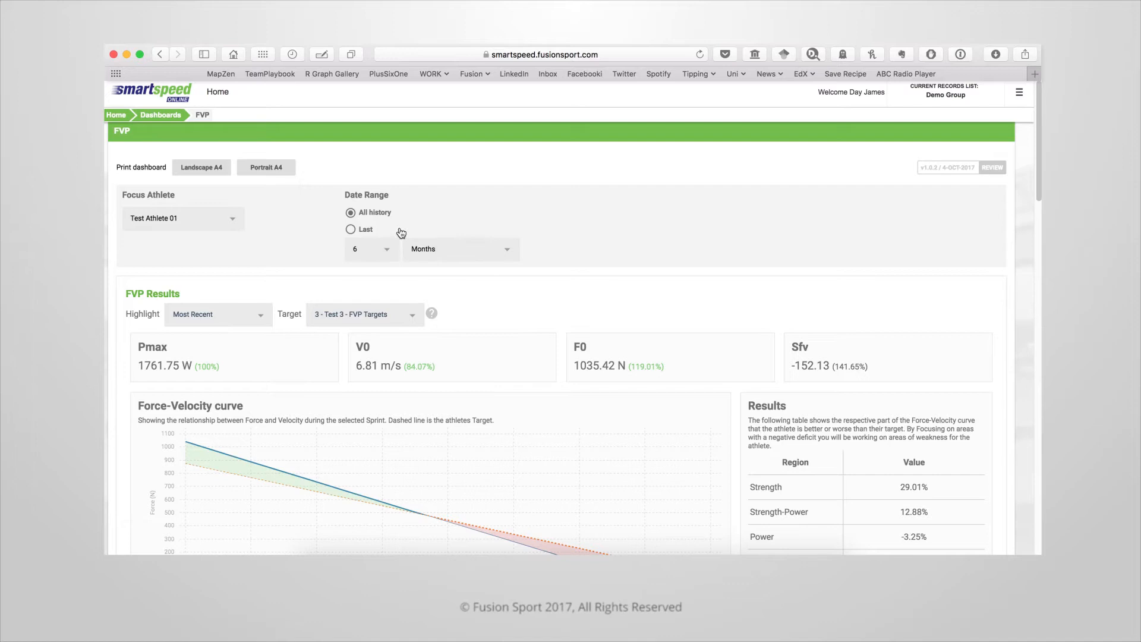
{"action": "mouse_move", "coordinate": [377, 223]}
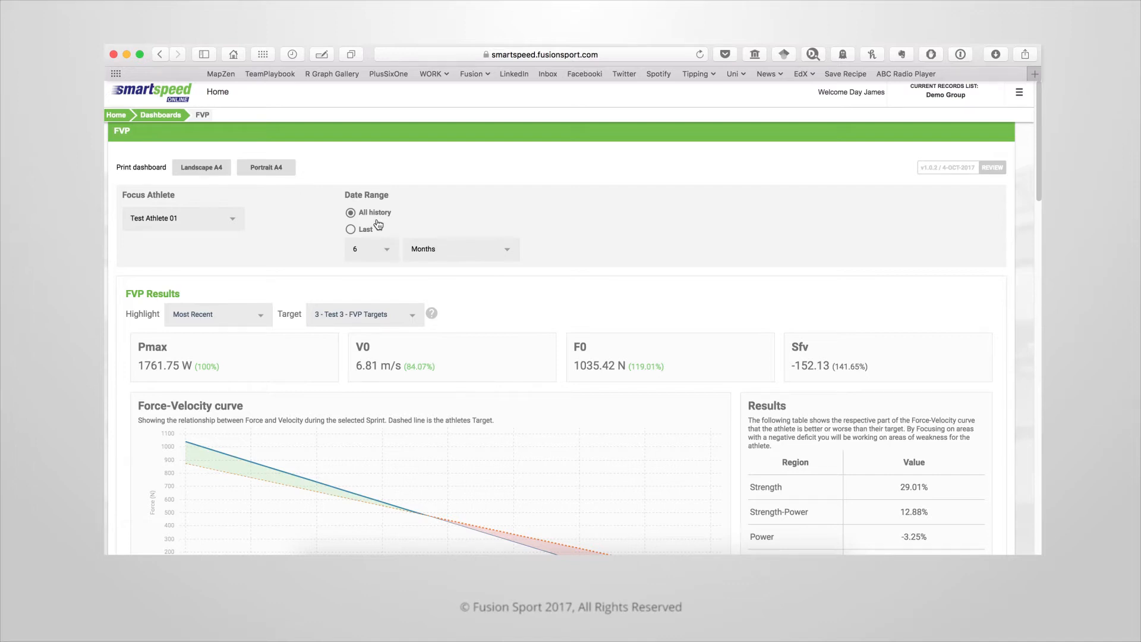
{"action": "scroll", "scroll_direction": "down", "scroll_amount": 3}
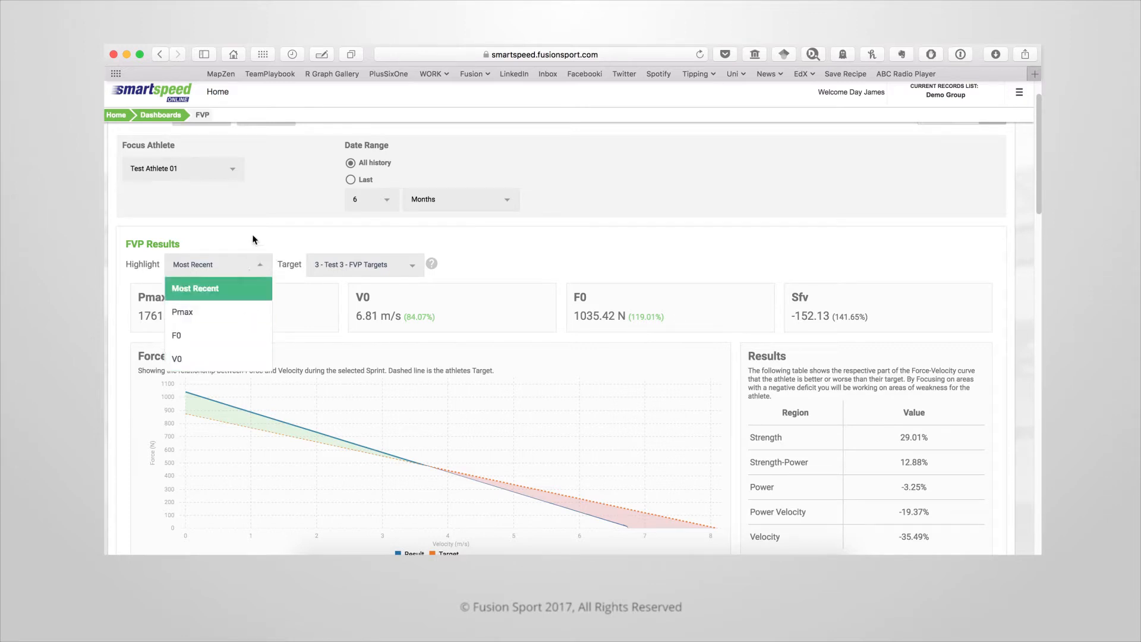
{"action": "left_click", "coordinate": [195, 289]}
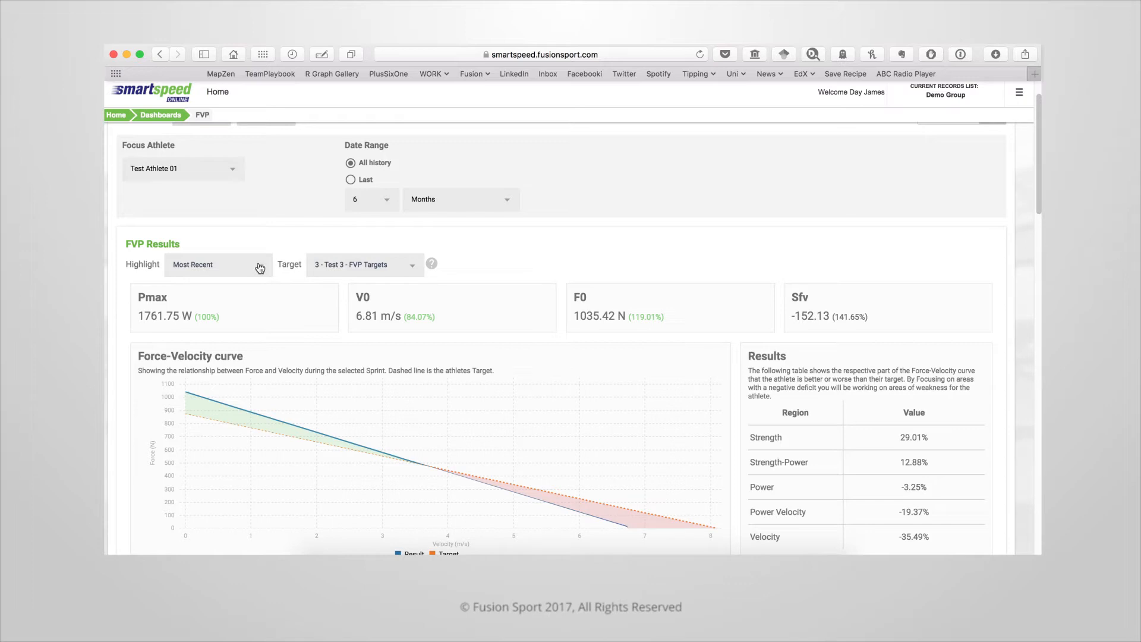
{"action": "mouse_move", "coordinate": [410, 271]}
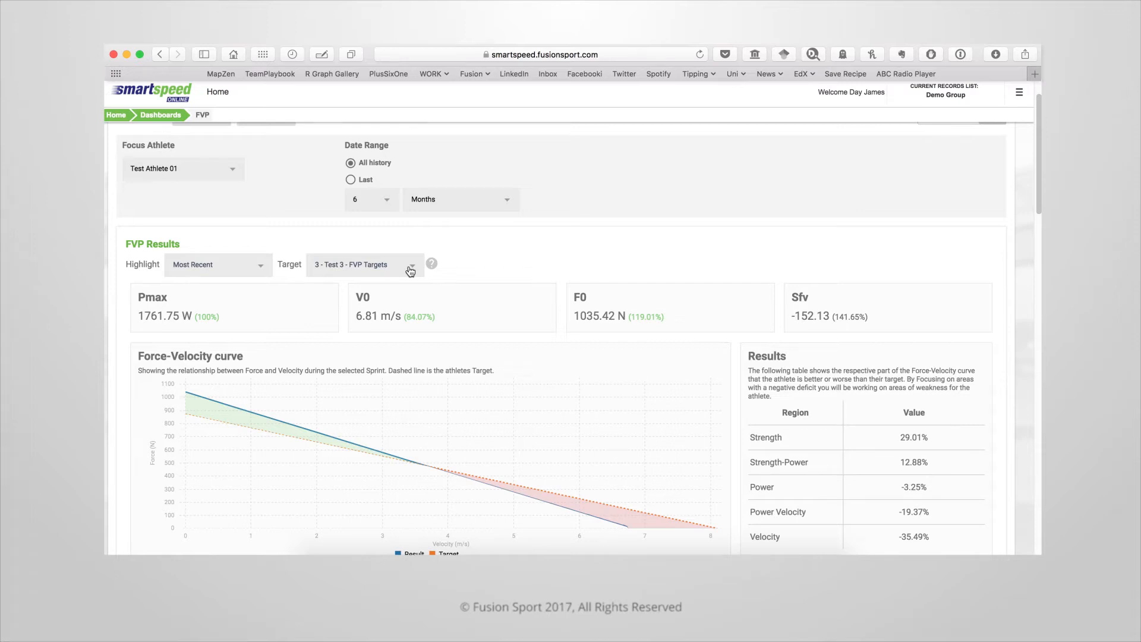
{"action": "mouse_move", "coordinate": [317, 357]}
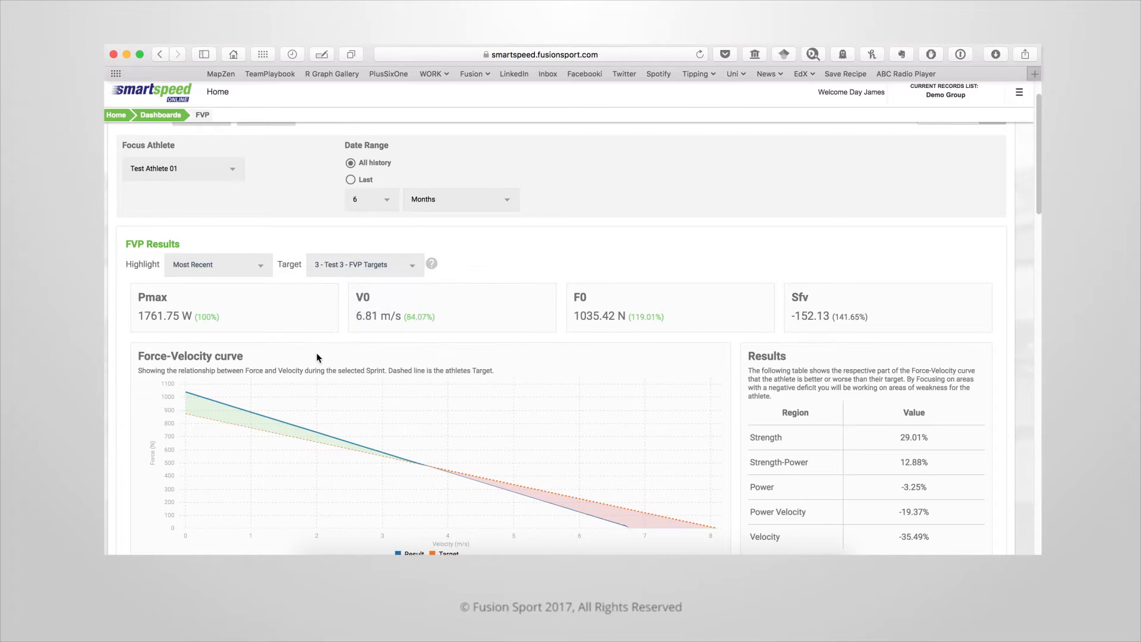
Scroll the dashboard down to the Power-Velocity and Ratio of Force-Velocity charts and History section.
{"action": "scroll", "scroll_direction": "down", "scroll_amount": 3}
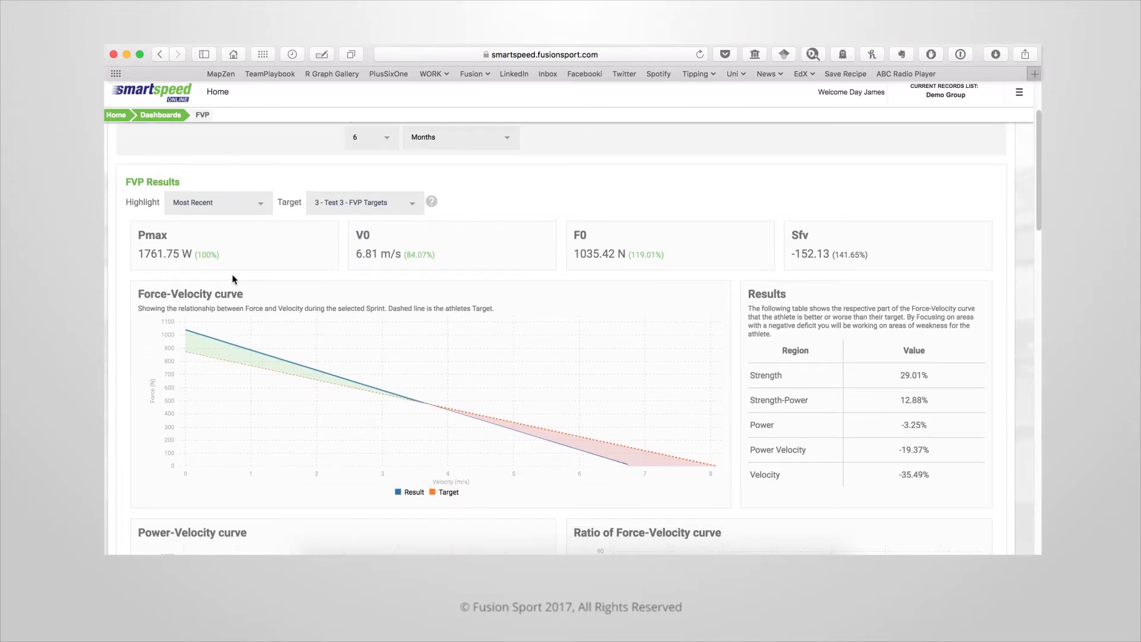
{"action": "mouse_move", "coordinate": [202, 280]}
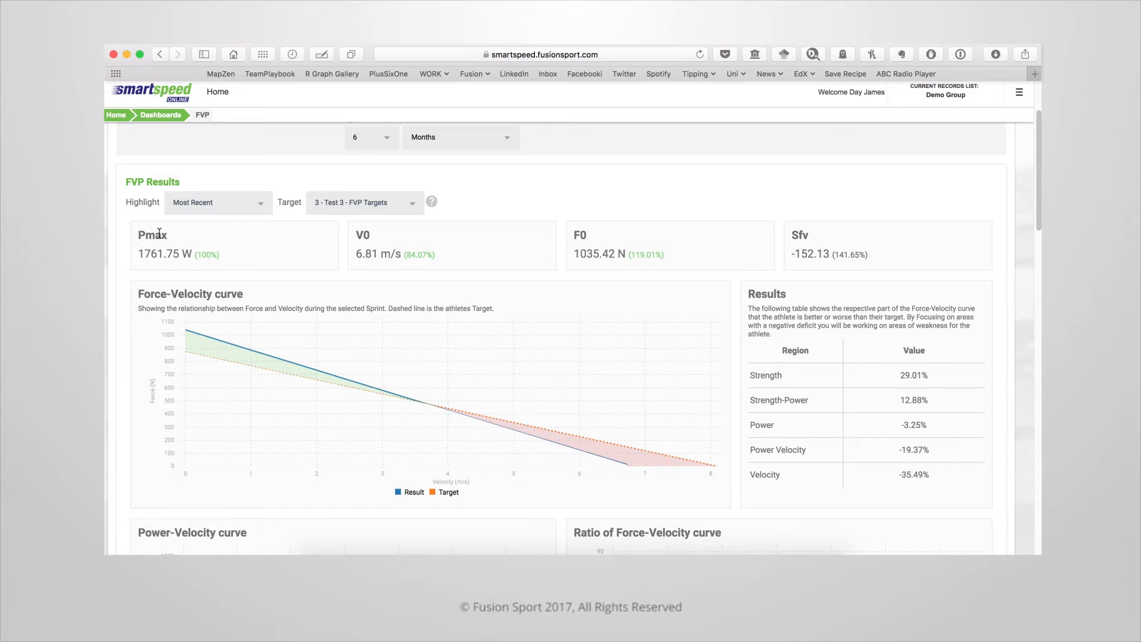
{"action": "mouse_move", "coordinate": [366, 285]}
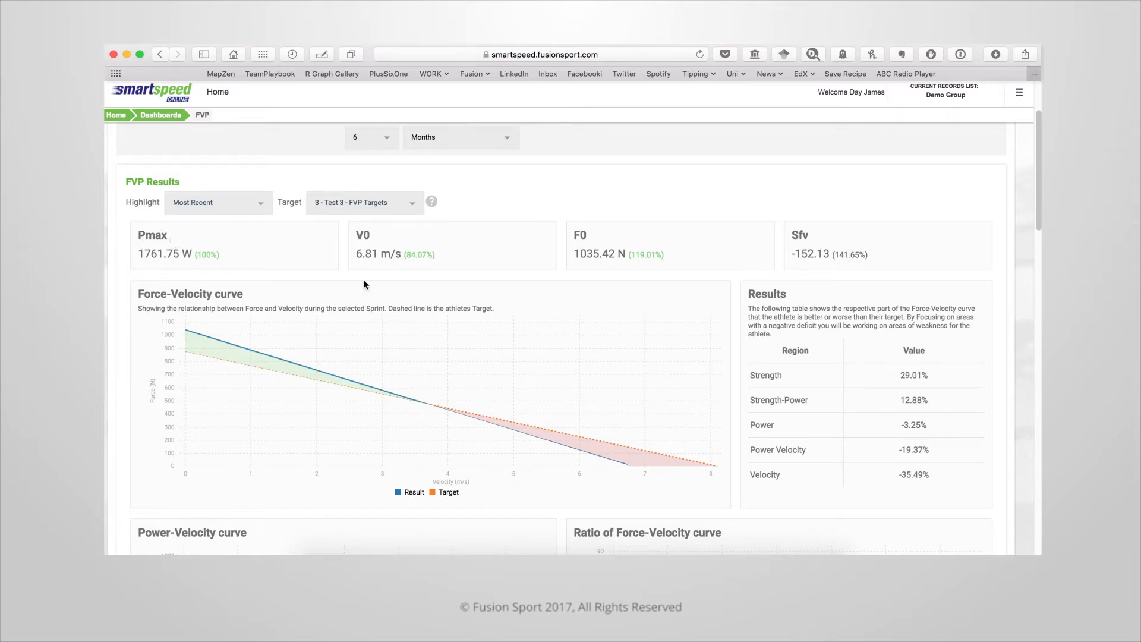
{"action": "mouse_move", "coordinate": [357, 236]}
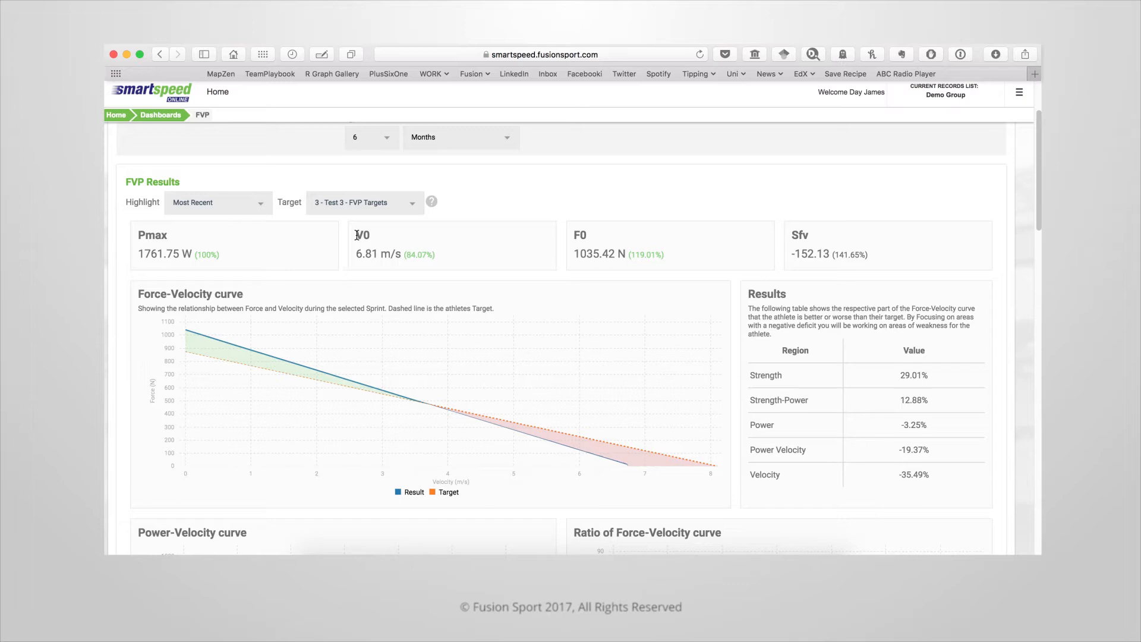
{"action": "mouse_move", "coordinate": [577, 229]}
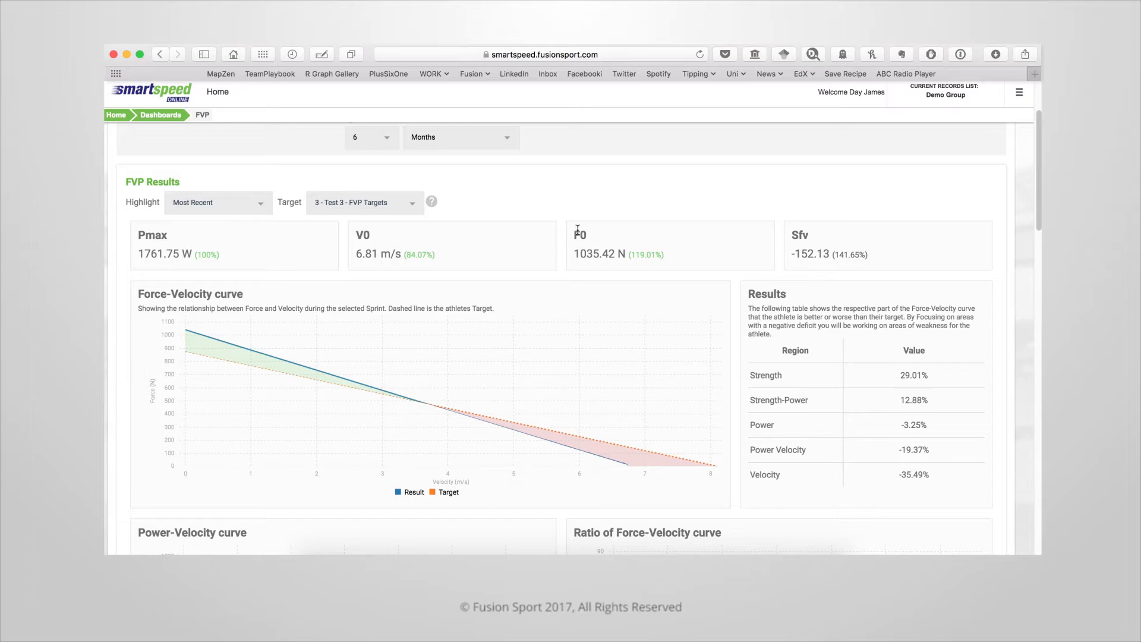
{"action": "mouse_move", "coordinate": [795, 234]}
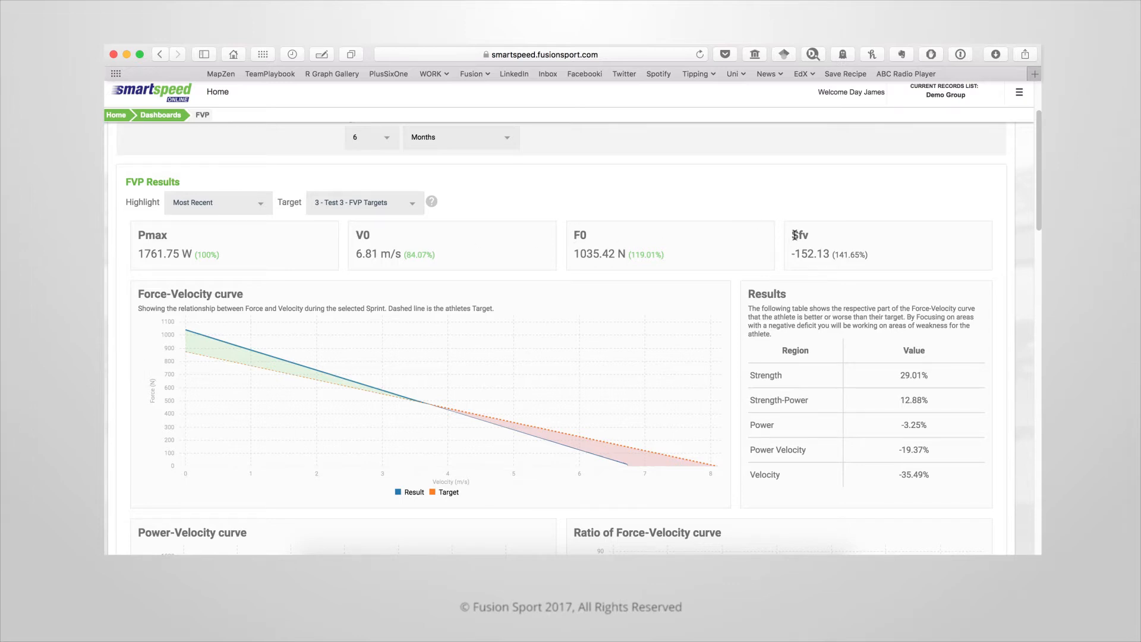
{"action": "mouse_move", "coordinate": [827, 241]}
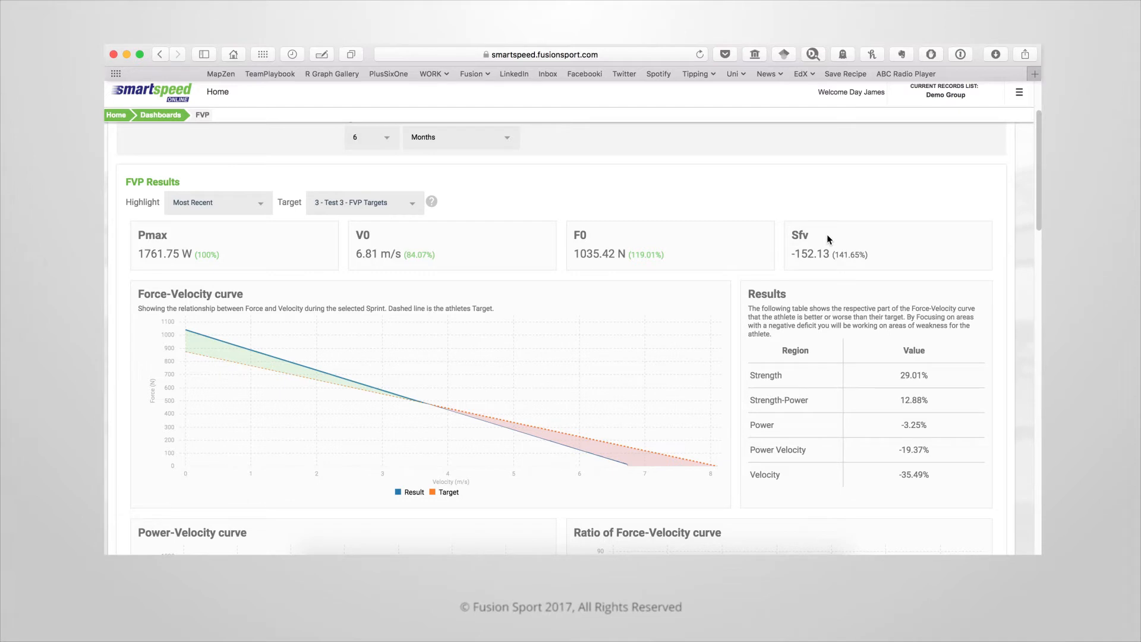
{"action": "scroll", "scroll_direction": "down", "scroll_amount": 3}
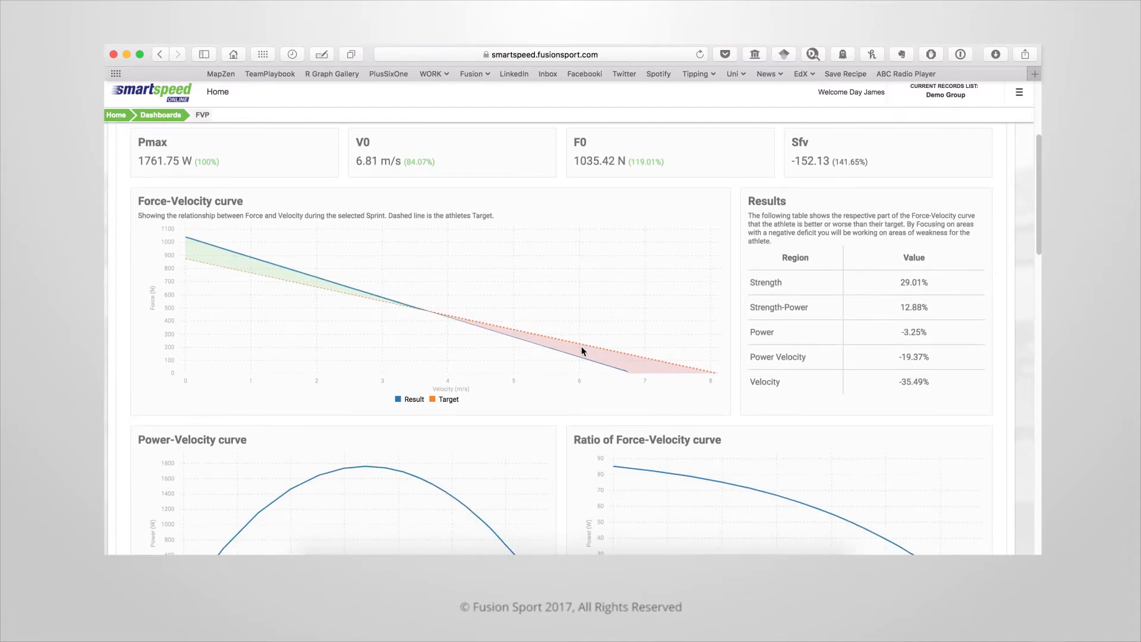
{"action": "mouse_move", "coordinate": [366, 374]}
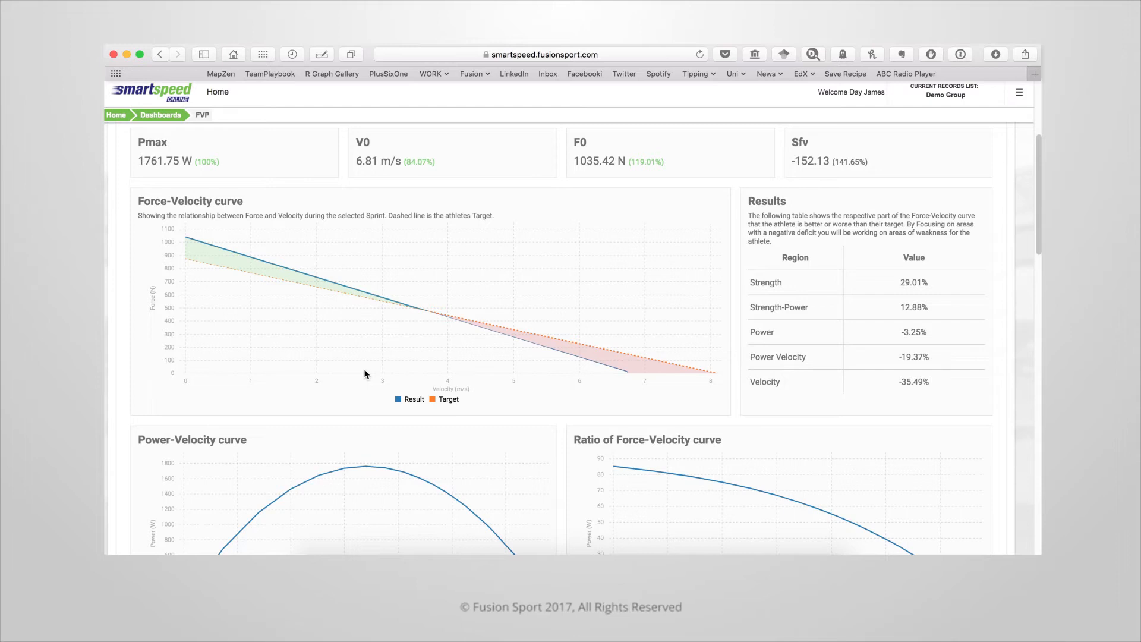
{"action": "mouse_move", "coordinate": [215, 312]}
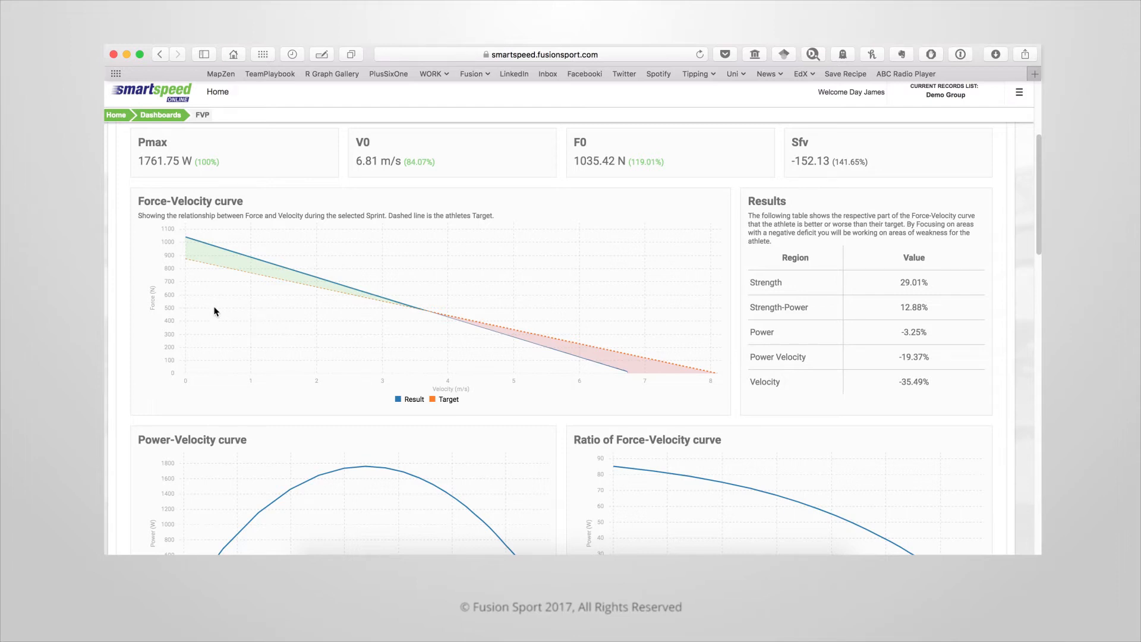
{"action": "mouse_move", "coordinate": [173, 296]}
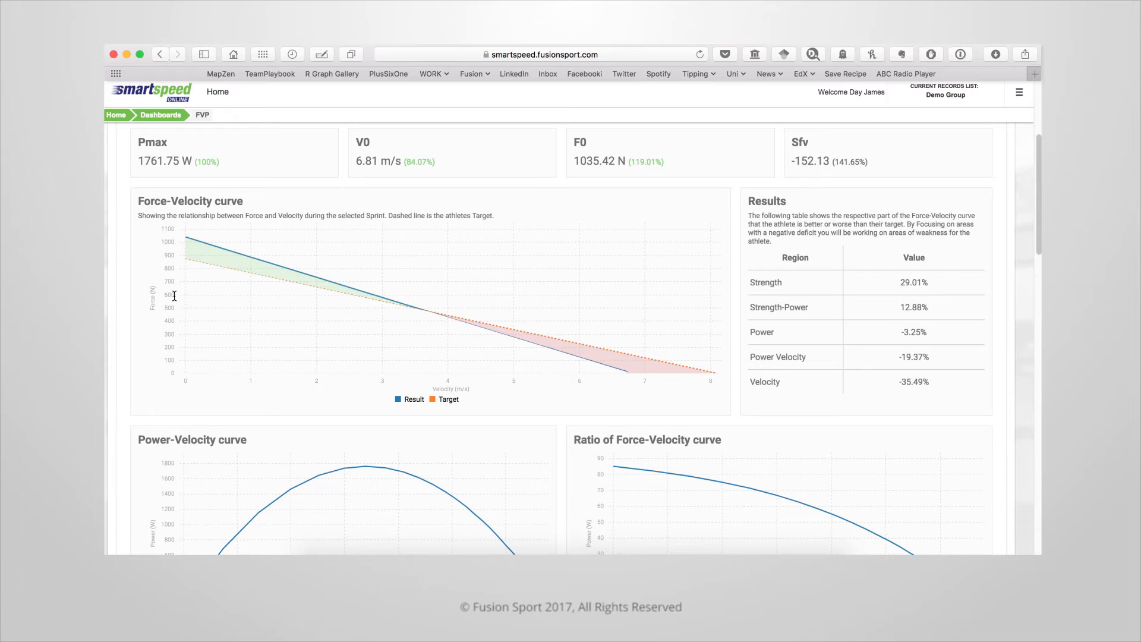
{"action": "mouse_move", "coordinate": [429, 317]}
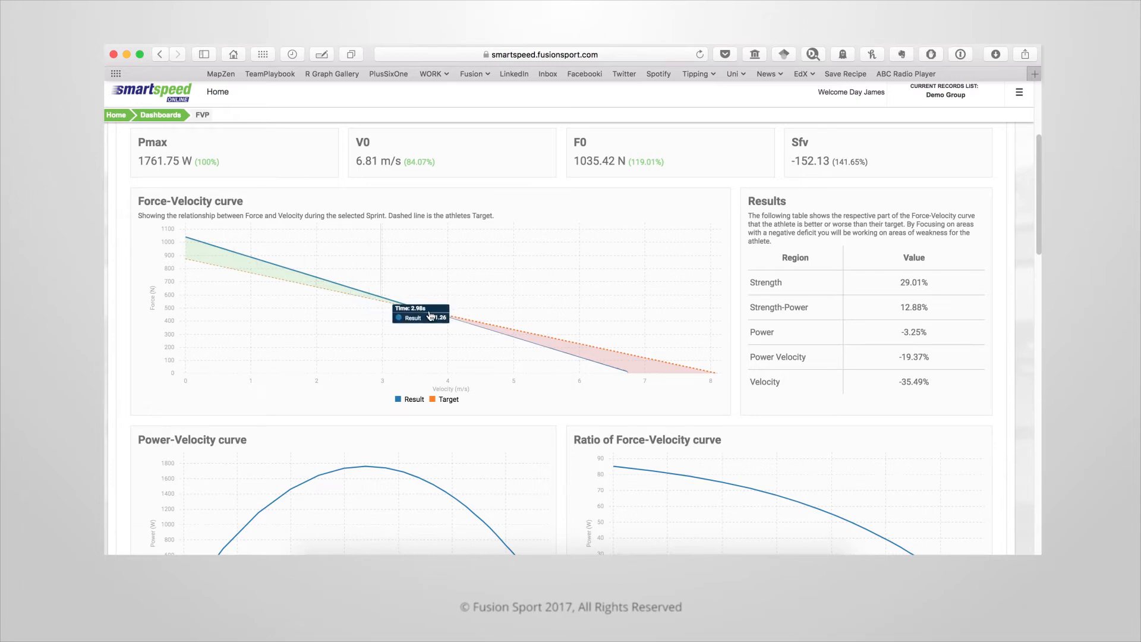
{"action": "mouse_move", "coordinate": [207, 264]}
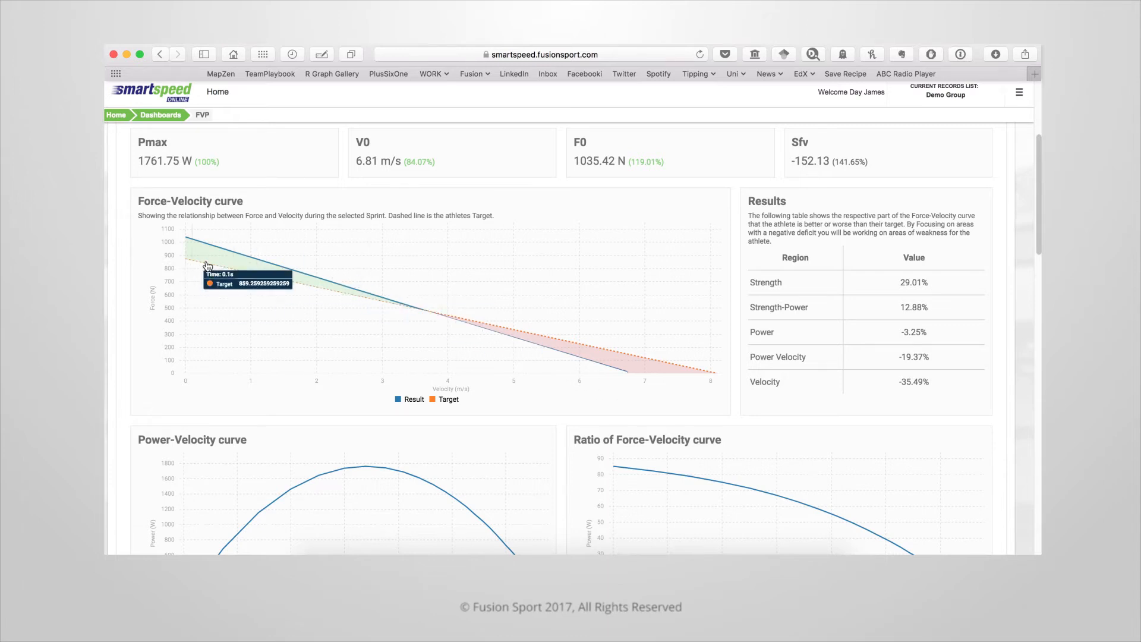
{"action": "mouse_move", "coordinate": [702, 408]}
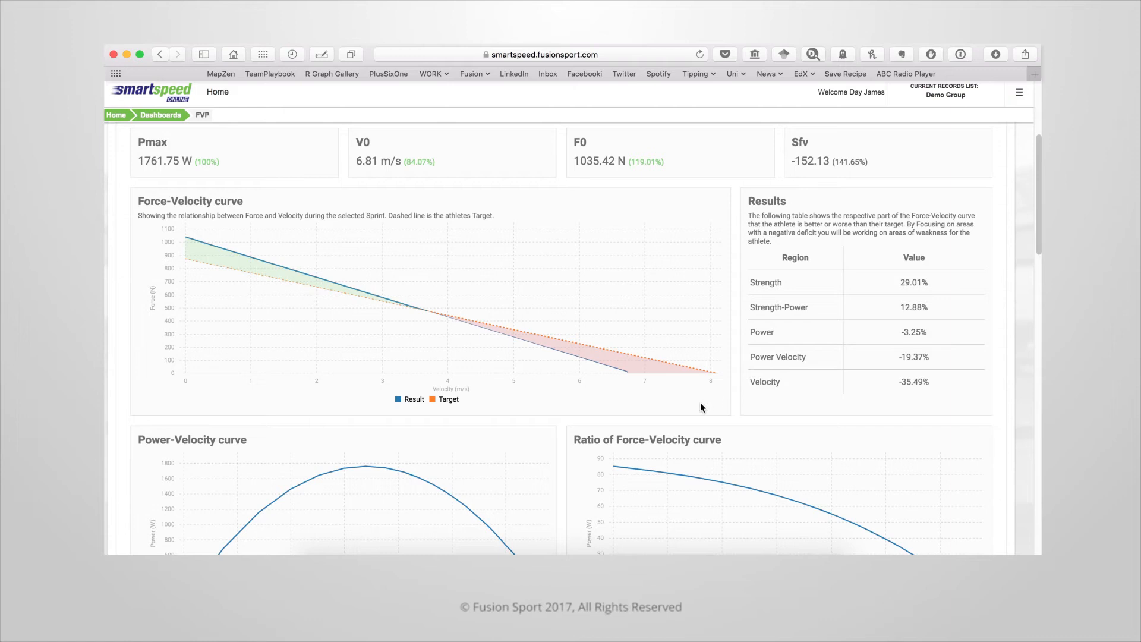
{"action": "mouse_move", "coordinate": [226, 328]}
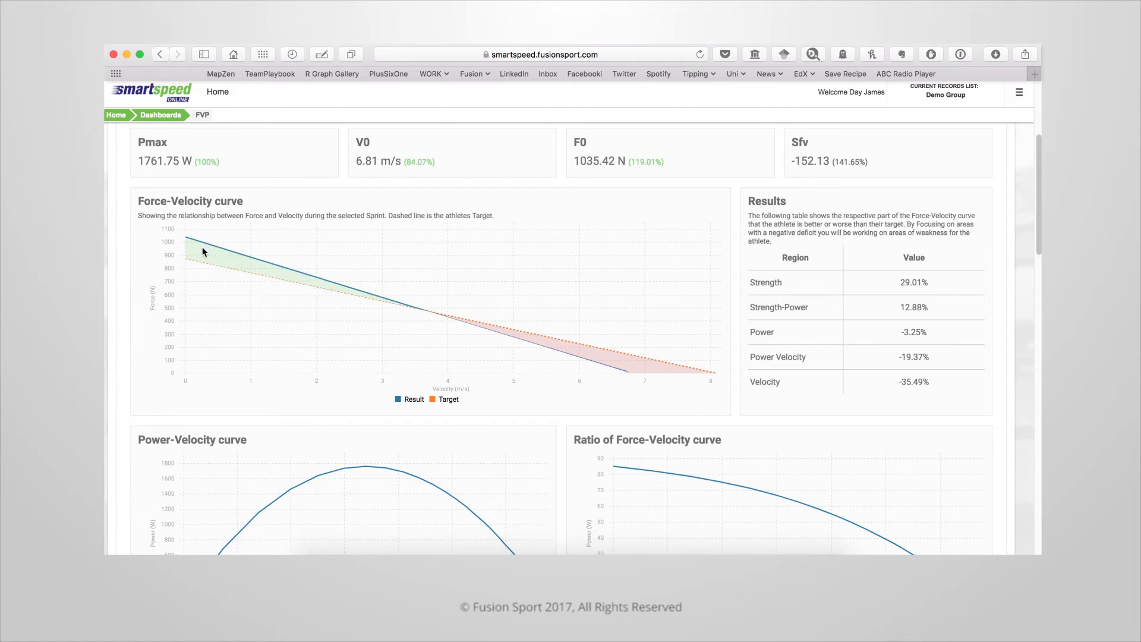
{"action": "mouse_move", "coordinate": [593, 413]}
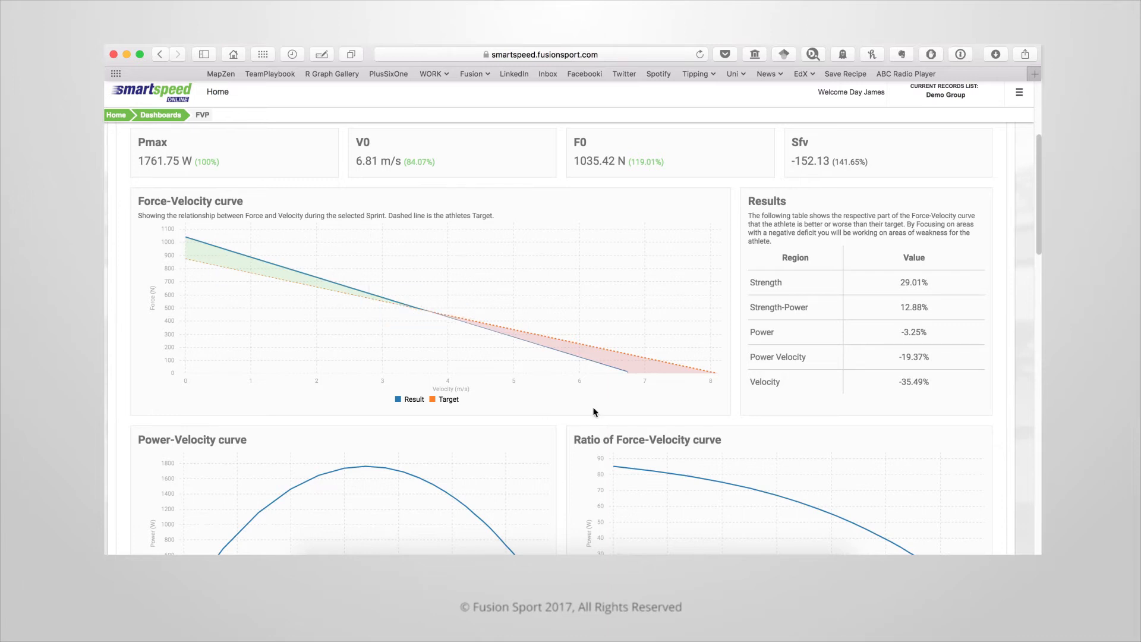
{"action": "mouse_move", "coordinate": [544, 374]}
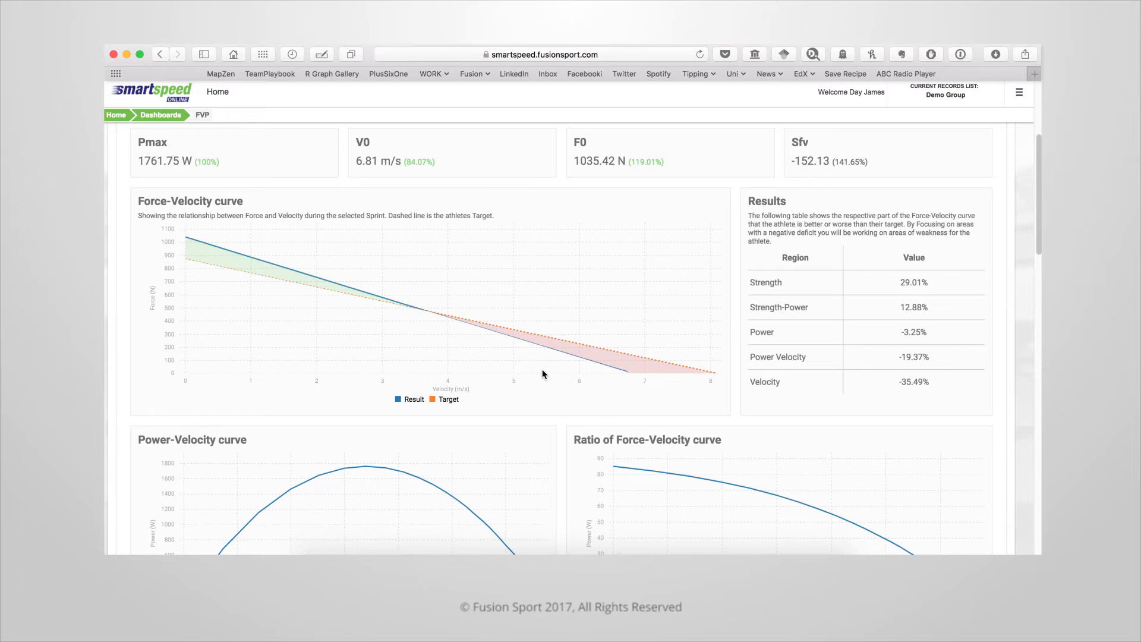
{"action": "mouse_move", "coordinate": [561, 384]}
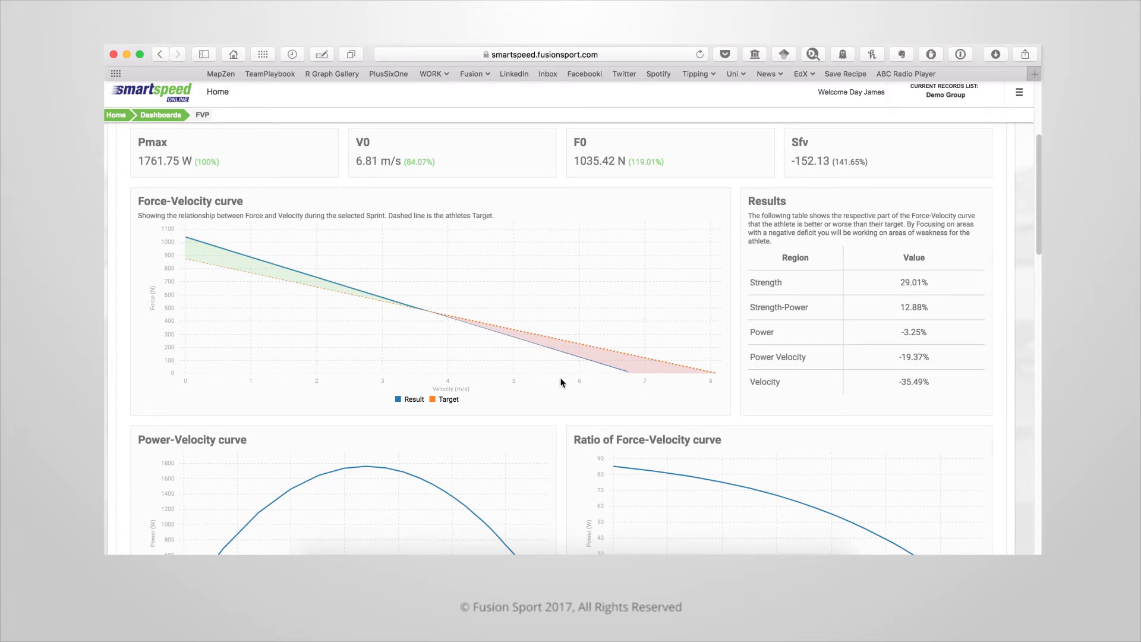
{"action": "mouse_move", "coordinate": [469, 302]}
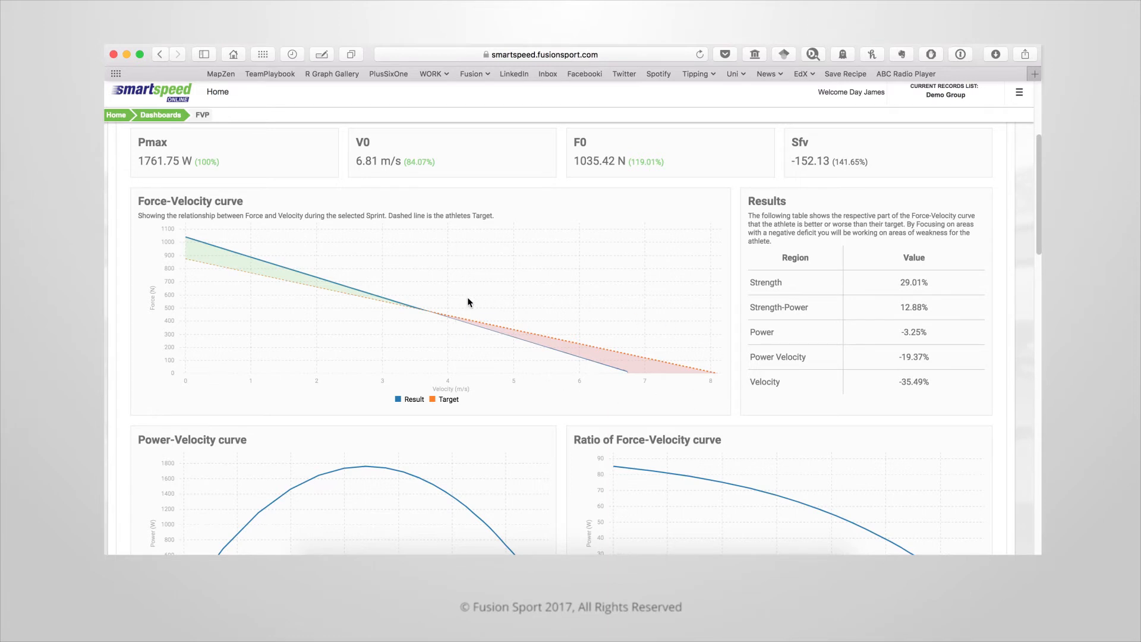
{"action": "mouse_move", "coordinate": [356, 258]}
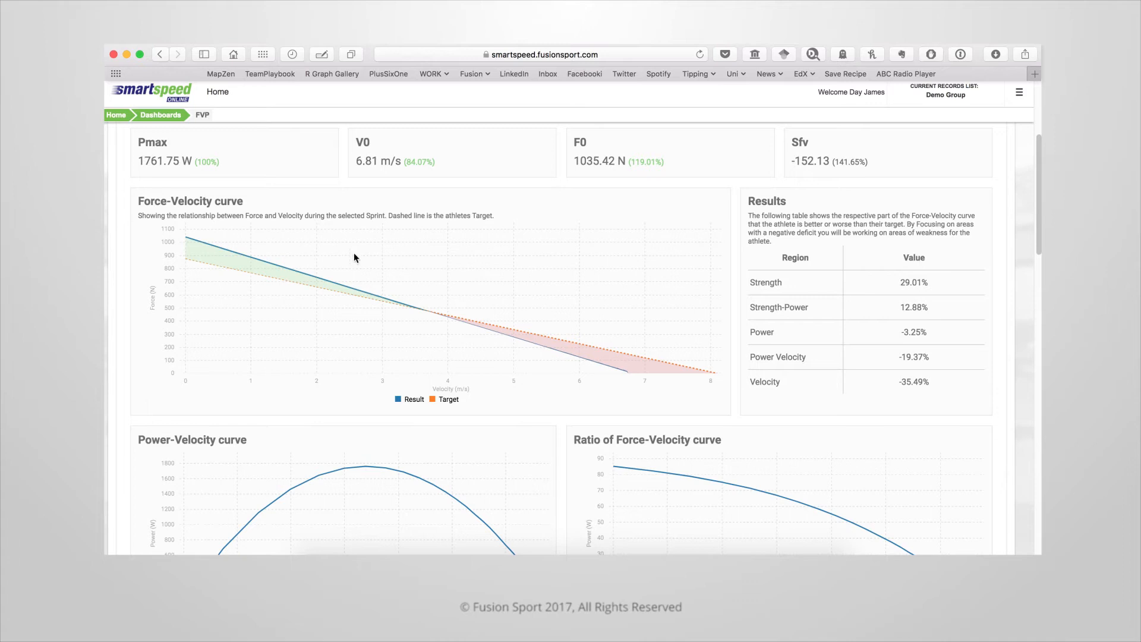
{"action": "mouse_move", "coordinate": [190, 280]}
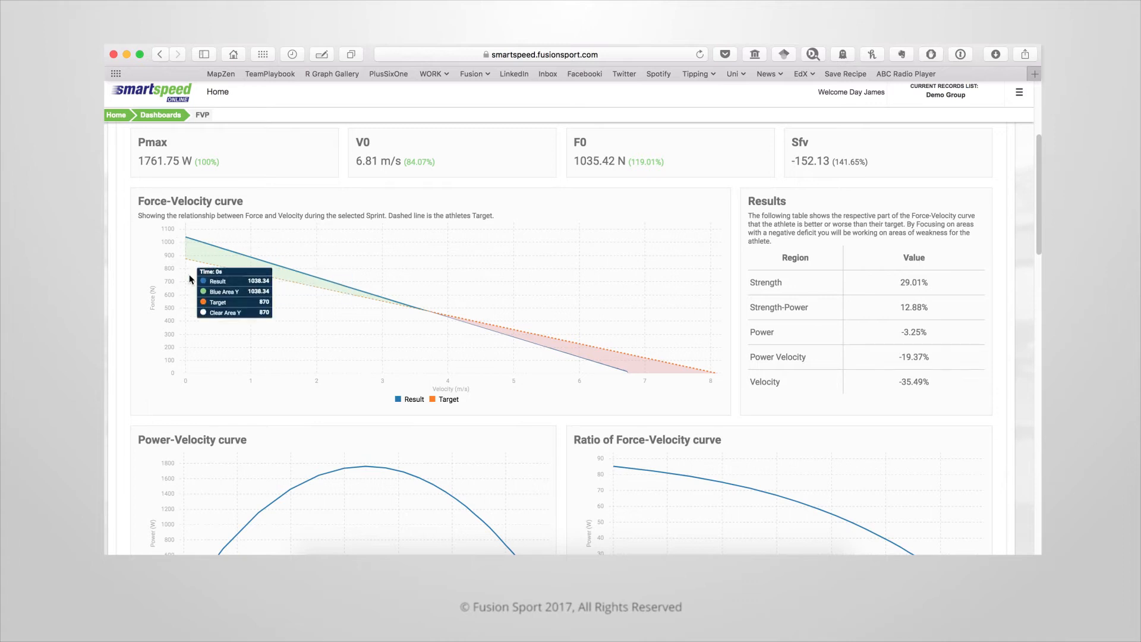
{"action": "mouse_move", "coordinate": [306, 243]}
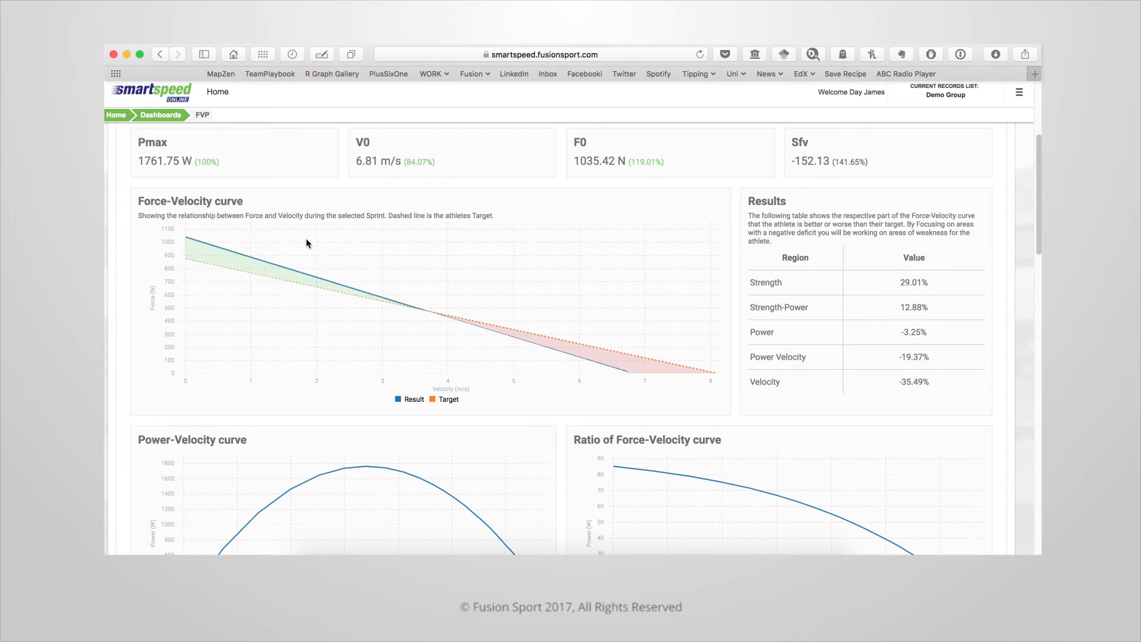
{"action": "mouse_move", "coordinate": [291, 303]}
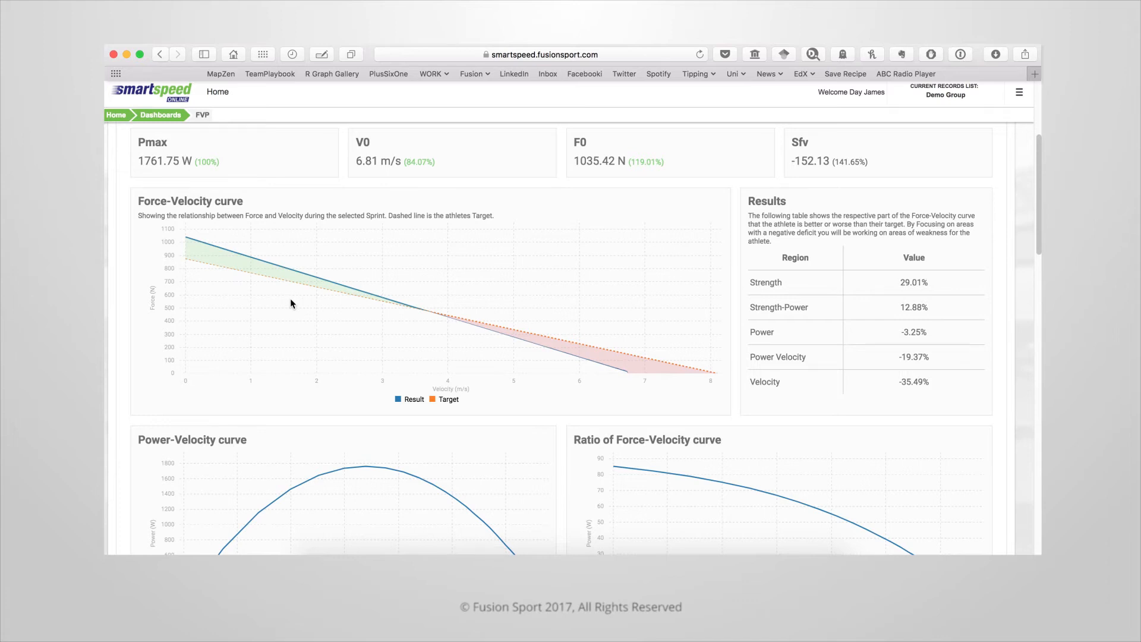
{"action": "mouse_move", "coordinate": [610, 393]}
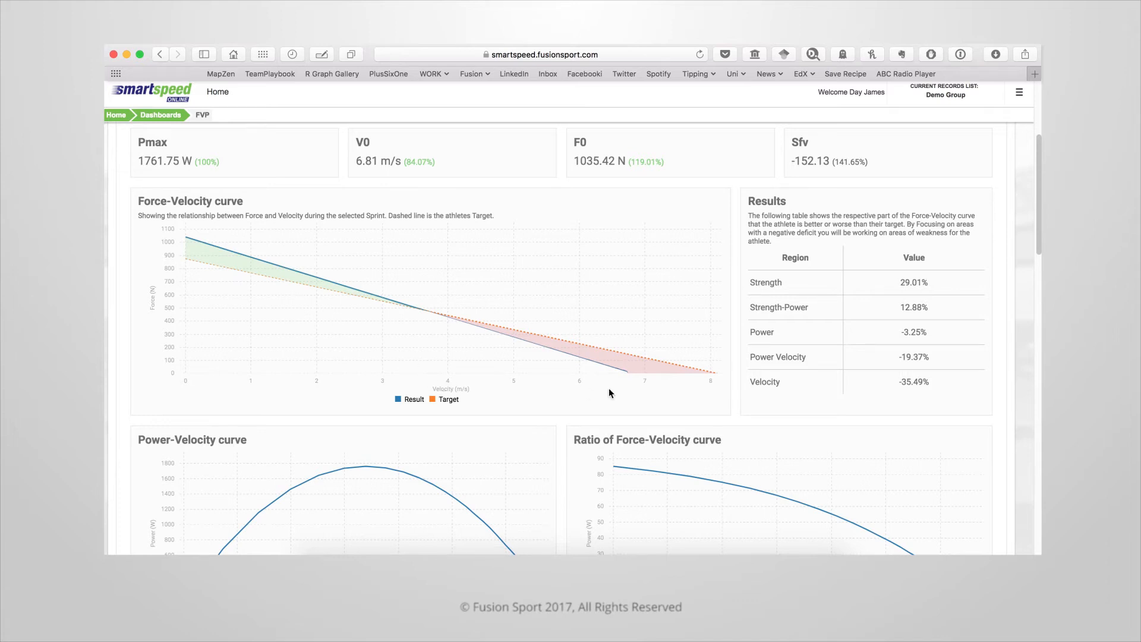
{"action": "mouse_move", "coordinate": [717, 370]}
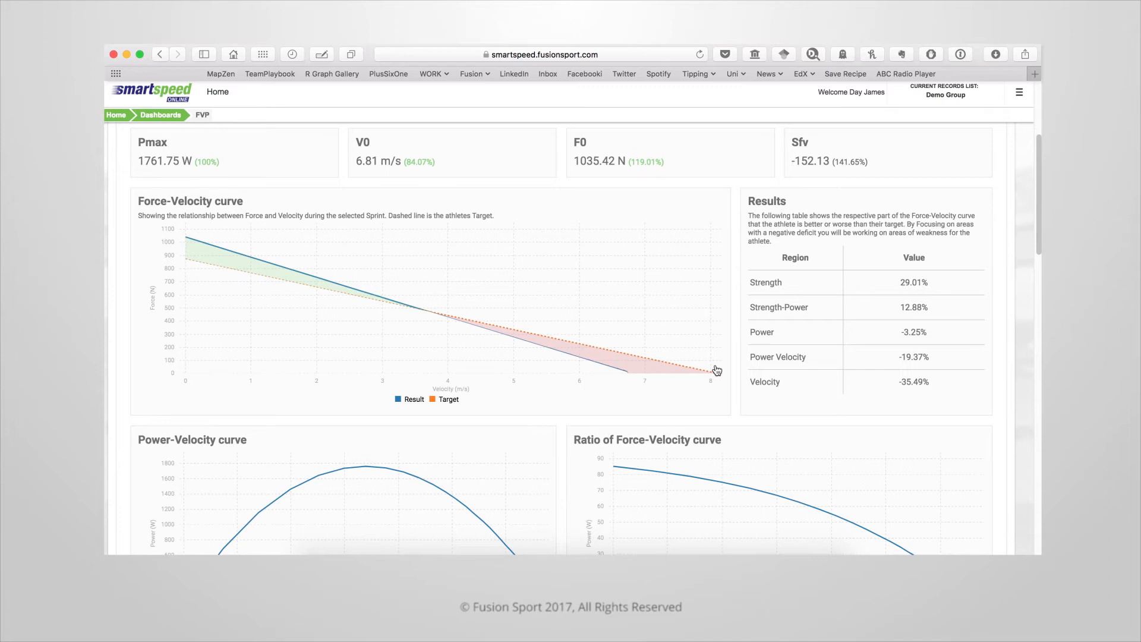
{"action": "mouse_move", "coordinate": [454, 371]}
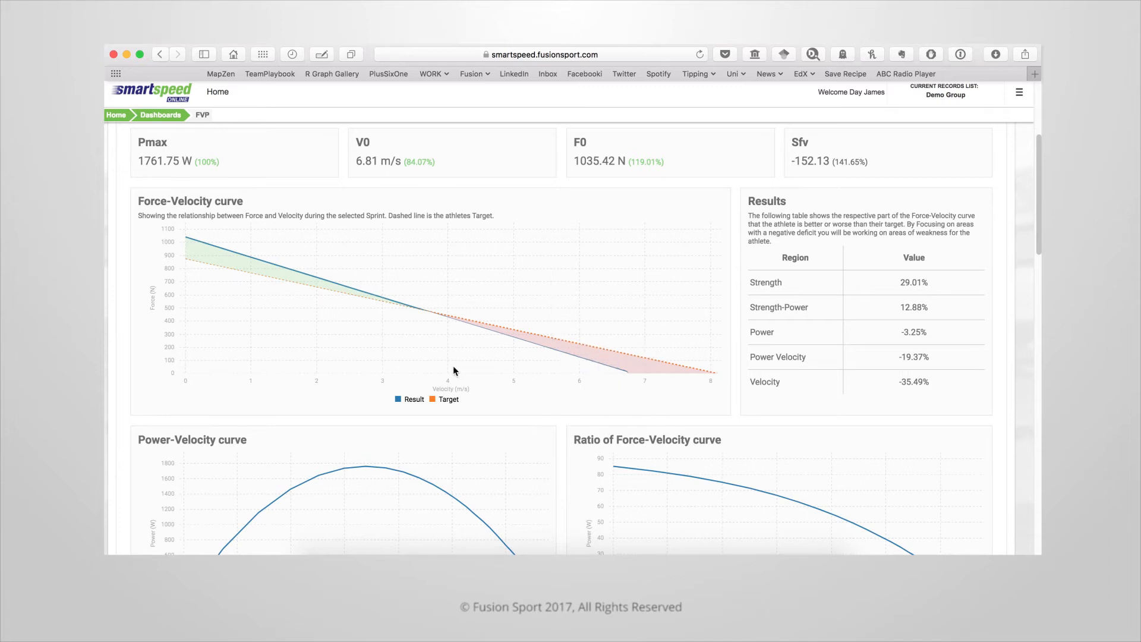
{"action": "mouse_move", "coordinate": [375, 322]}
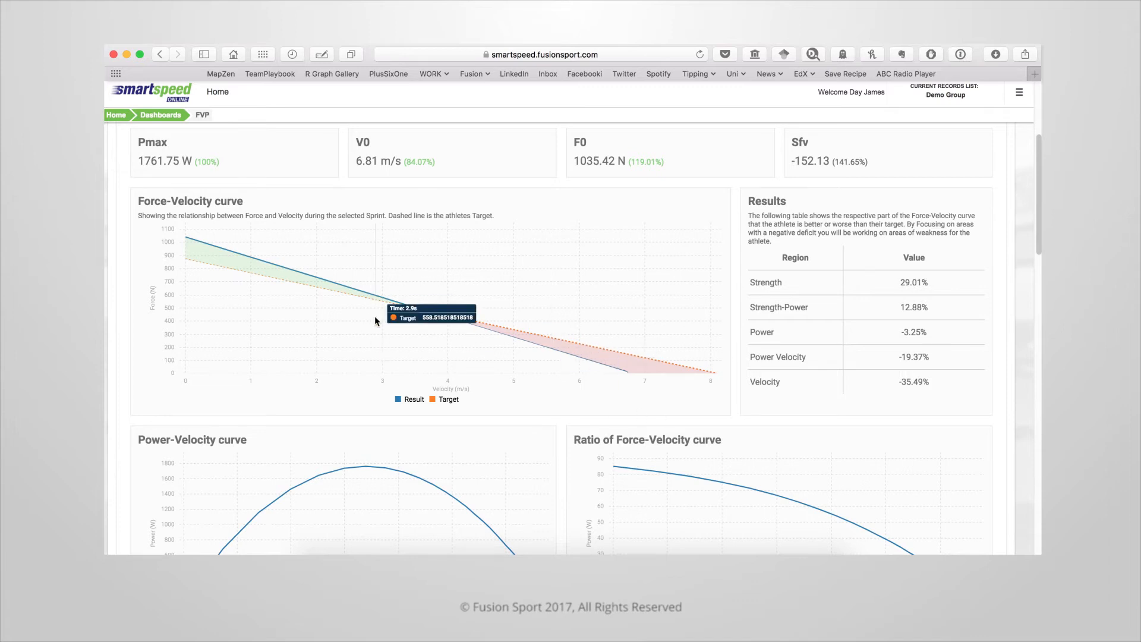
{"action": "mouse_move", "coordinate": [425, 363]}
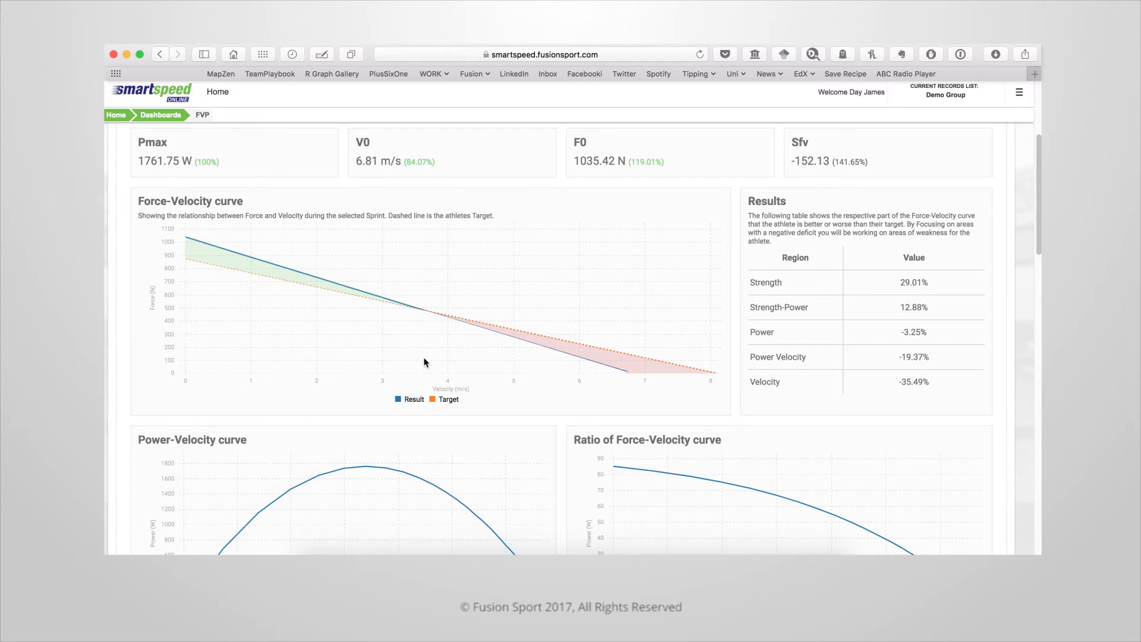
{"action": "mouse_move", "coordinate": [576, 379]}
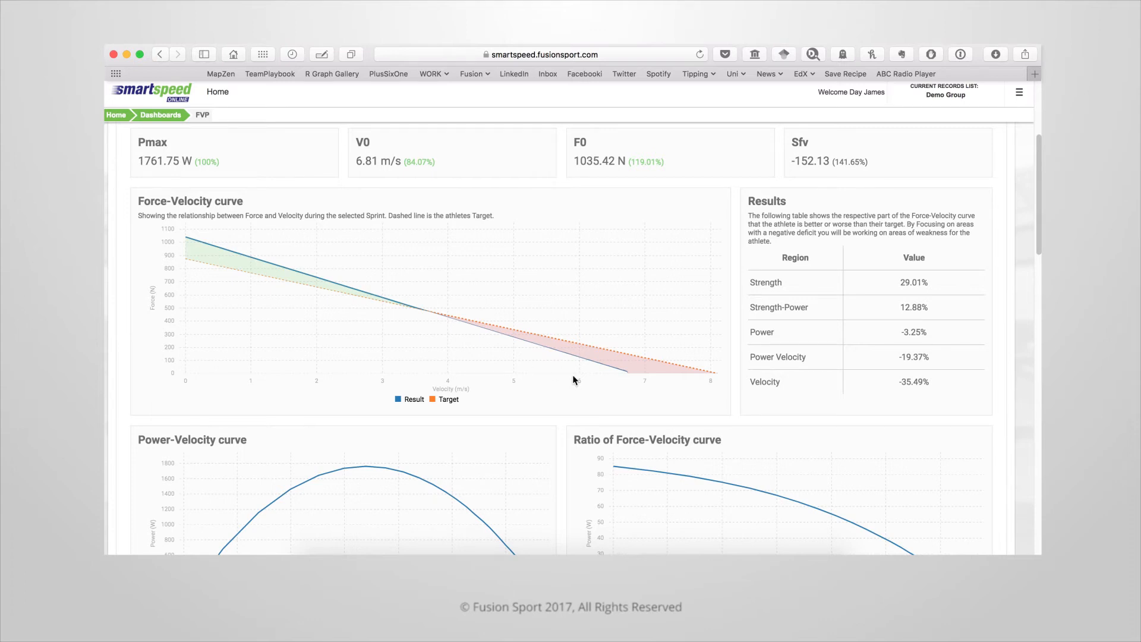
{"action": "mouse_move", "coordinate": [794, 405]}
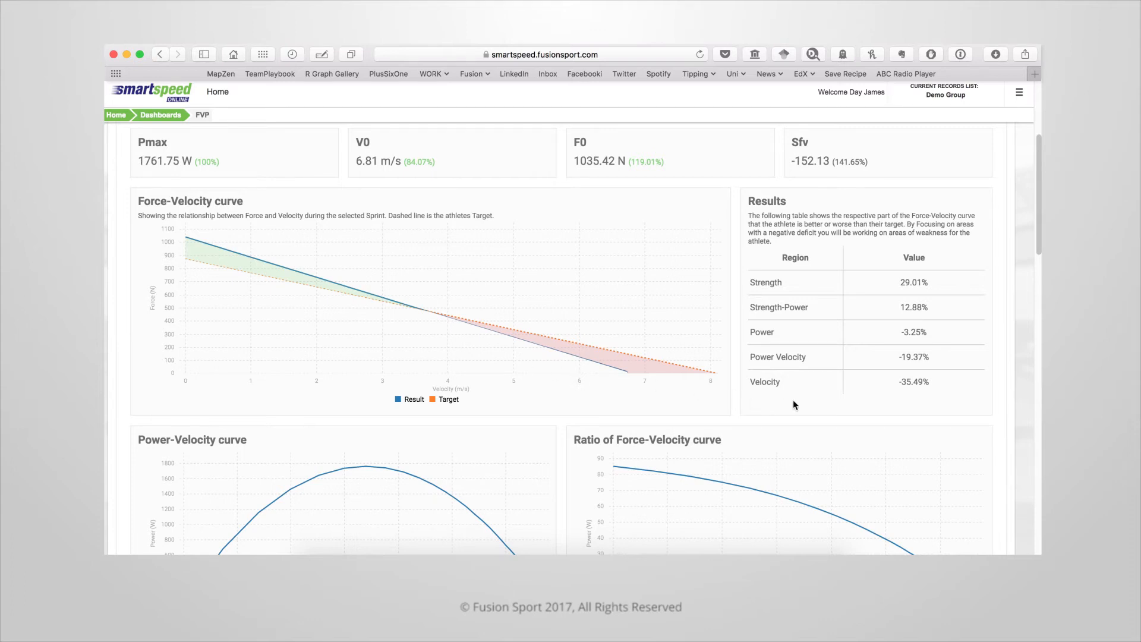
{"action": "mouse_move", "coordinate": [763, 301]}
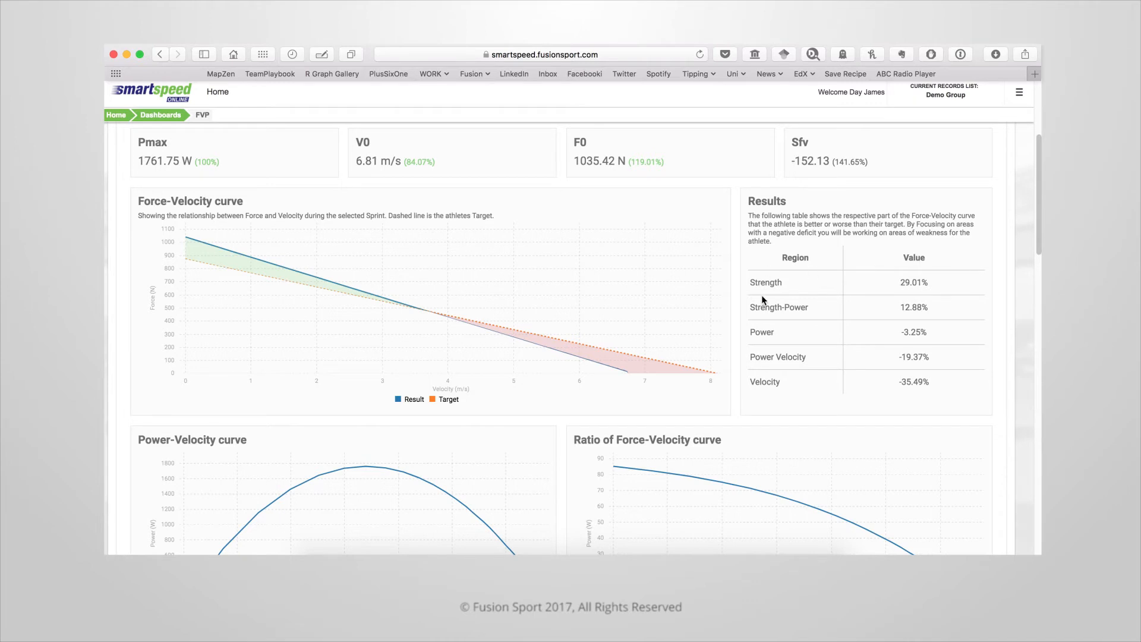
{"action": "mouse_move", "coordinate": [897, 347]}
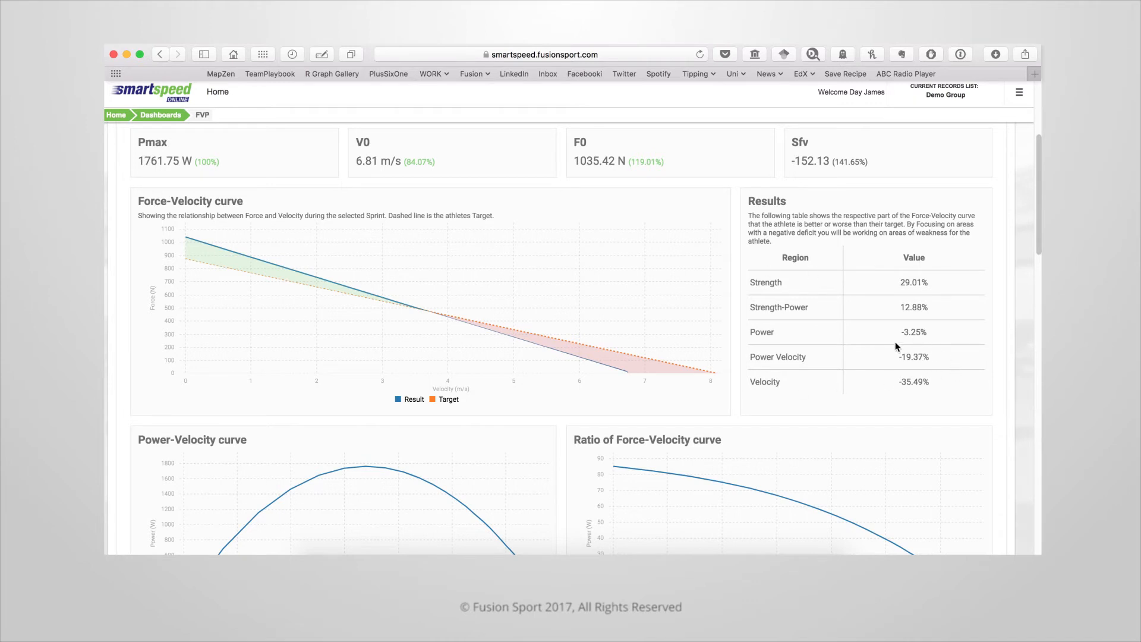
{"action": "mouse_move", "coordinate": [936, 308]}
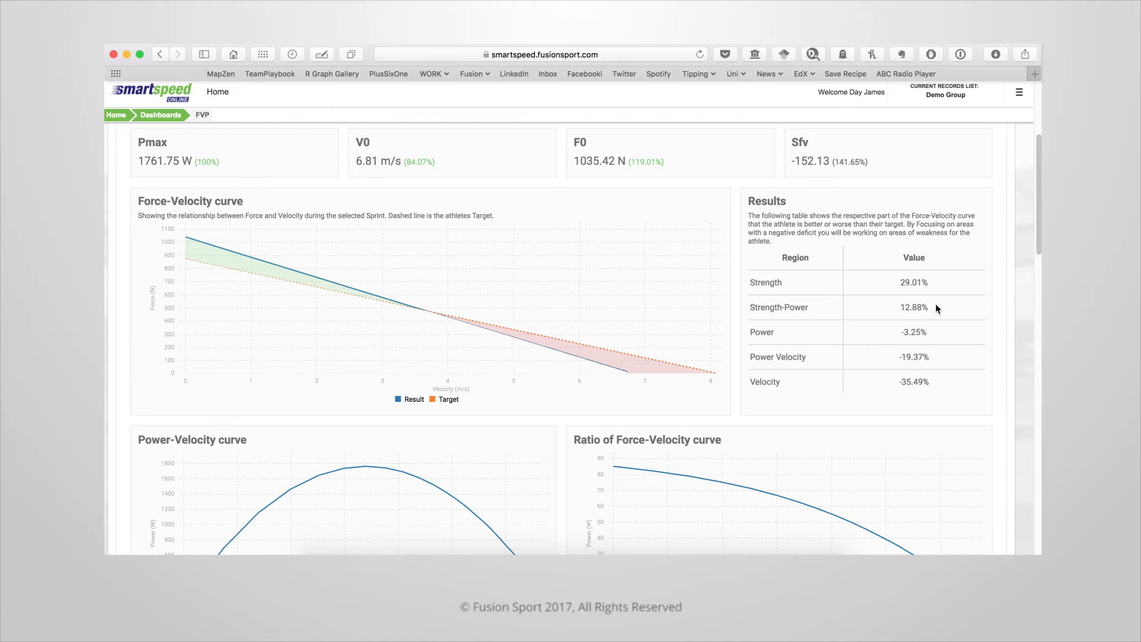
{"action": "mouse_move", "coordinate": [924, 333]}
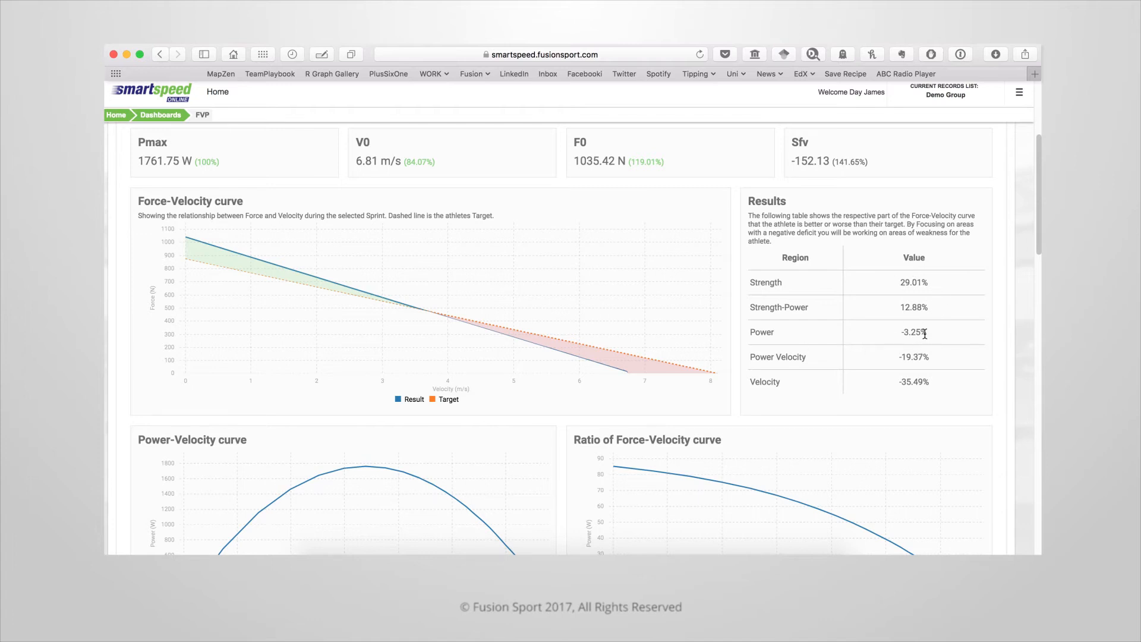
{"action": "mouse_move", "coordinate": [757, 332]}
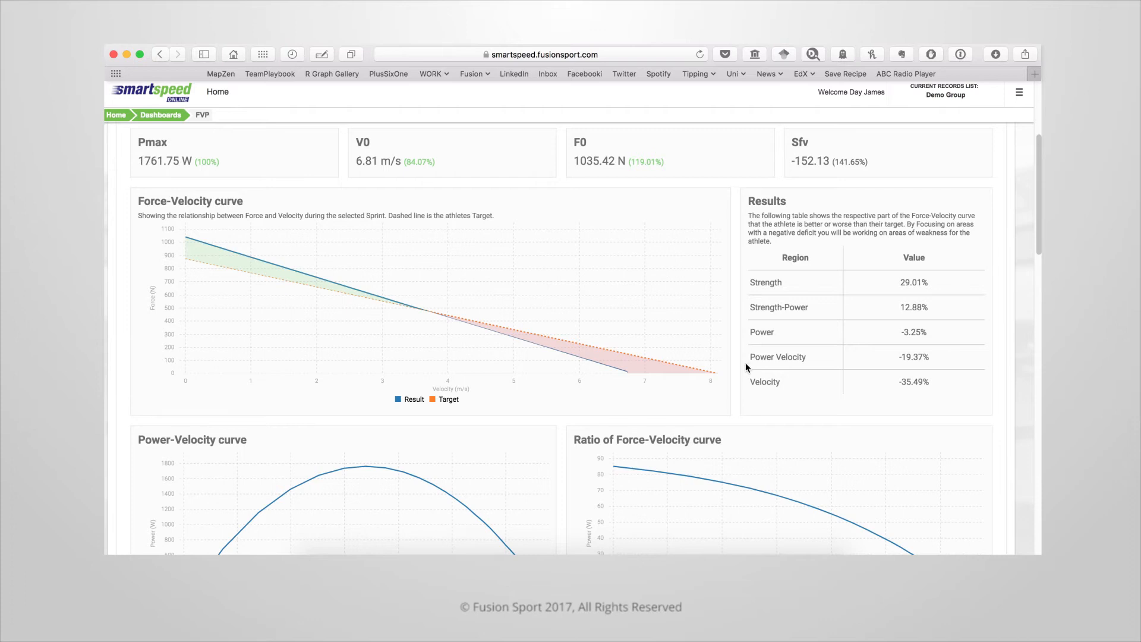
{"action": "mouse_move", "coordinate": [923, 383]}
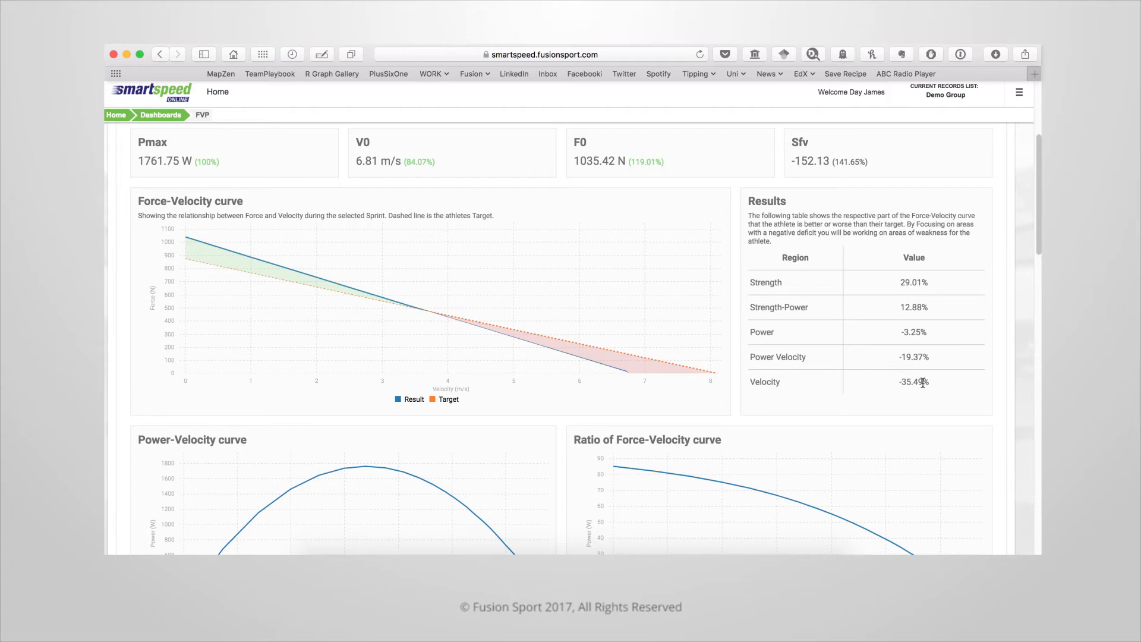
{"action": "mouse_move", "coordinate": [788, 391]}
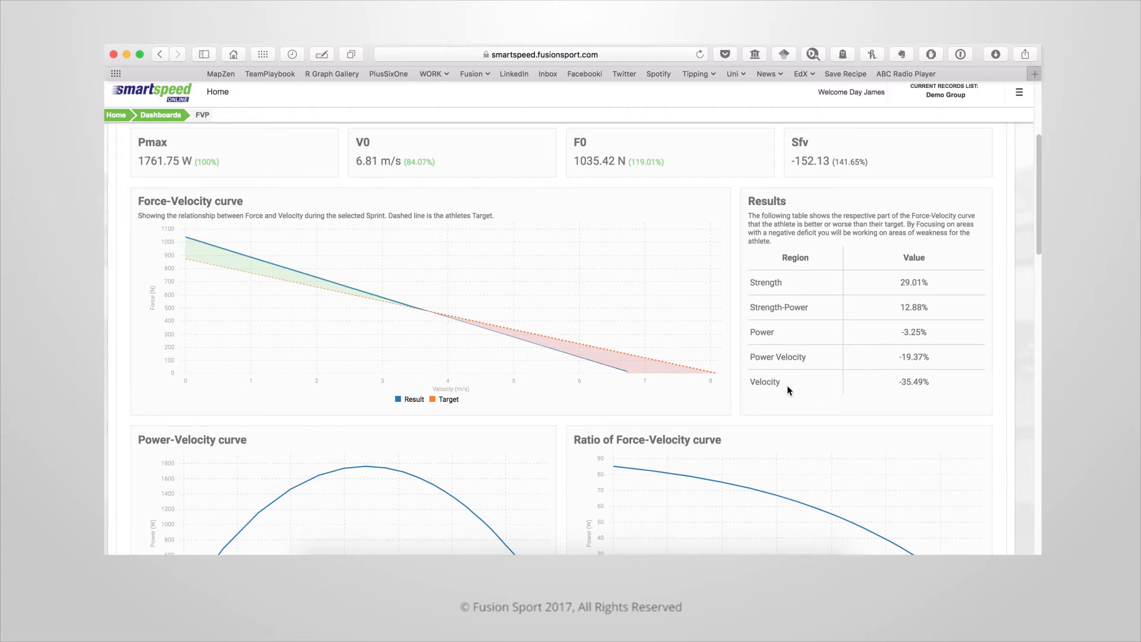
{"action": "mouse_move", "coordinate": [767, 384]}
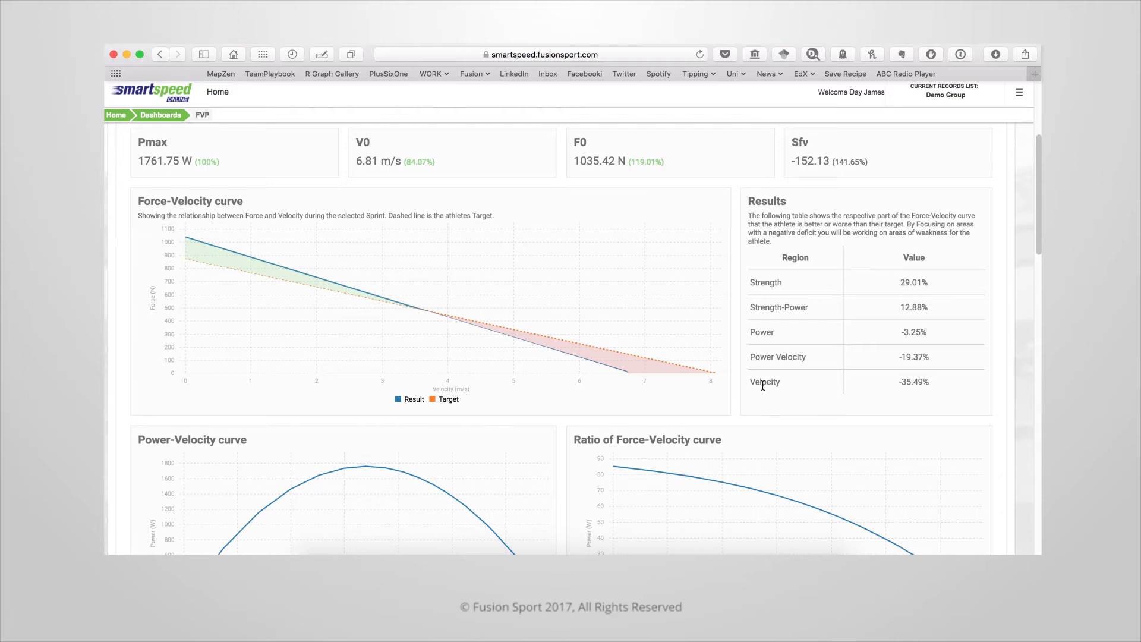
{"action": "mouse_move", "coordinate": [629, 376]}
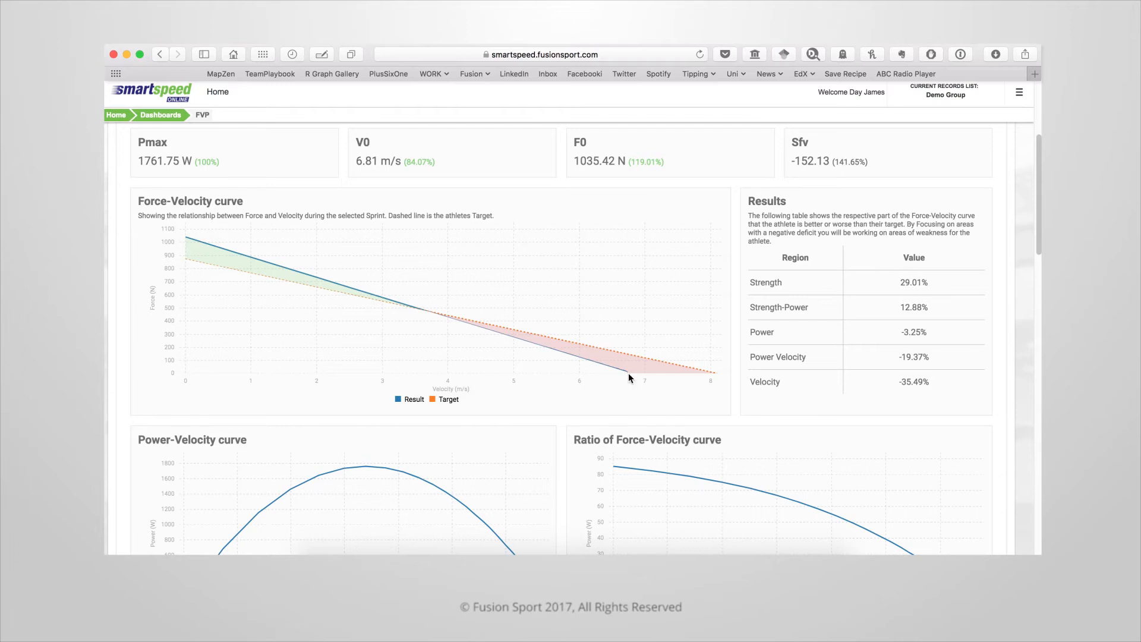
{"action": "mouse_move", "coordinate": [726, 379]}
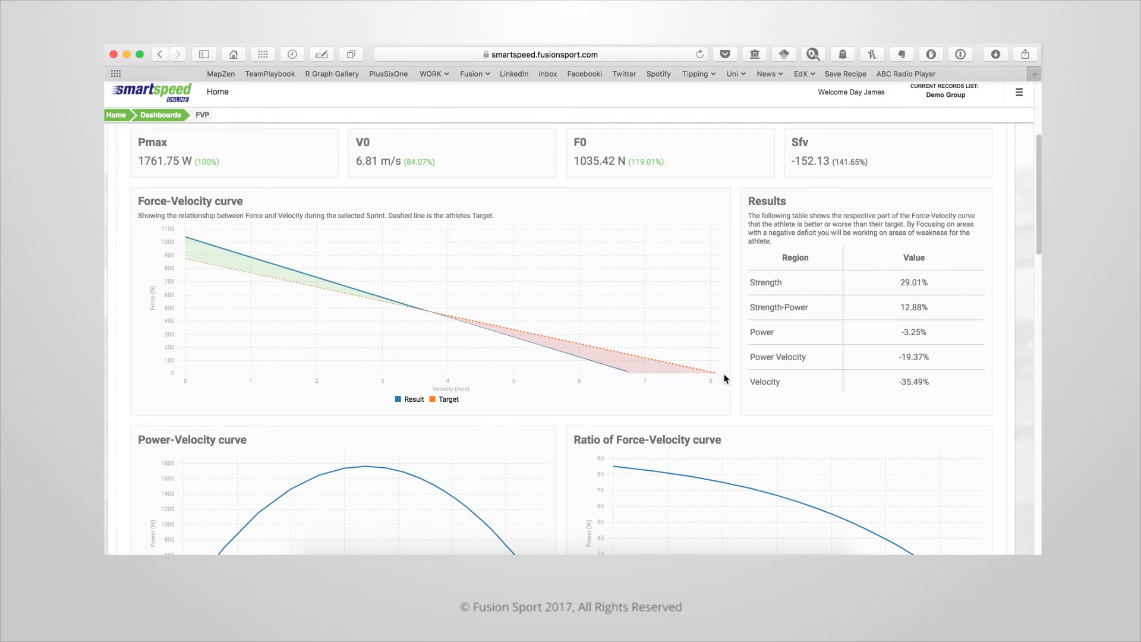
{"action": "mouse_move", "coordinate": [691, 362]}
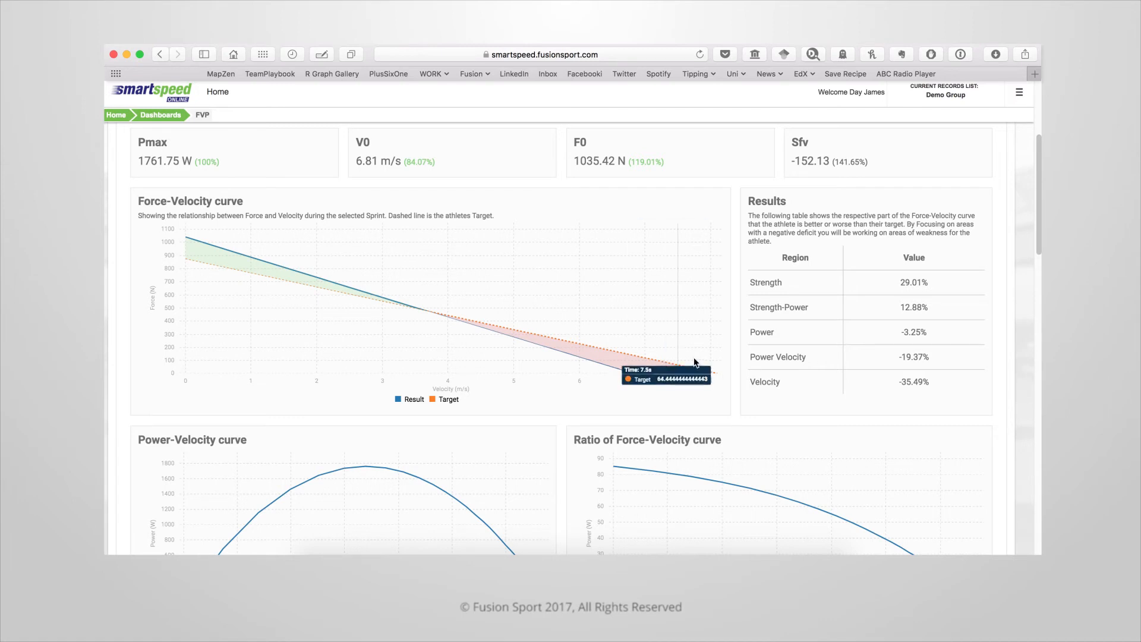
{"action": "mouse_move", "coordinate": [499, 399]}
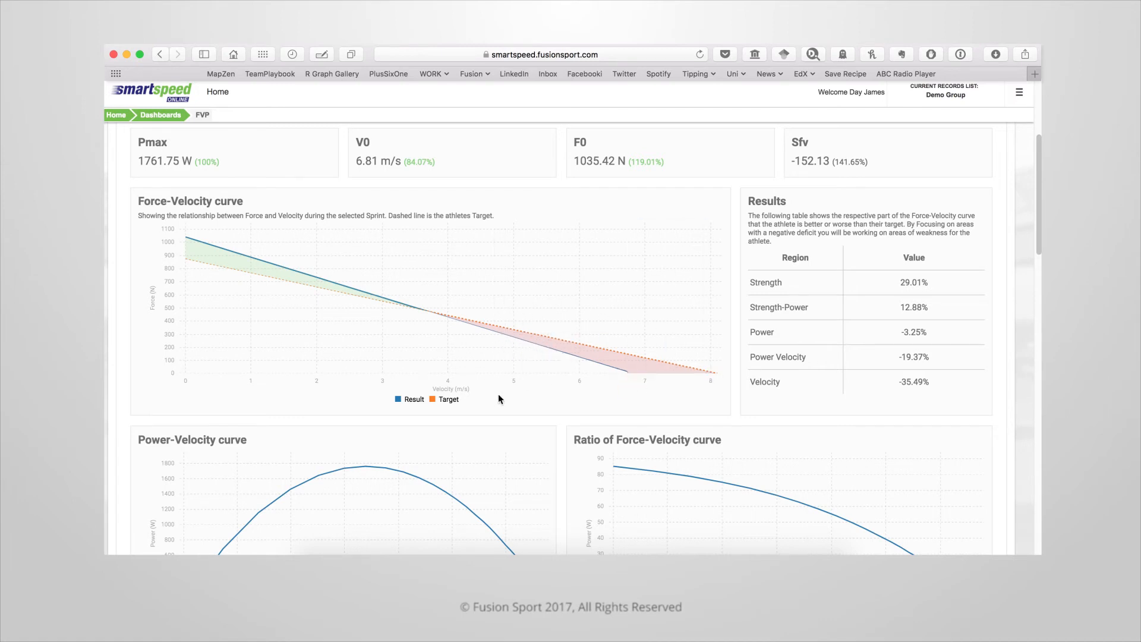
{"action": "scroll", "scroll_direction": "down", "scroll_amount": 3}
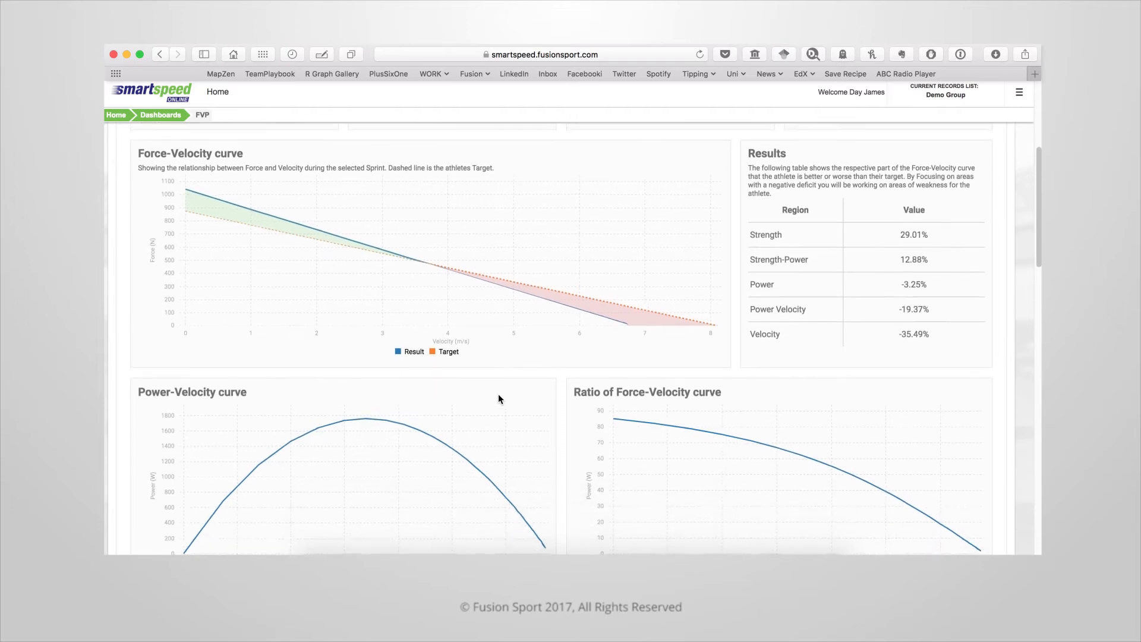
{"action": "scroll", "scroll_direction": "down", "scroll_amount": 3}
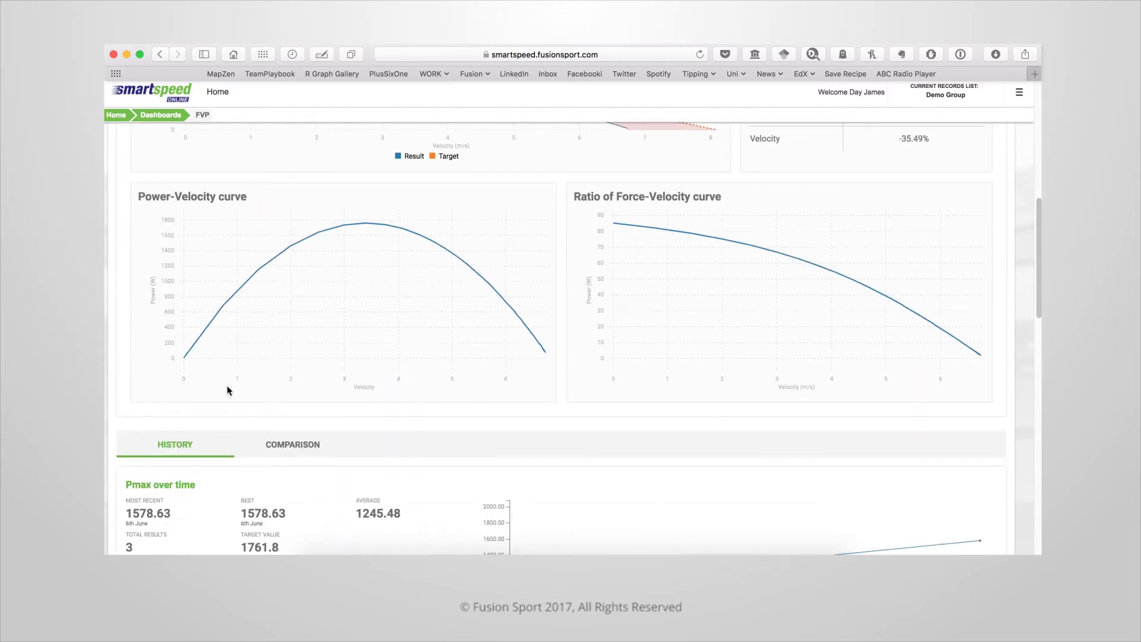
{"action": "mouse_move", "coordinate": [619, 402]}
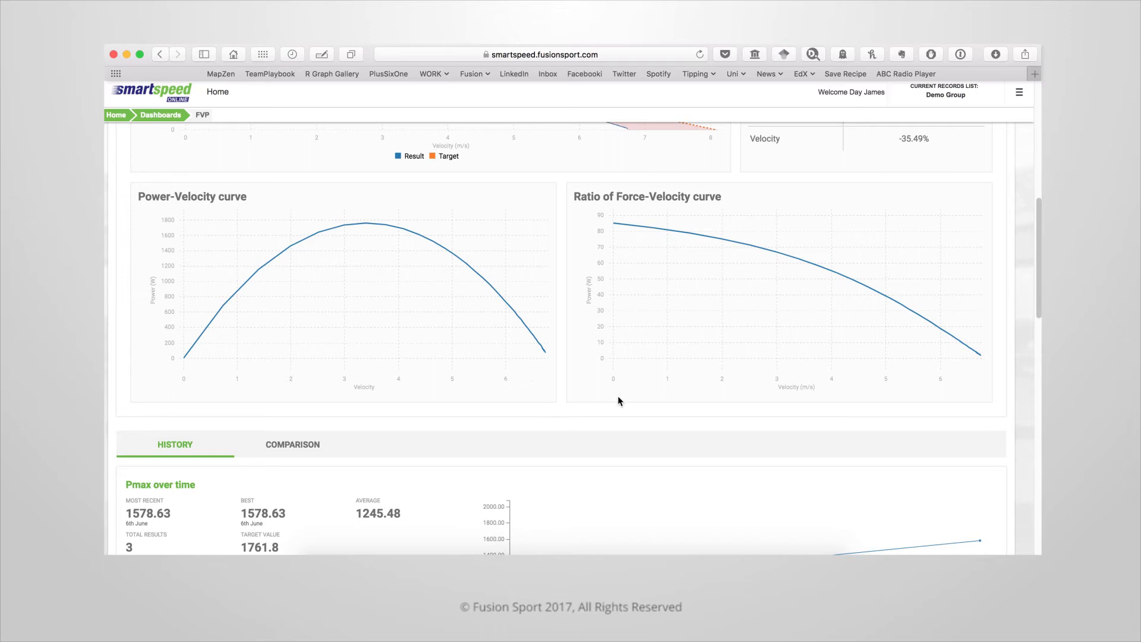
{"action": "mouse_move", "coordinate": [612, 264]}
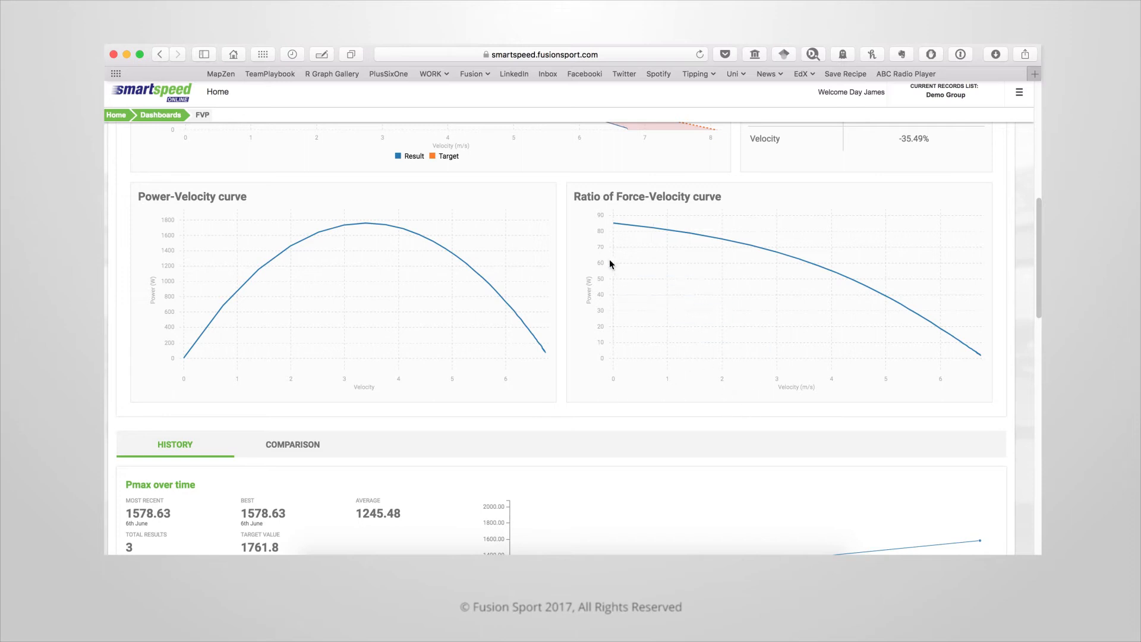
{"action": "mouse_move", "coordinate": [901, 387]}
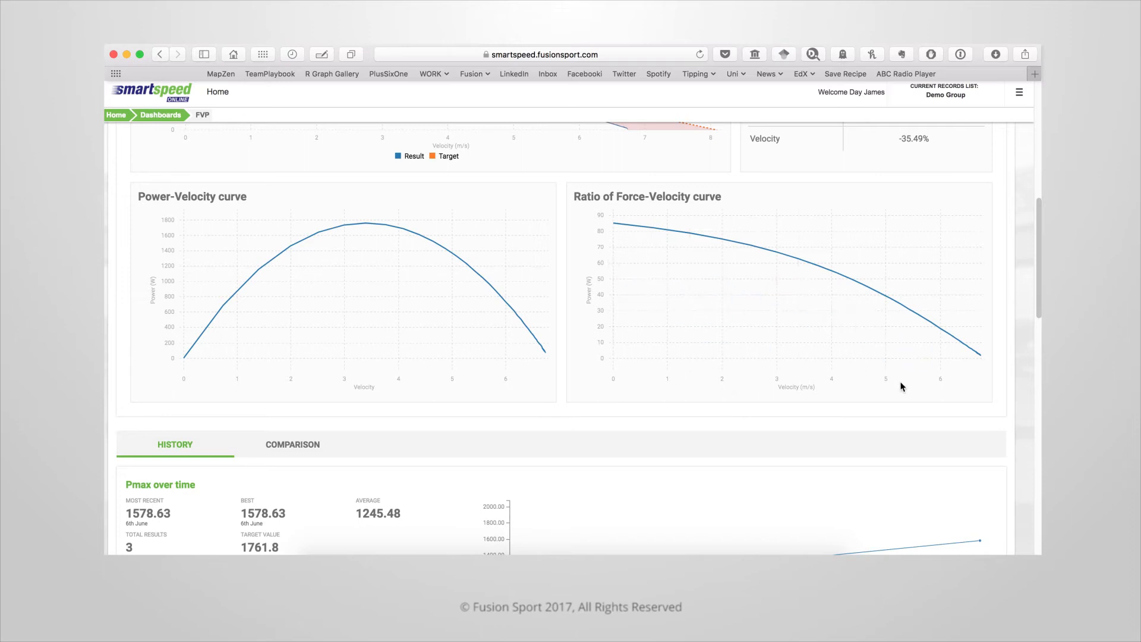
{"action": "mouse_move", "coordinate": [451, 434]}
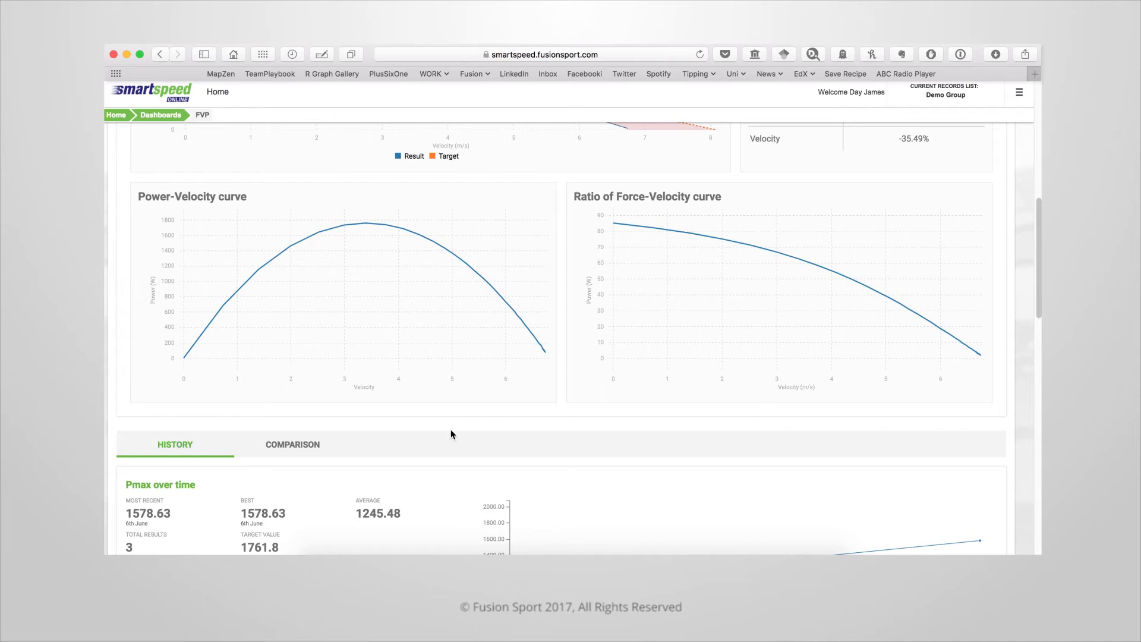
{"action": "scroll", "scroll_direction": "down", "scroll_amount": 3}
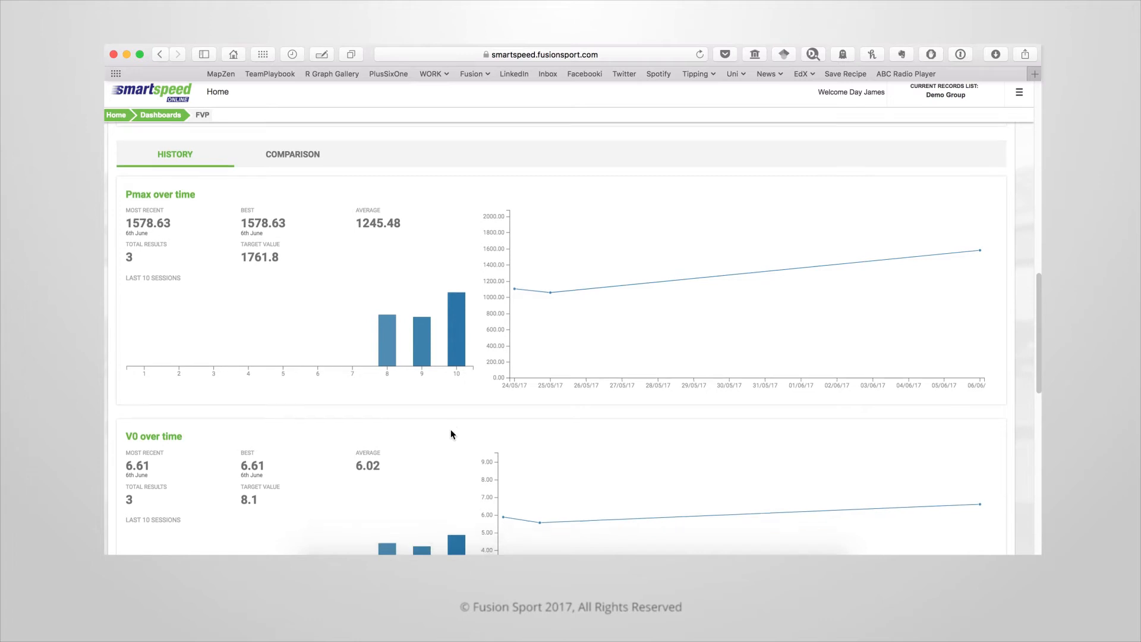
{"action": "scroll", "scroll_direction": "up", "scroll_amount": 3}
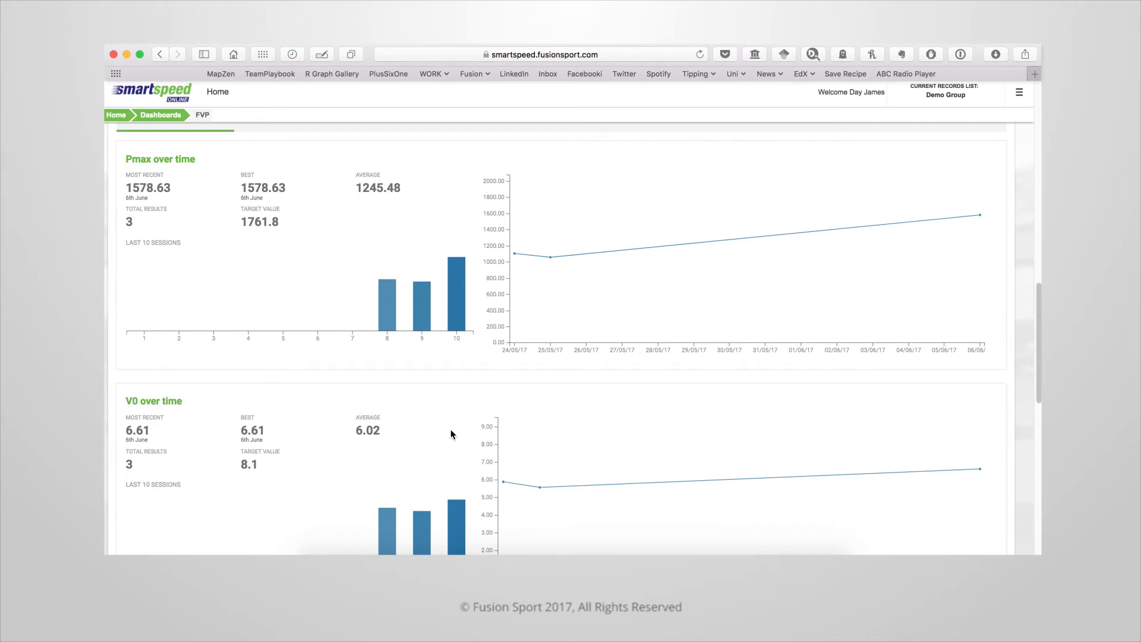
{"action": "mouse_move", "coordinate": [150, 224]}
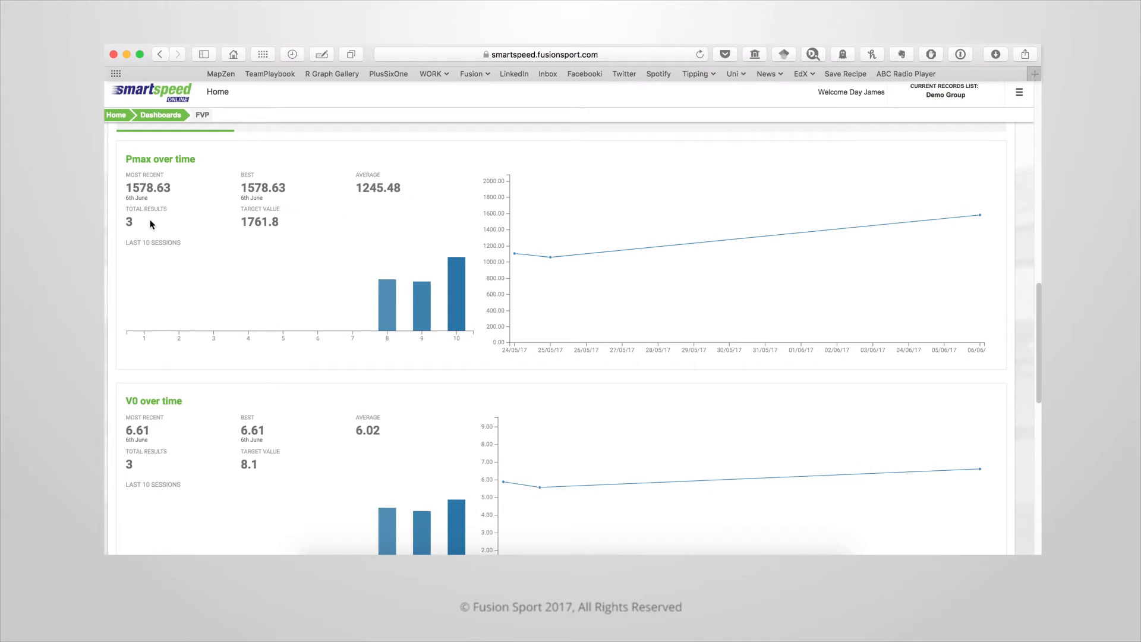
{"action": "mouse_move", "coordinate": [256, 242]}
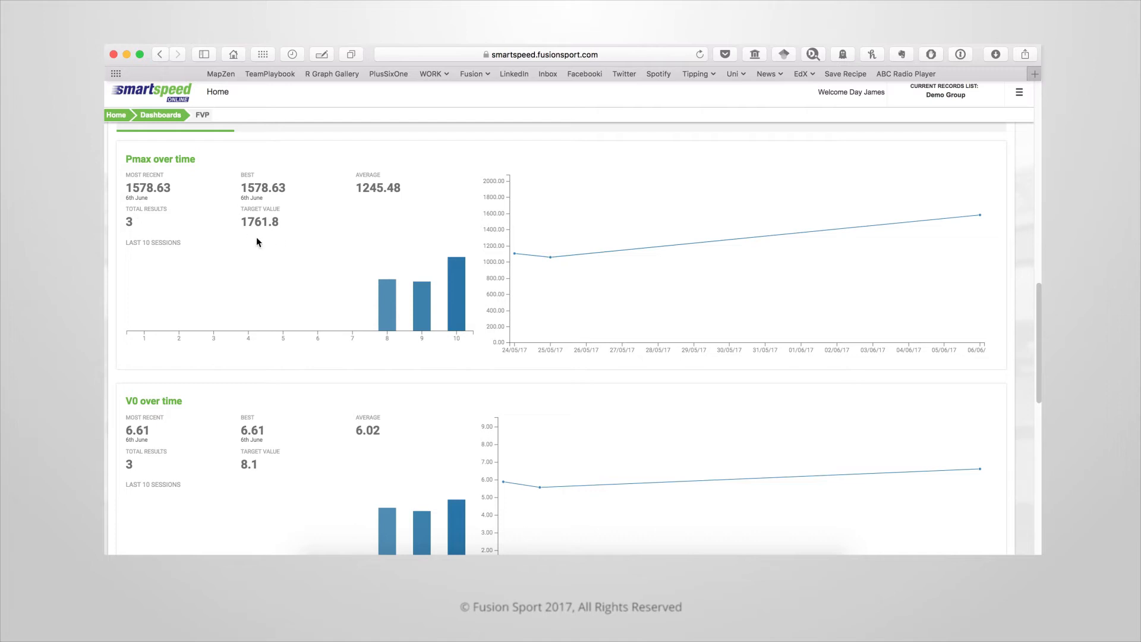
{"action": "mouse_move", "coordinate": [516, 255]}
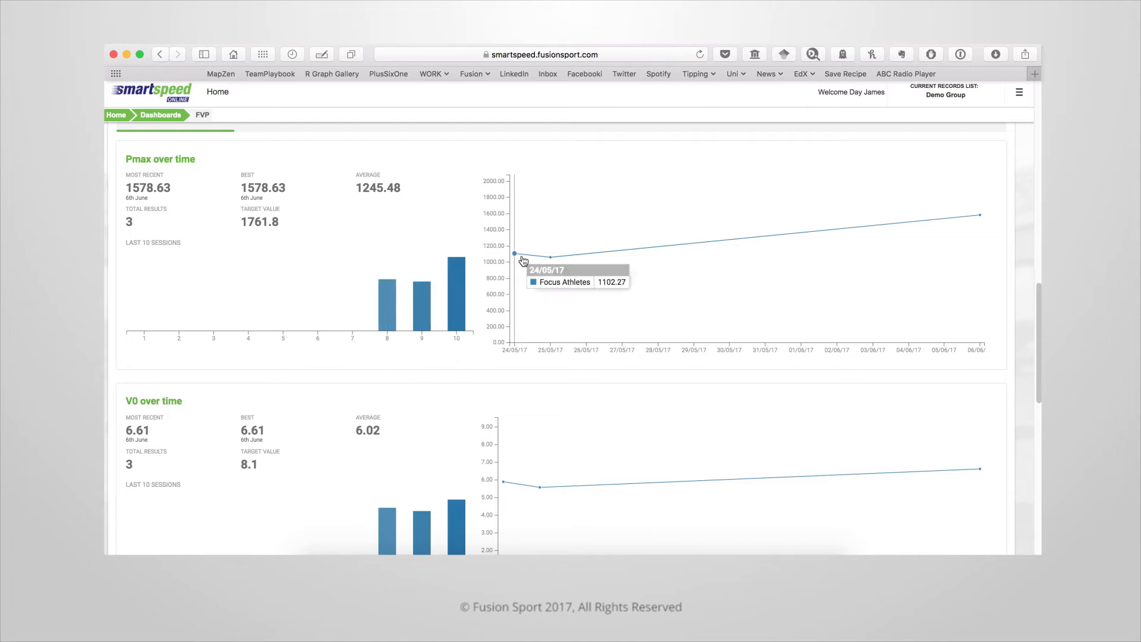
{"action": "mouse_move", "coordinate": [976, 262]}
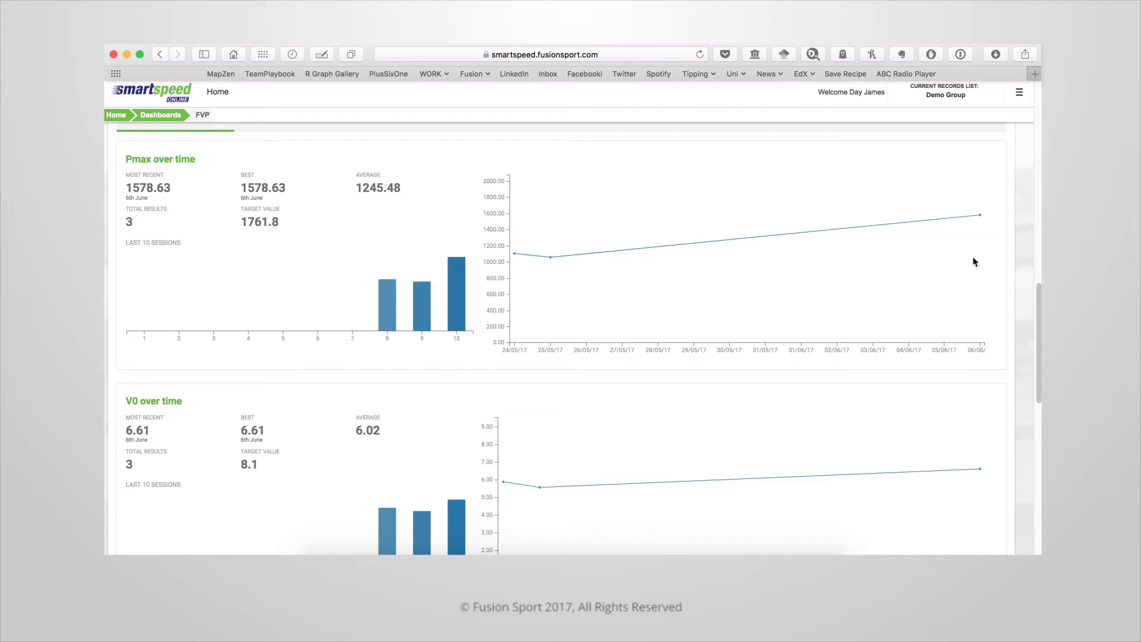
{"action": "scroll", "scroll_direction": "down", "scroll_amount": 3}
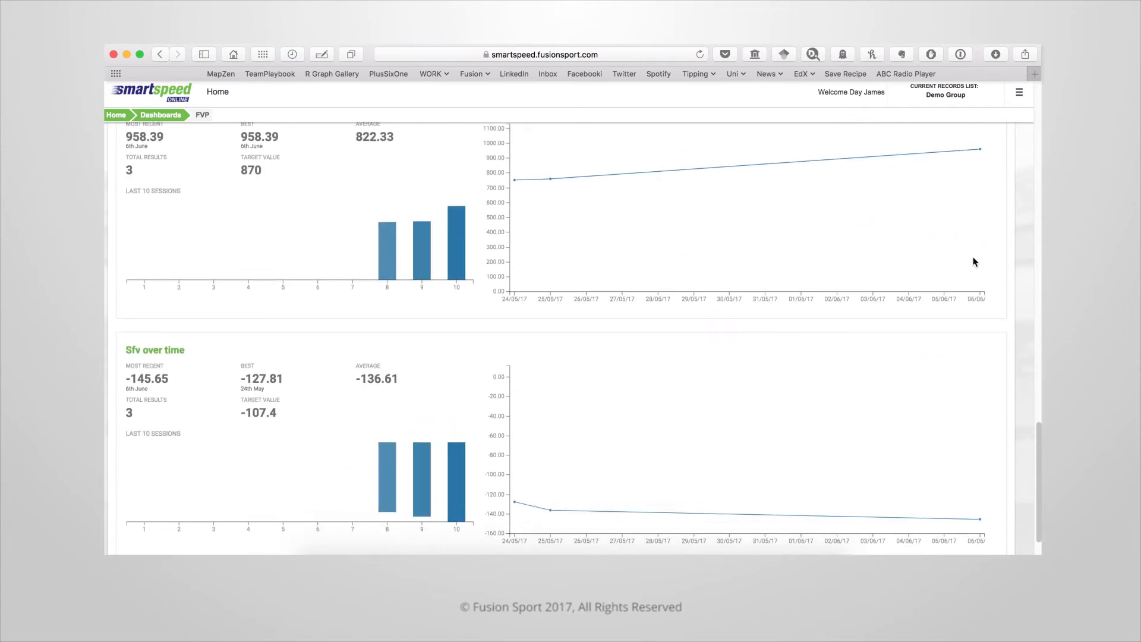
{"action": "scroll", "scroll_direction": "up", "scroll_amount": 3}
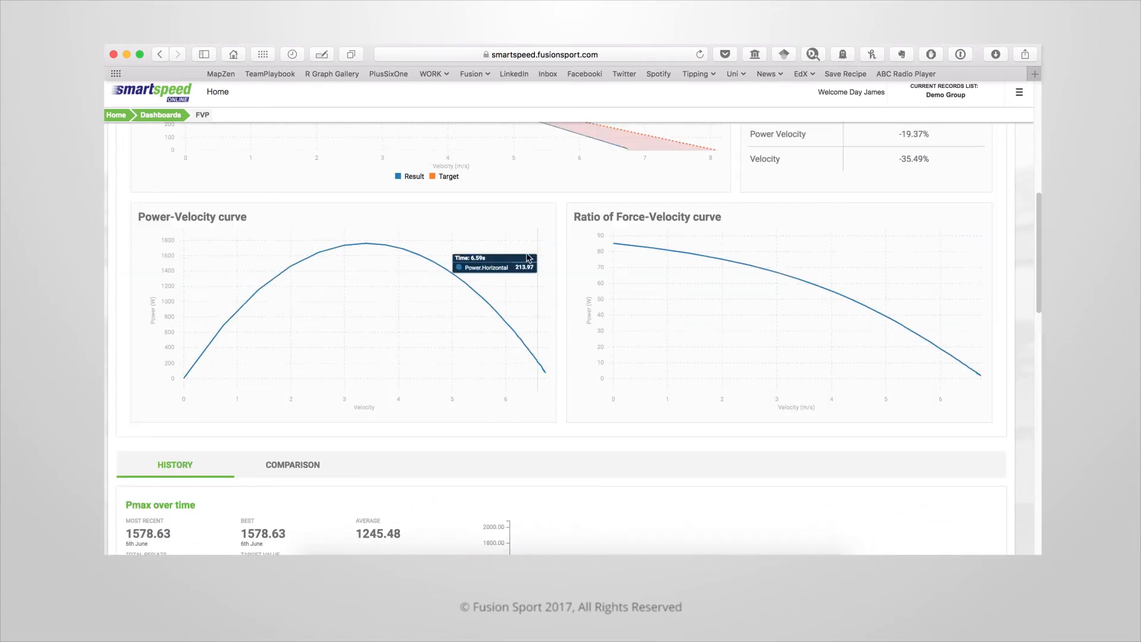
Show the Comparison view with the group filter set to James FVP Team.
{"action": "left_click", "coordinate": [292, 464]}
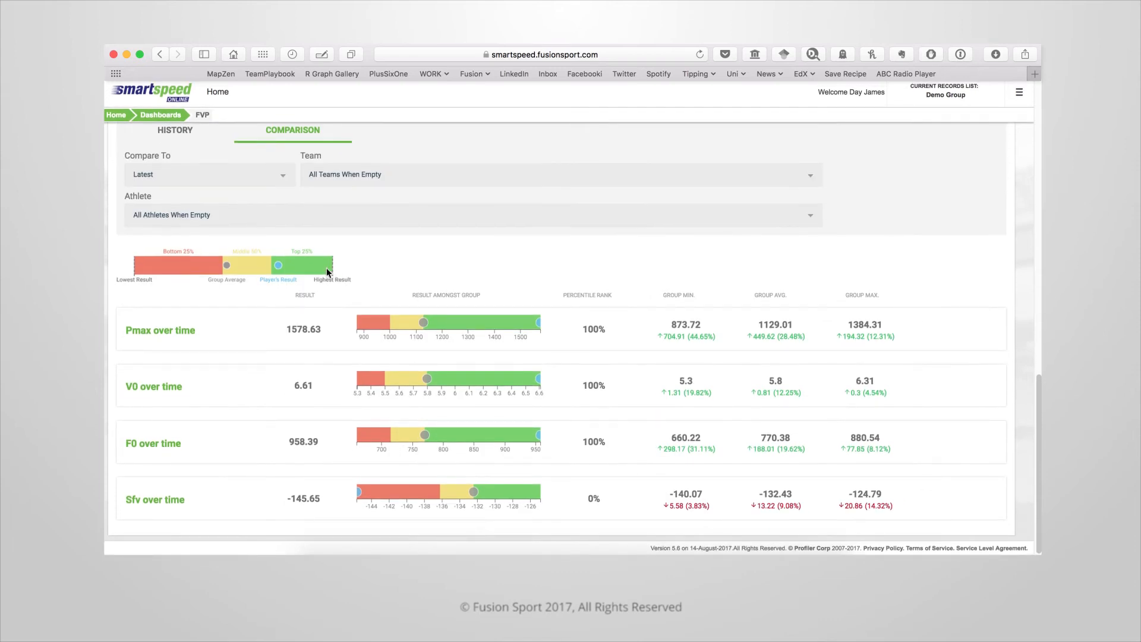
{"action": "mouse_move", "coordinate": [808, 175]}
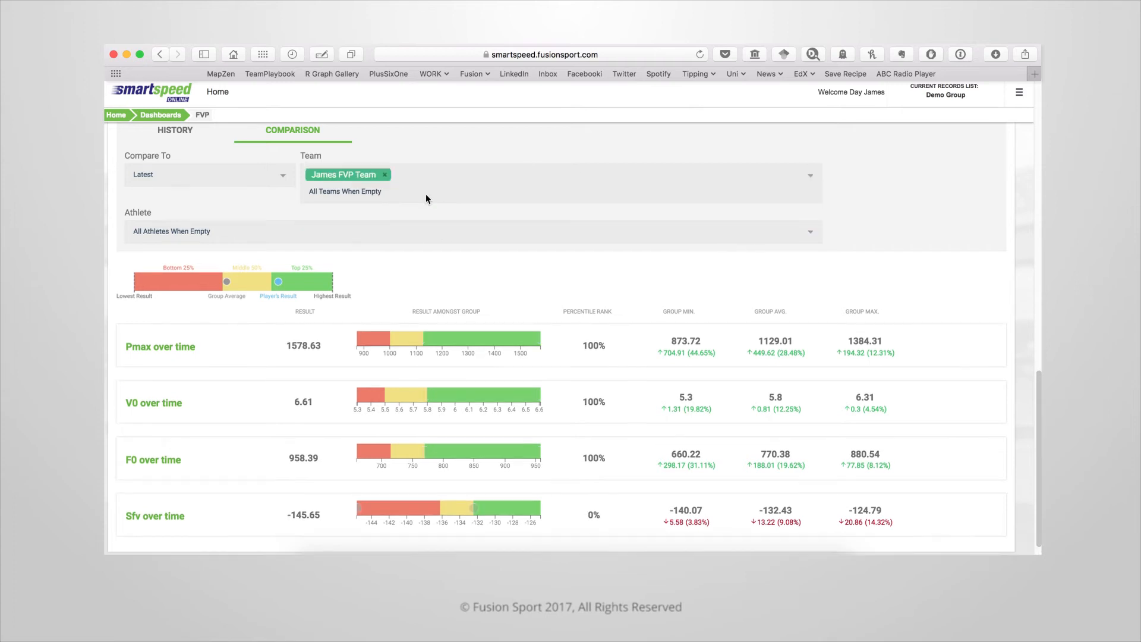
{"action": "left_click", "coordinate": [469, 232]}
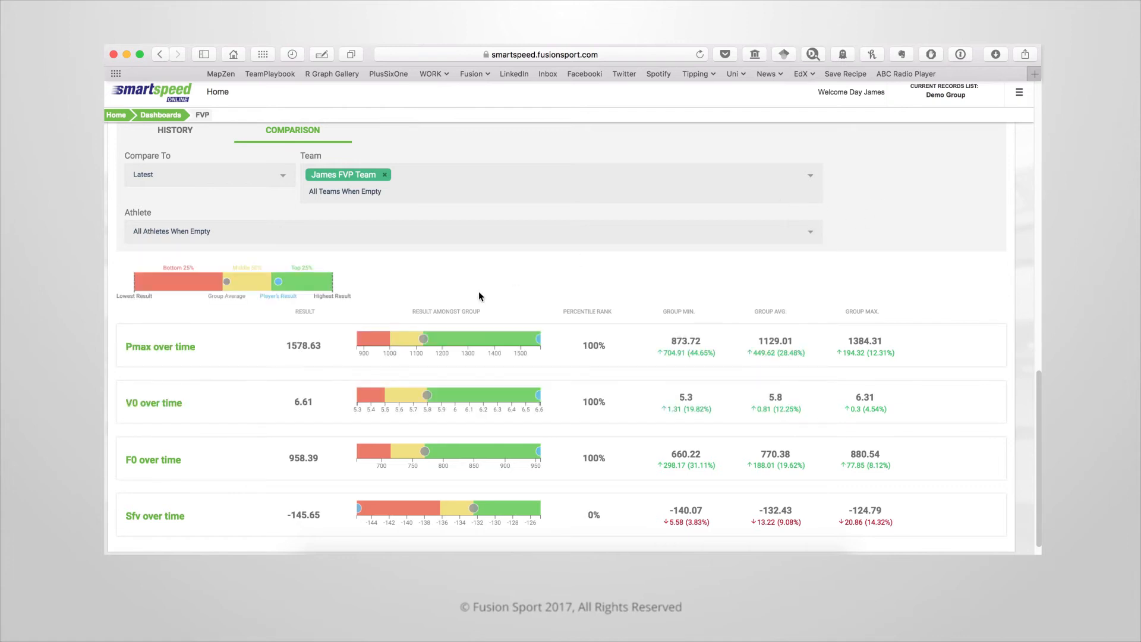
{"action": "mouse_move", "coordinate": [184, 344]}
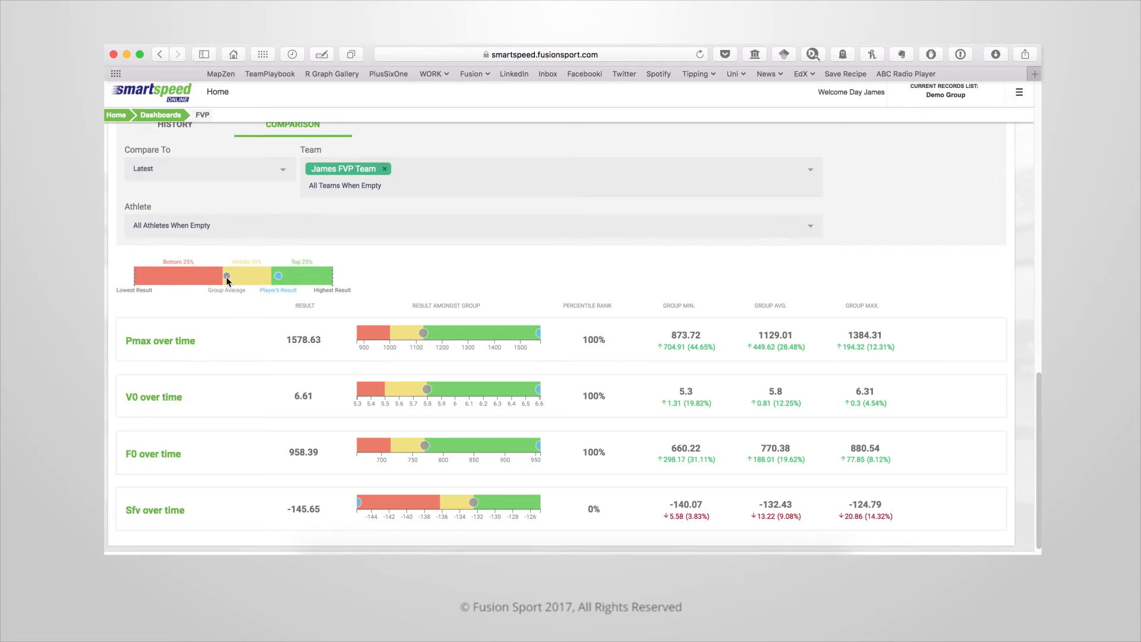
{"action": "mouse_move", "coordinate": [220, 260]}
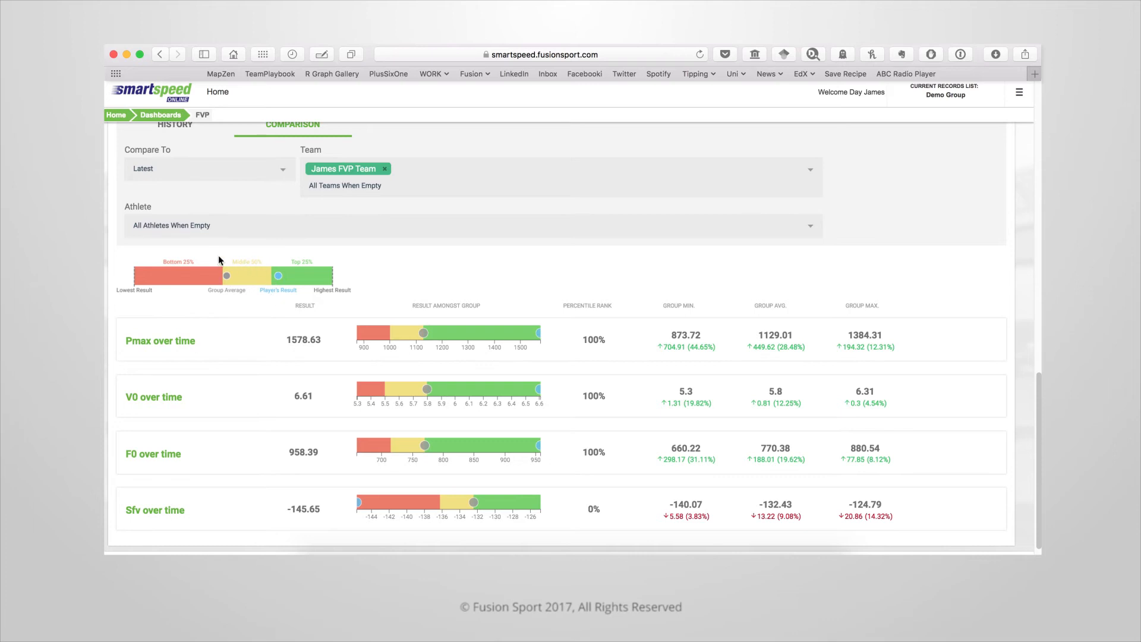
{"action": "mouse_move", "coordinate": [564, 265]}
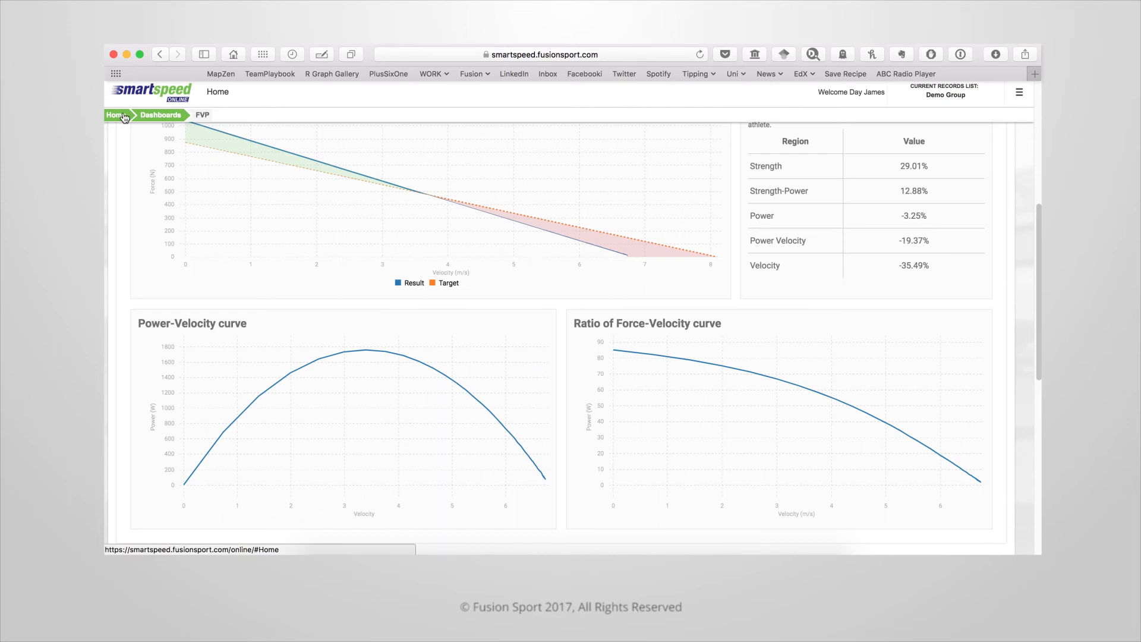
From Home, expand Dashboard Templates > FVP Profile and start a new FVP Profile for Athlete 1 Test.
{"action": "left_click", "coordinate": [114, 115]}
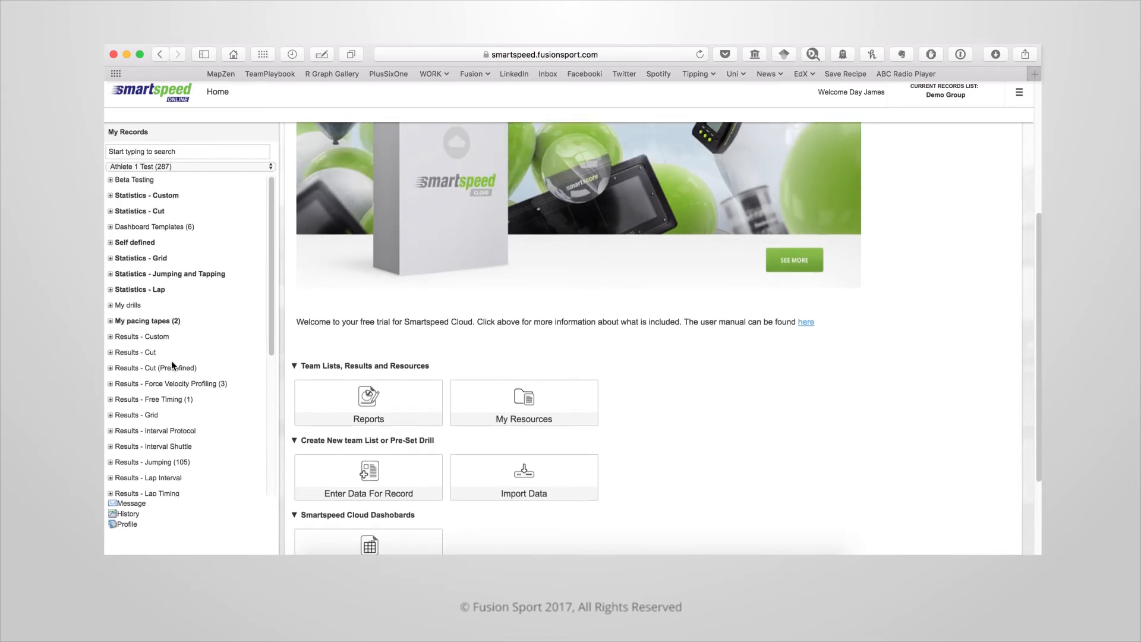
{"action": "left_click", "coordinate": [110, 227]}
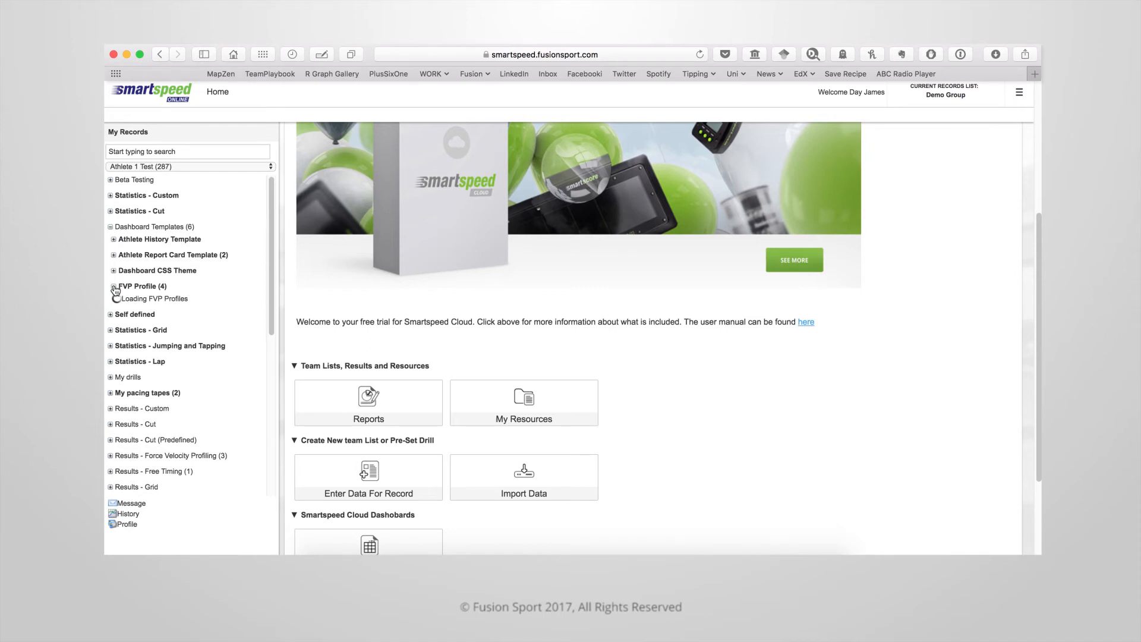
{"action": "left_click", "coordinate": [113, 285]}
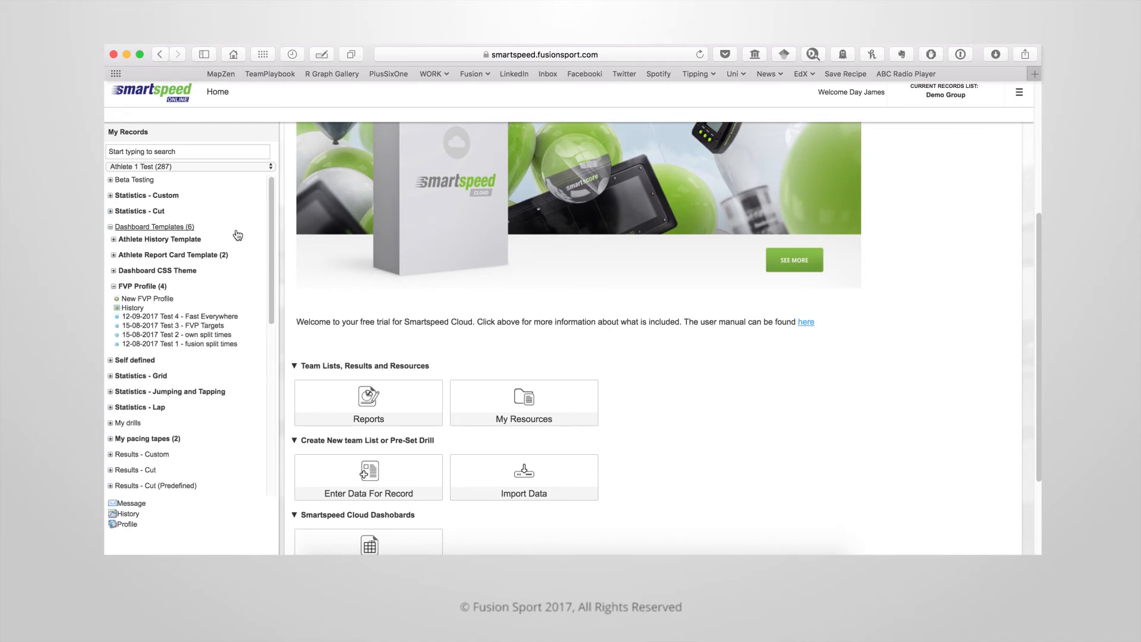
{"action": "left_click", "coordinate": [149, 299]}
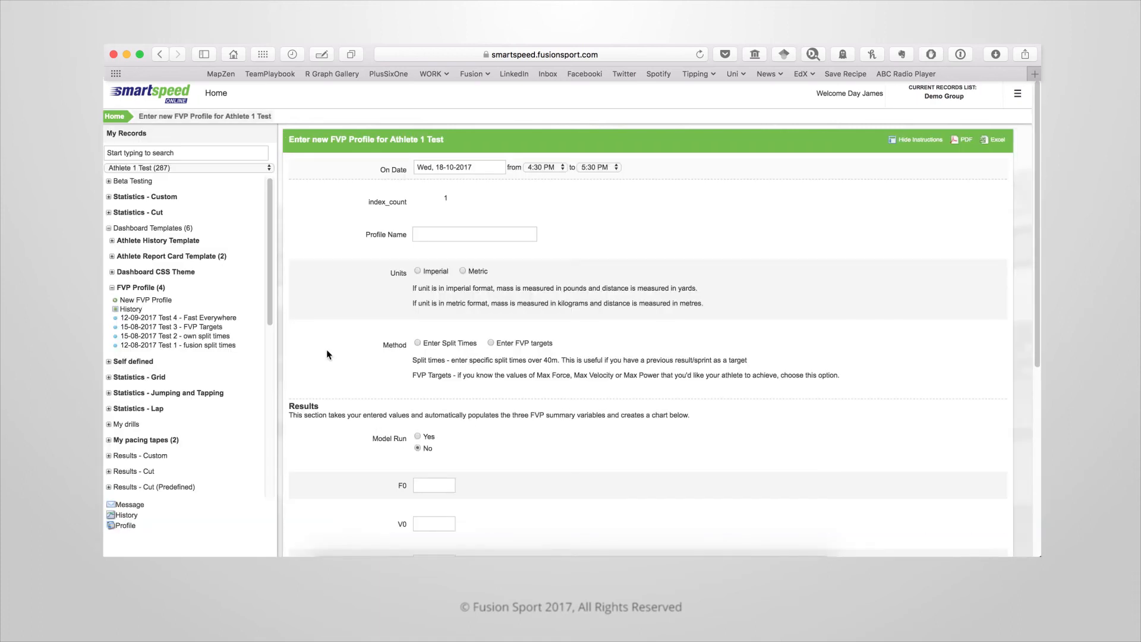
Name the profile 'Test Profile' and set its units to Metric.
{"action": "left_click", "coordinate": [474, 234]}
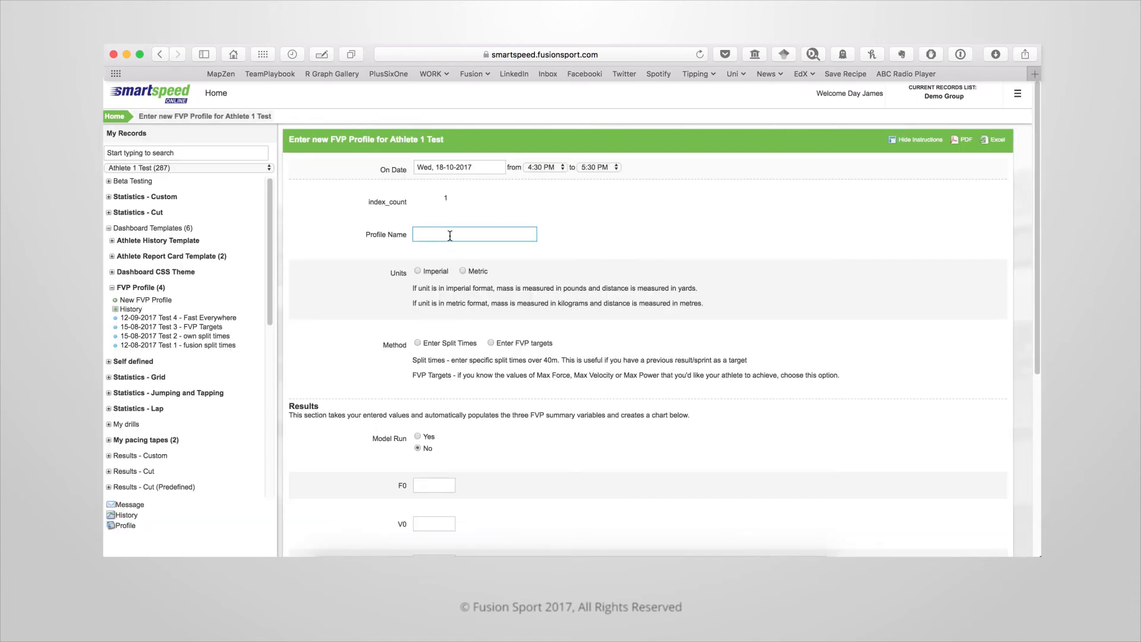
{"action": "left_click", "coordinate": [474, 233]}
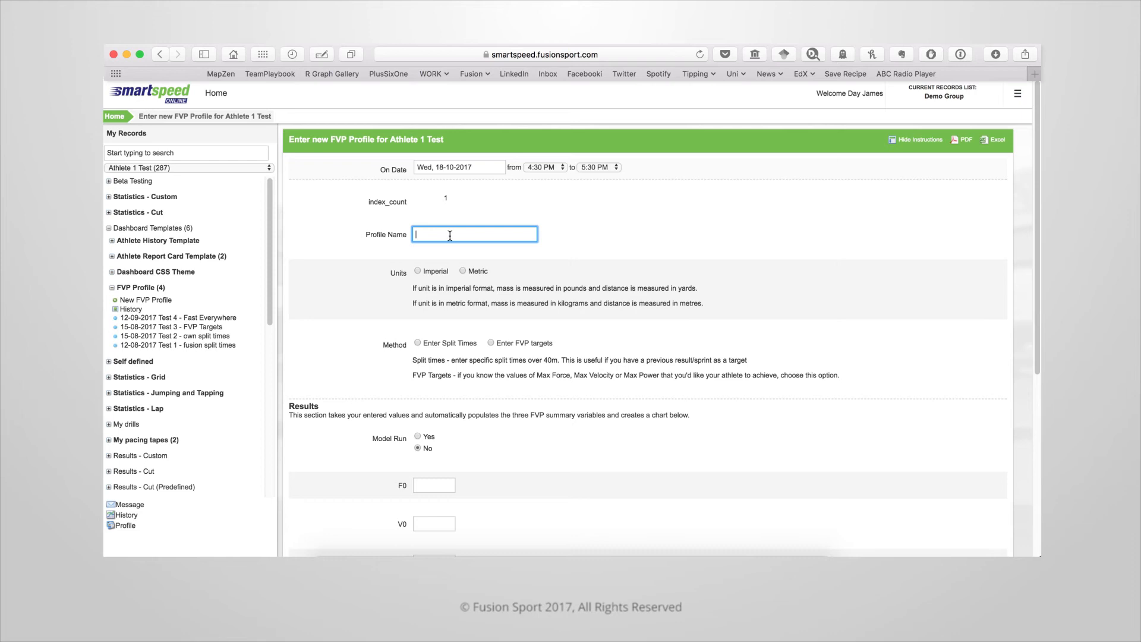
{"action": "type", "text": "Test Profile"}
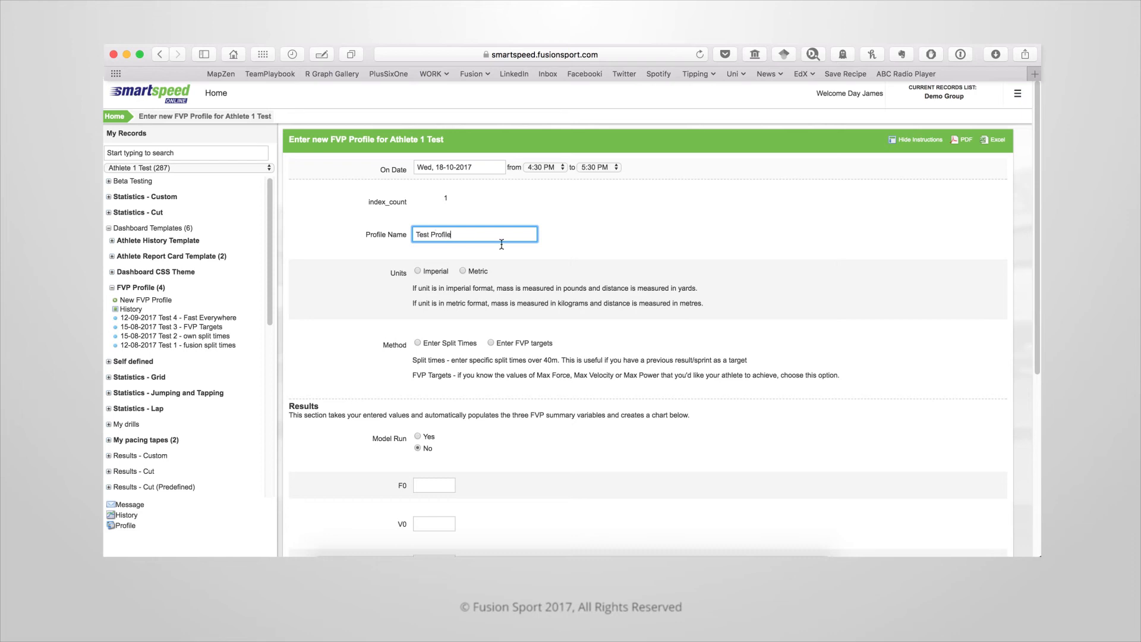
{"action": "left_click", "coordinate": [463, 271]}
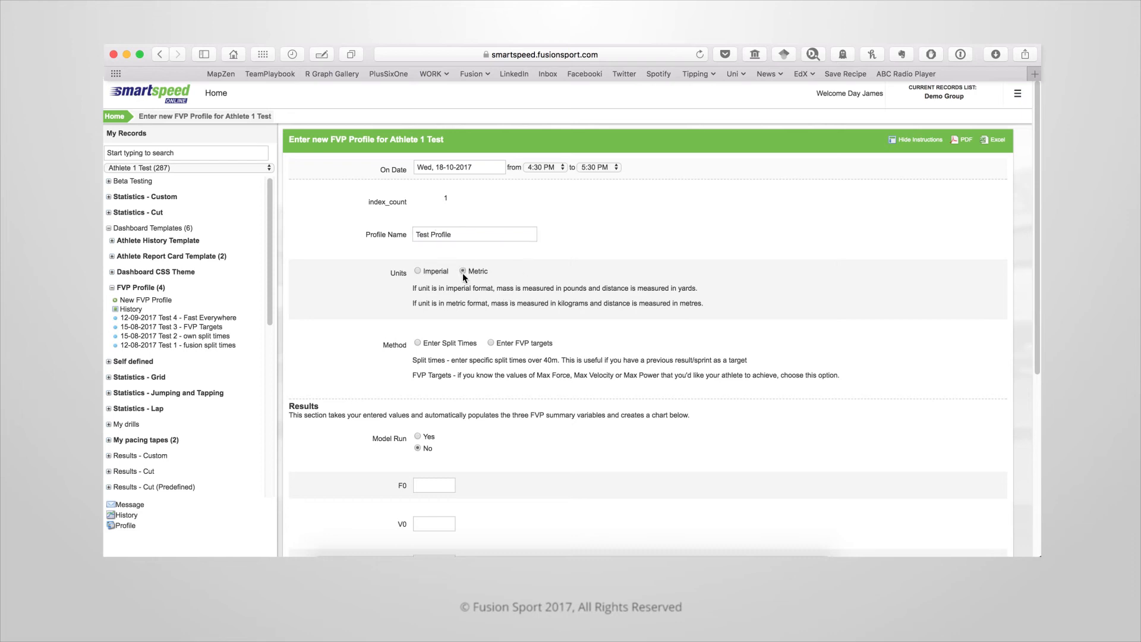
Base the profile on Enter Split Times with Custom Enter as the source.
{"action": "scroll", "scroll_direction": "down", "scroll_amount": 3}
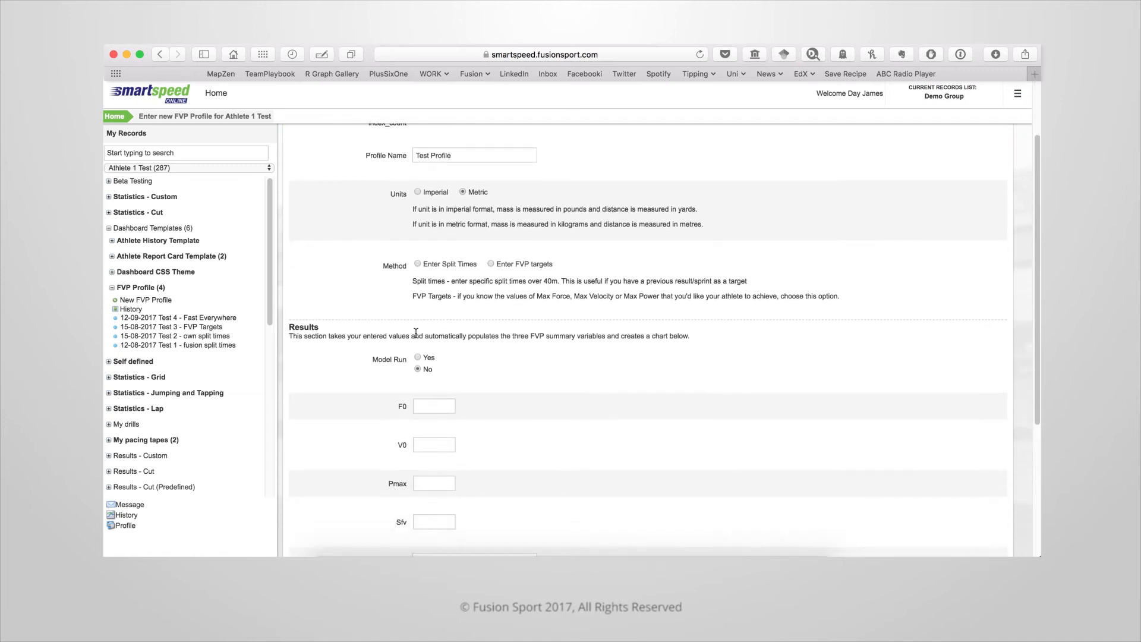
{"action": "scroll", "scroll_direction": "down", "scroll_amount": 3}
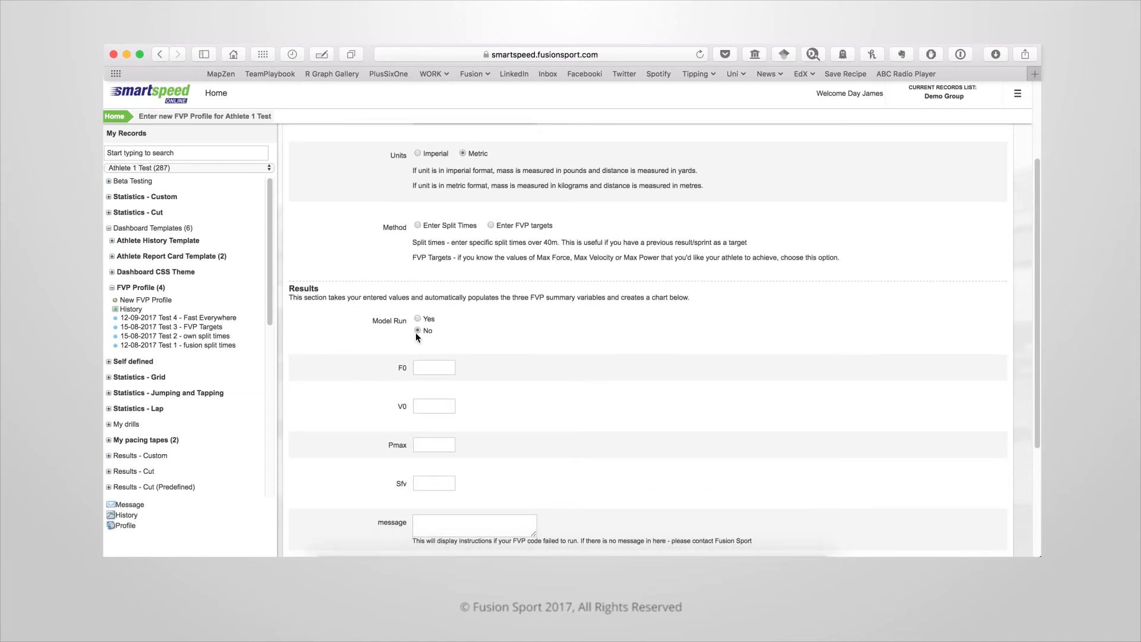
{"action": "mouse_move", "coordinate": [425, 235]}
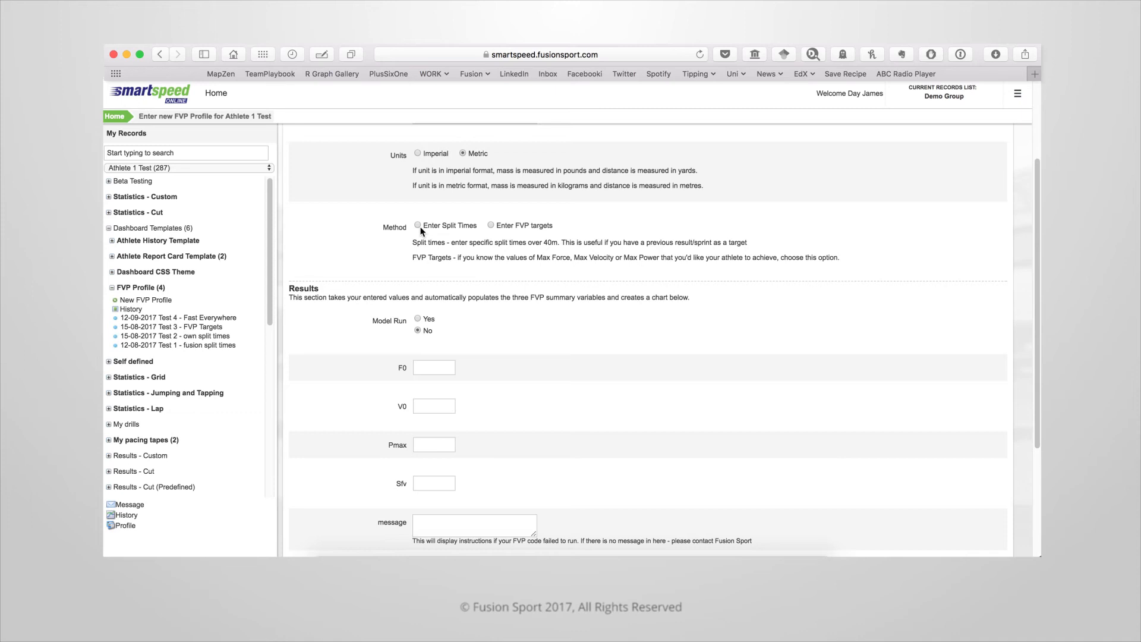
{"action": "mouse_move", "coordinate": [496, 230]}
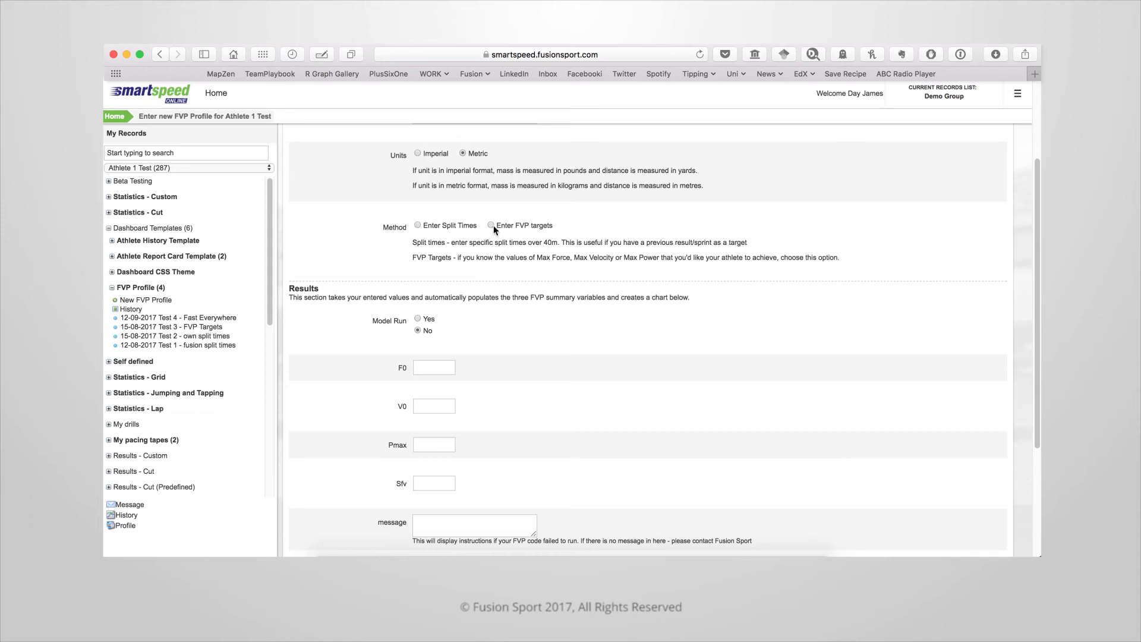
{"action": "left_click", "coordinate": [417, 224]}
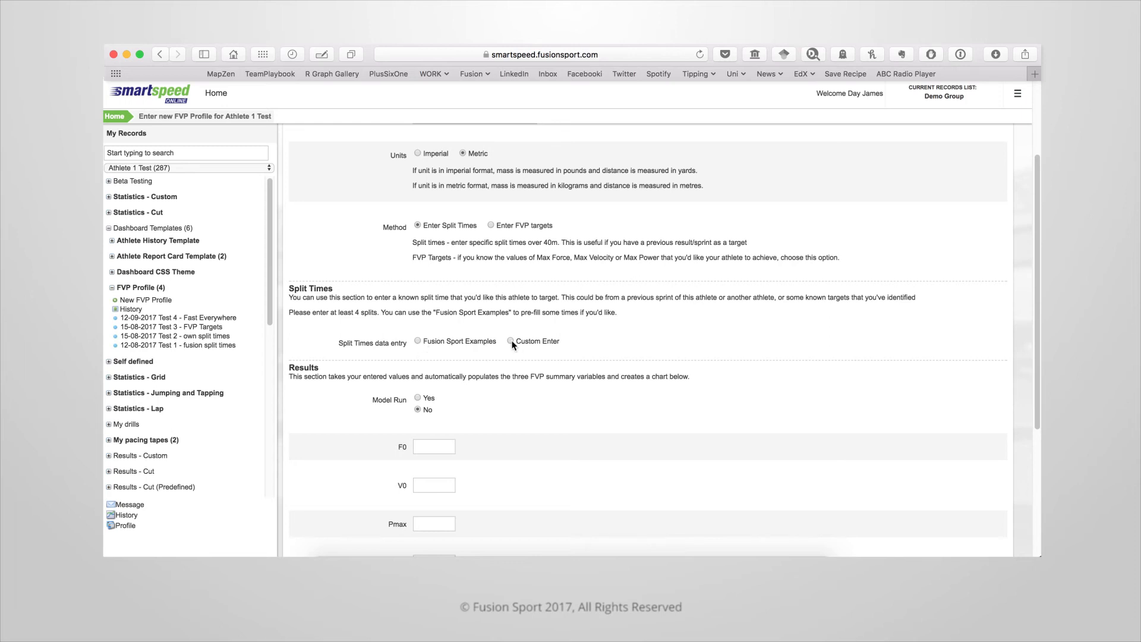
{"action": "left_click", "coordinate": [510, 341]}
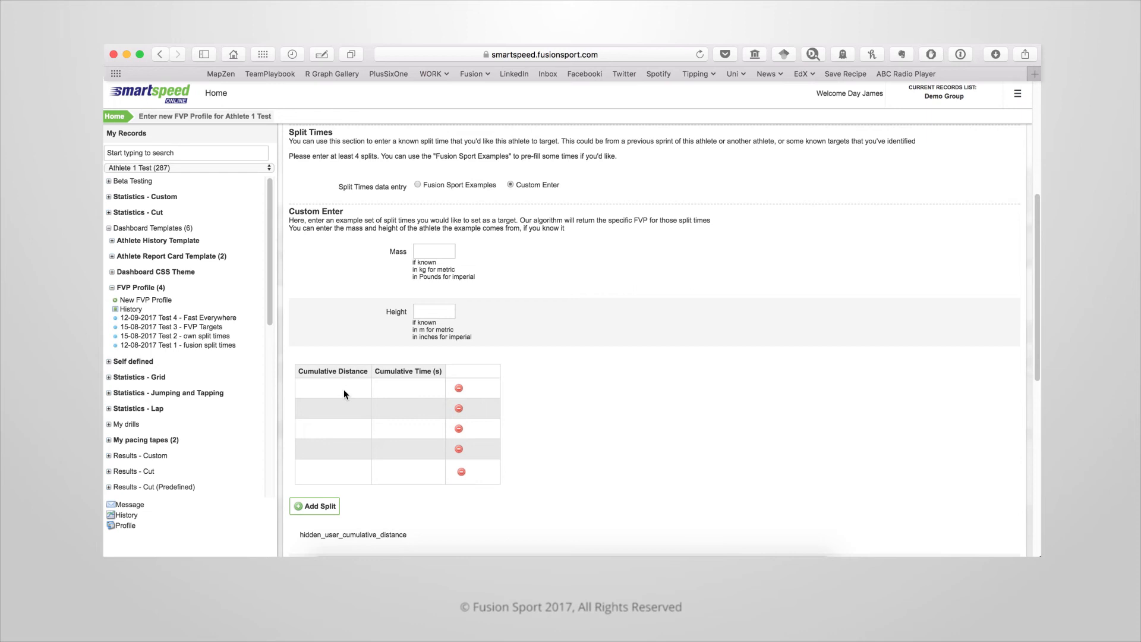
{"action": "mouse_move", "coordinate": [335, 471]}
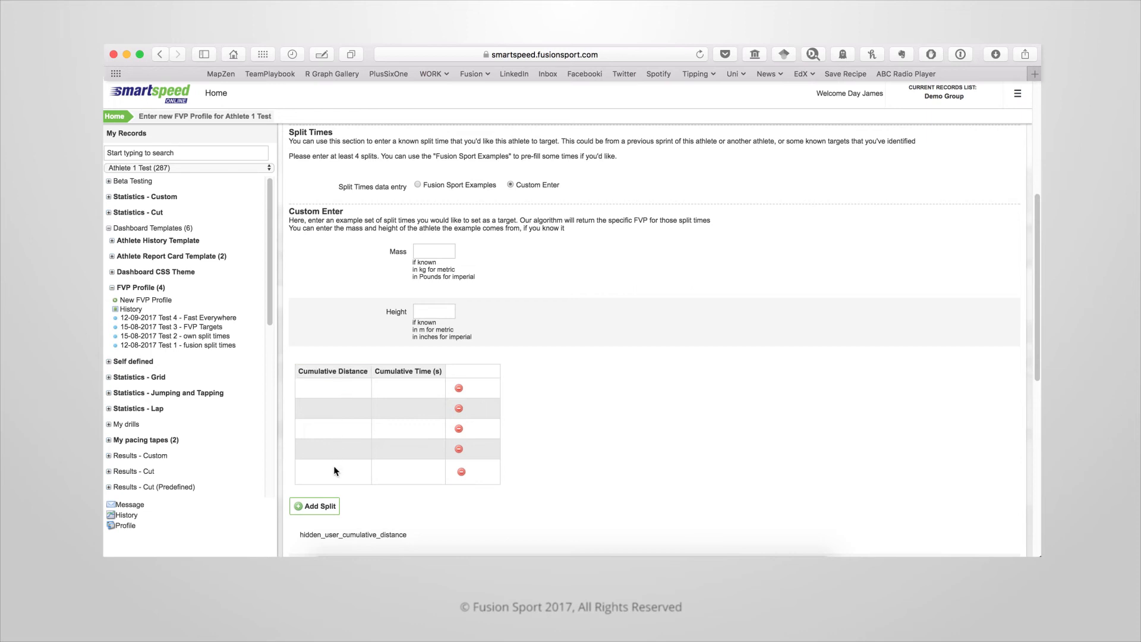
{"action": "scroll", "scroll_direction": "up", "scroll_amount": 3}
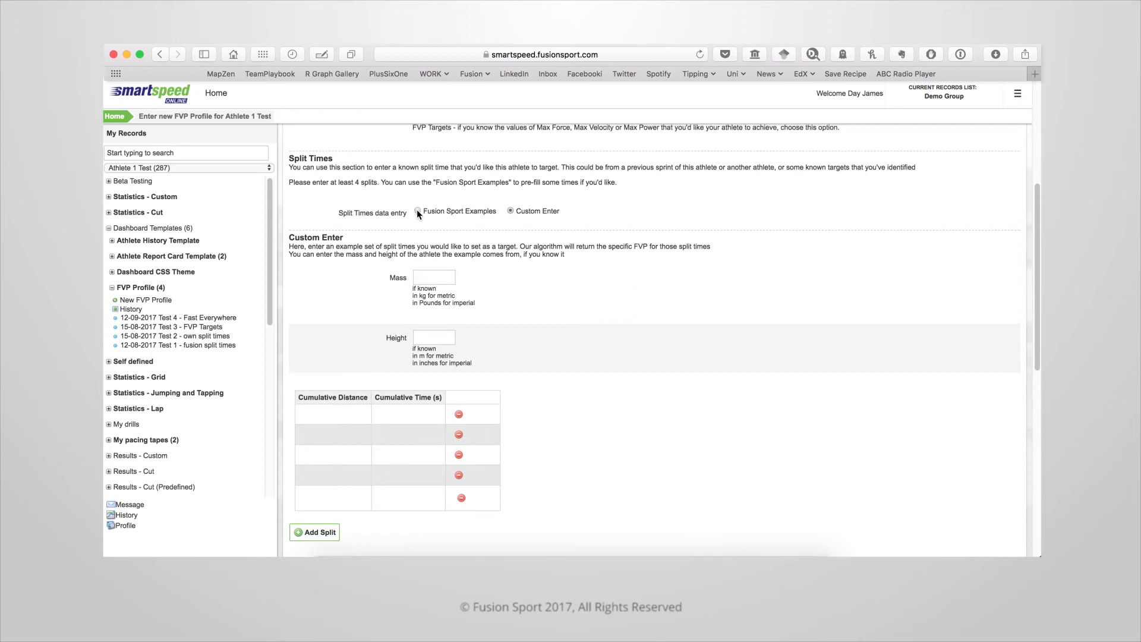
Switch the split source to Fusion Sport Examples and load the 'Test - Bolt 2008' splits.
{"action": "left_click", "coordinate": [419, 211]}
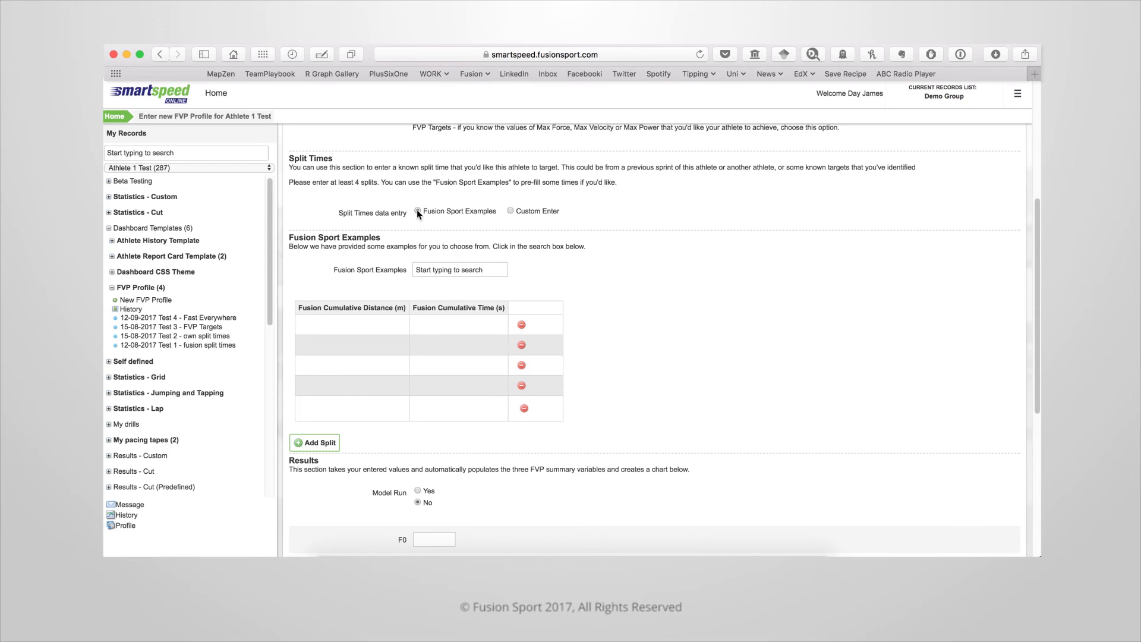
{"action": "left_click", "coordinate": [459, 269]}
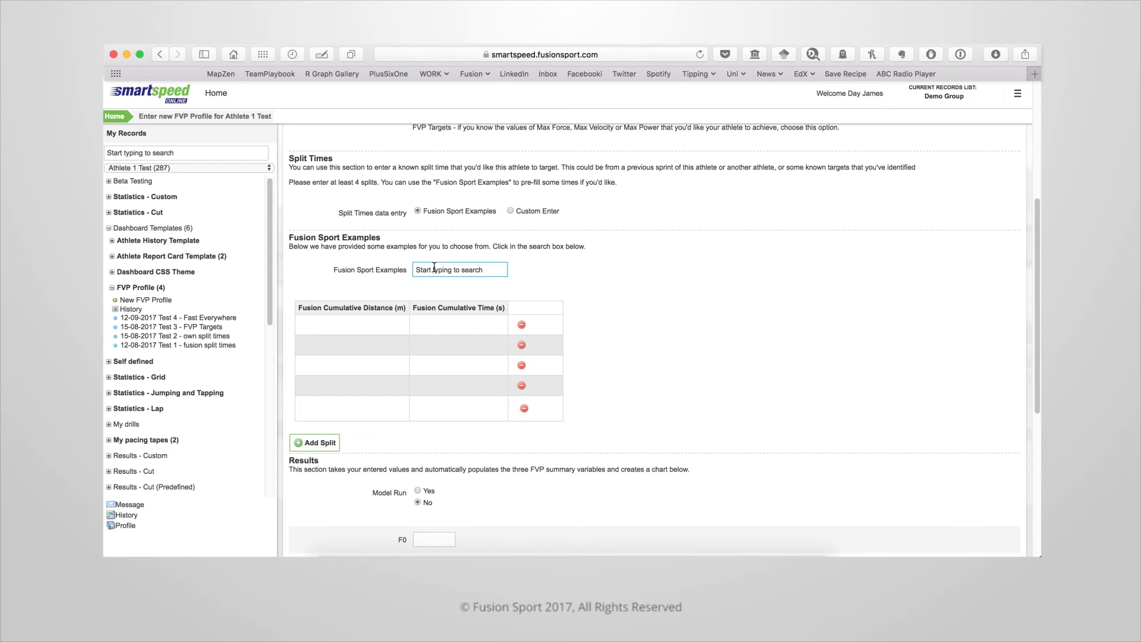
{"action": "left_click", "coordinate": [459, 269]}
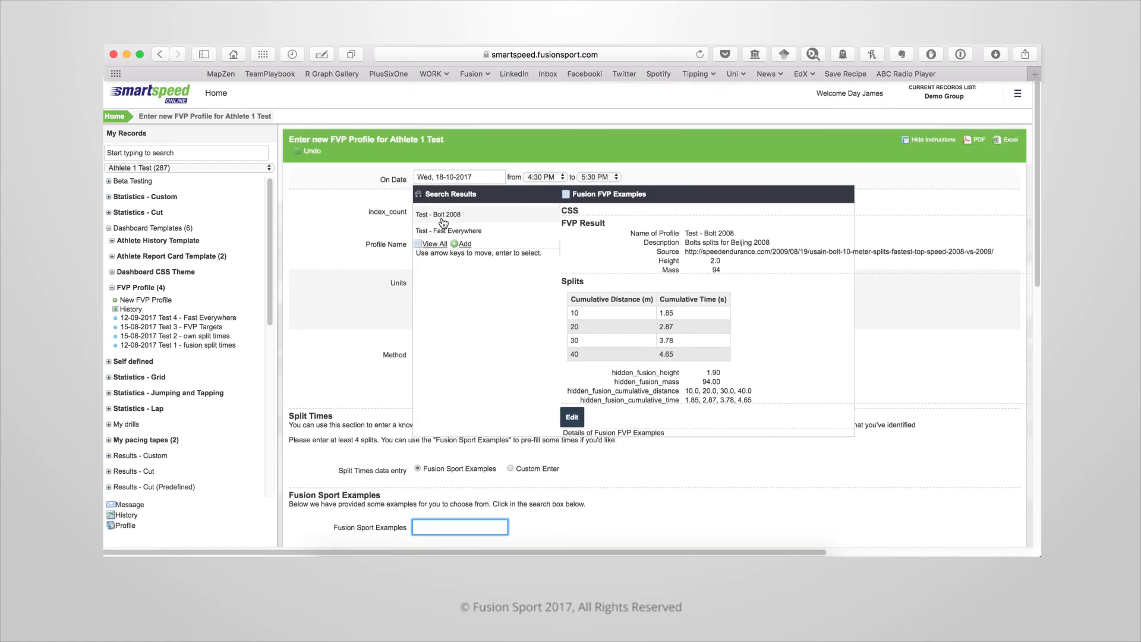
{"action": "left_click", "coordinate": [437, 214]}
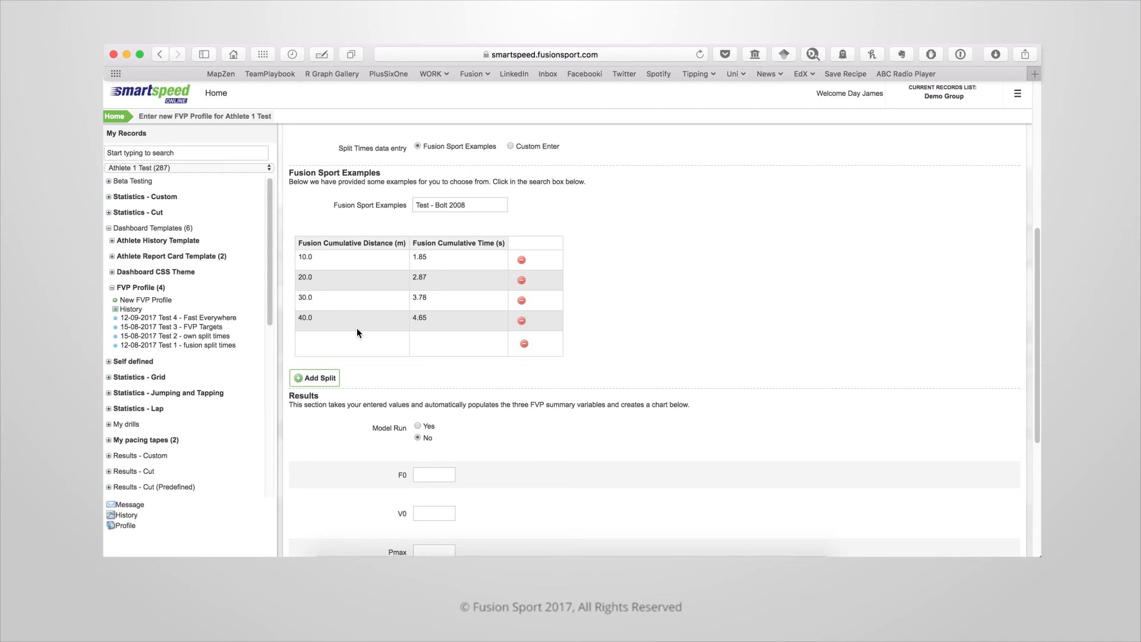
{"action": "mouse_move", "coordinate": [333, 342]}
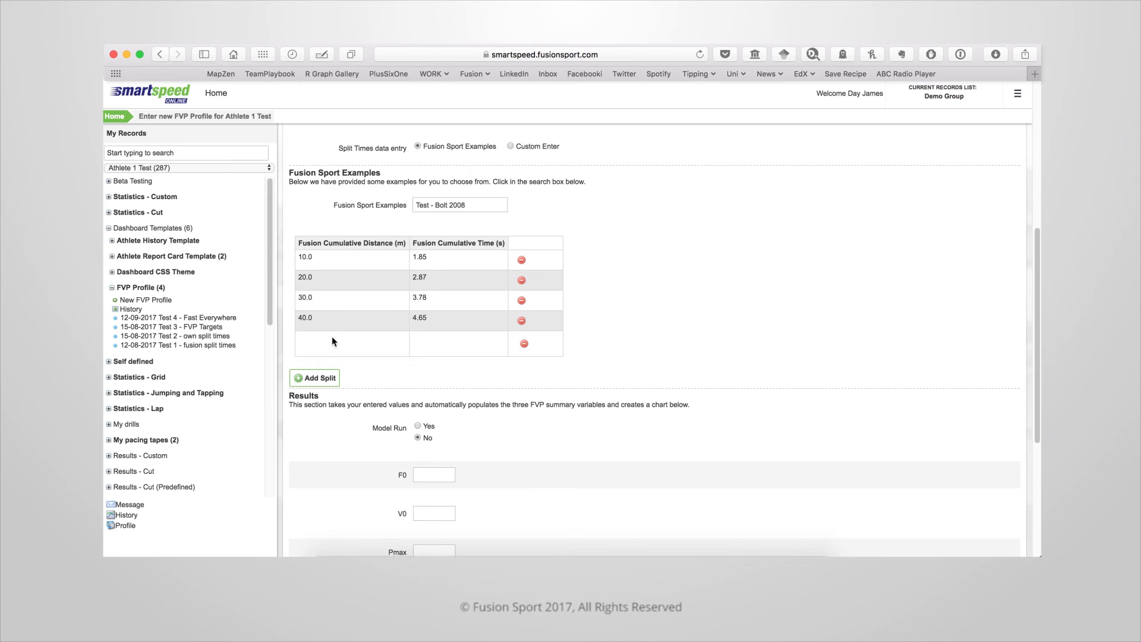
{"action": "scroll", "scroll_direction": "up", "scroll_amount": 3}
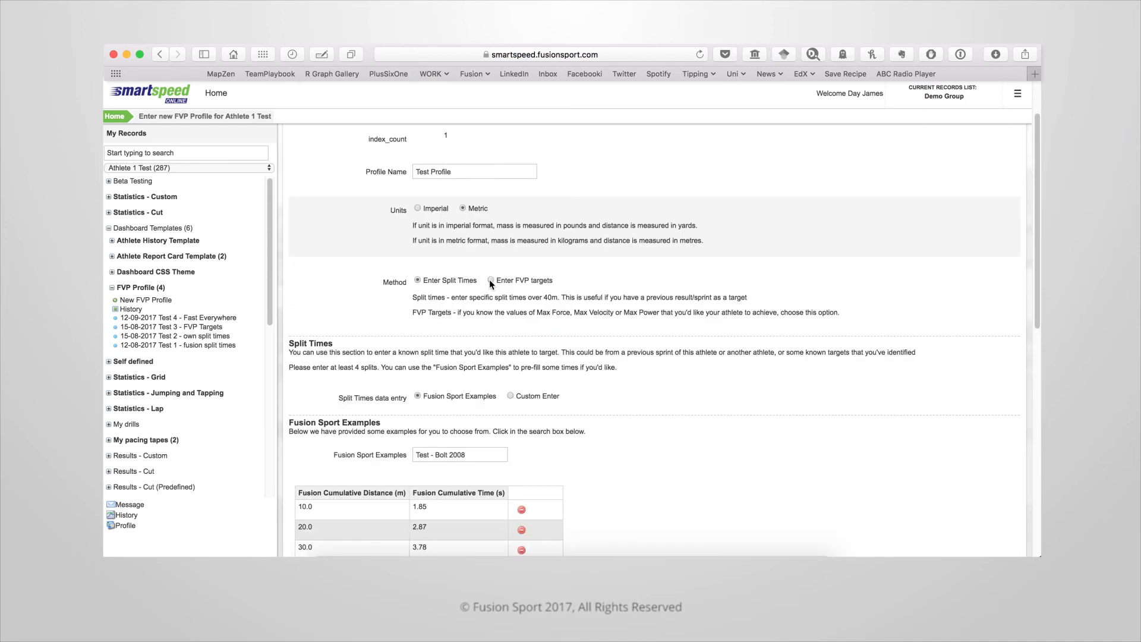
{"action": "left_click", "coordinate": [491, 280]}
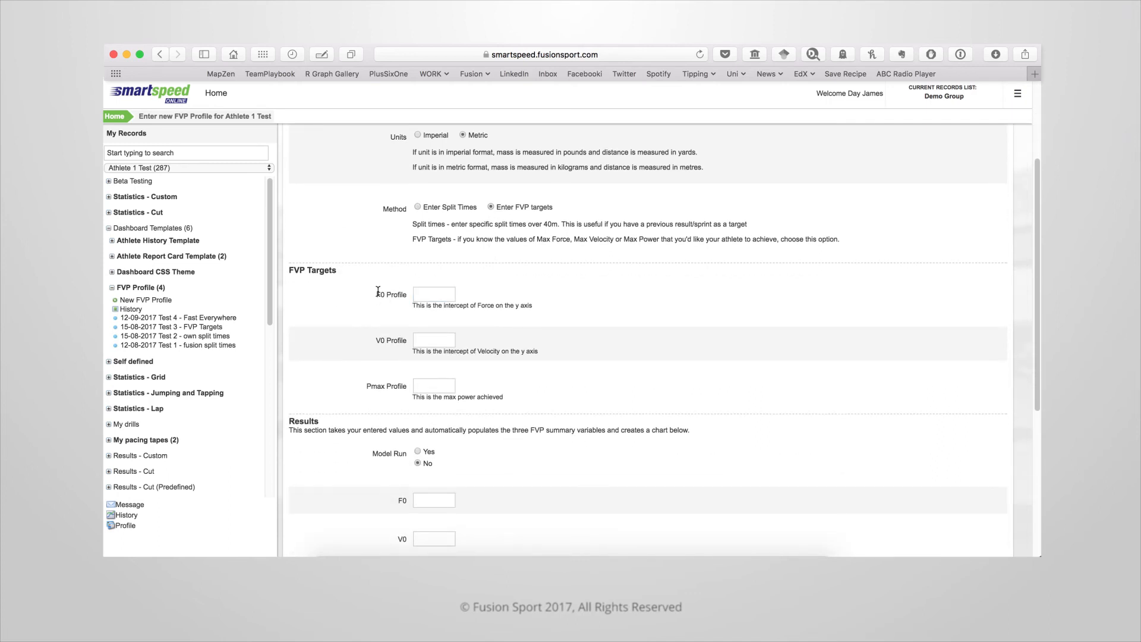
{"action": "mouse_move", "coordinate": [370, 385]}
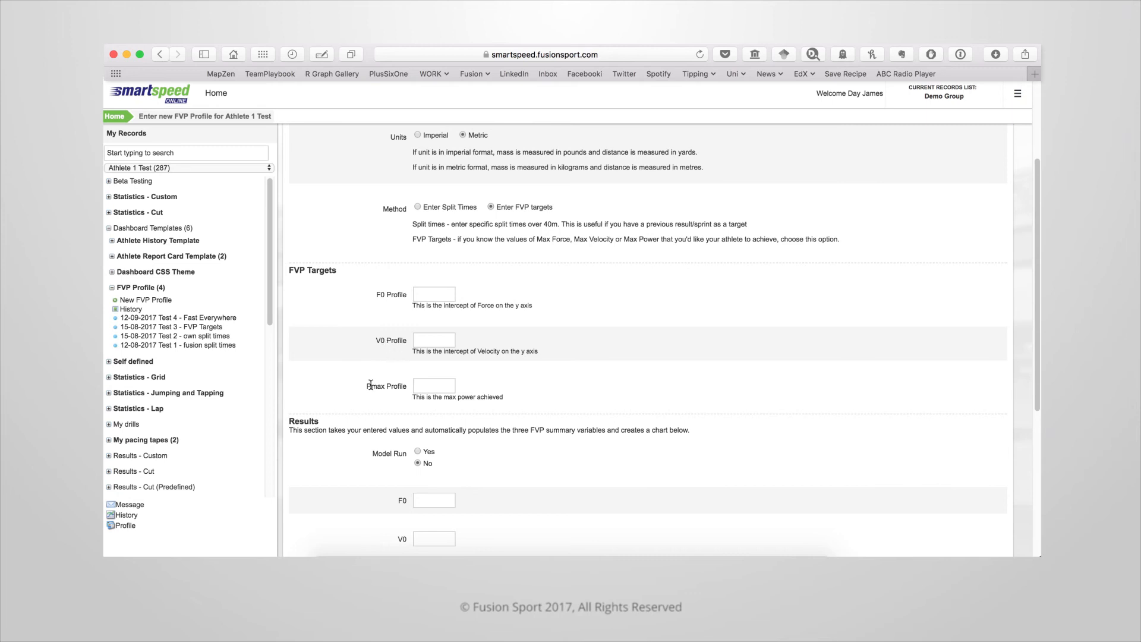
{"action": "mouse_move", "coordinate": [493, 370]}
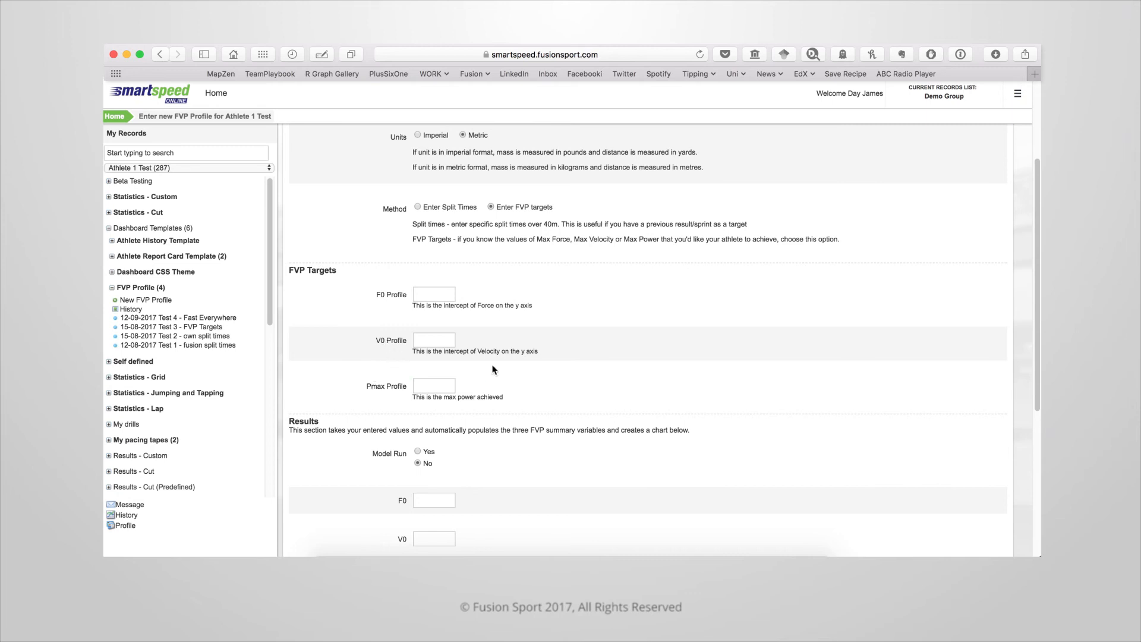
{"action": "left_click", "coordinate": [433, 294]}
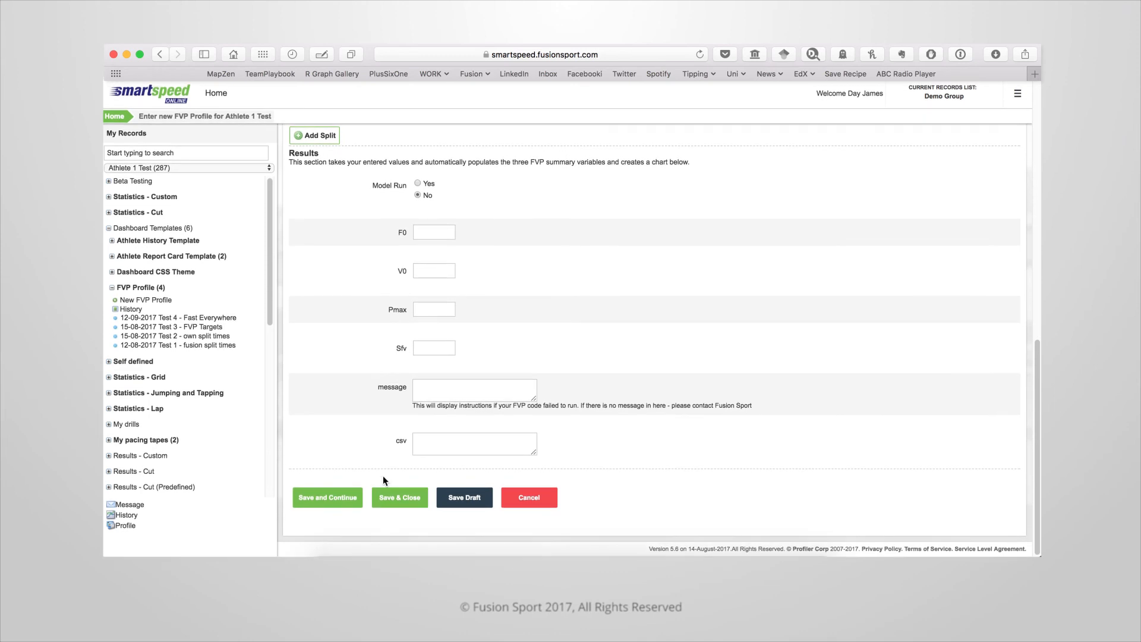
Save and close Test Profile, then view the 'Test 1 - fusion split times' record.
{"action": "left_click", "coordinate": [327, 497]}
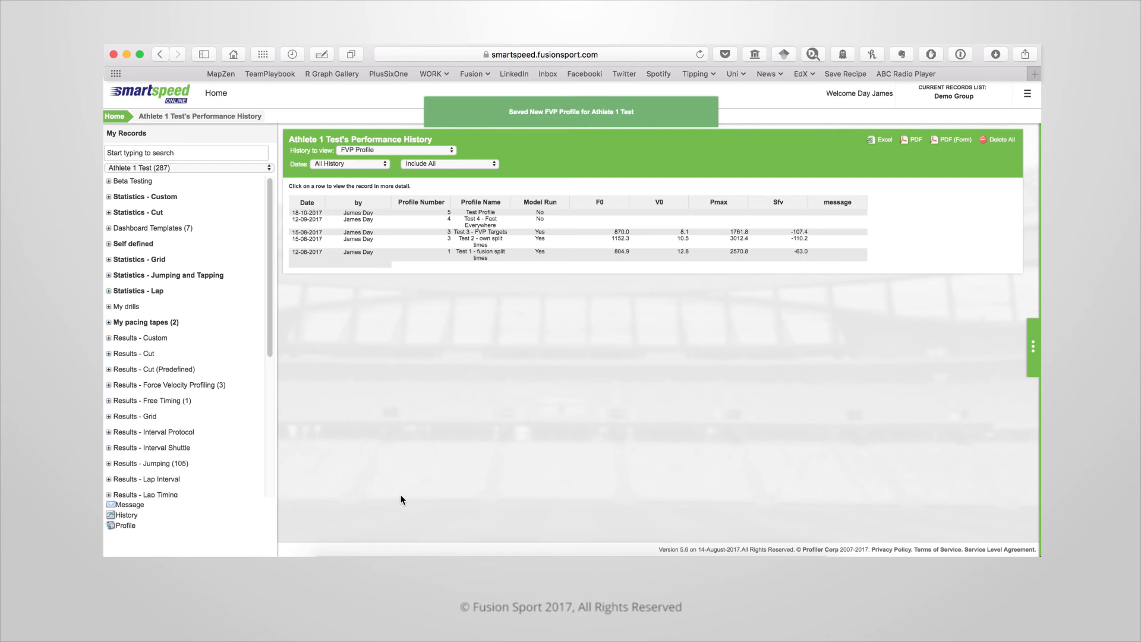
{"action": "mouse_move", "coordinate": [448, 370]}
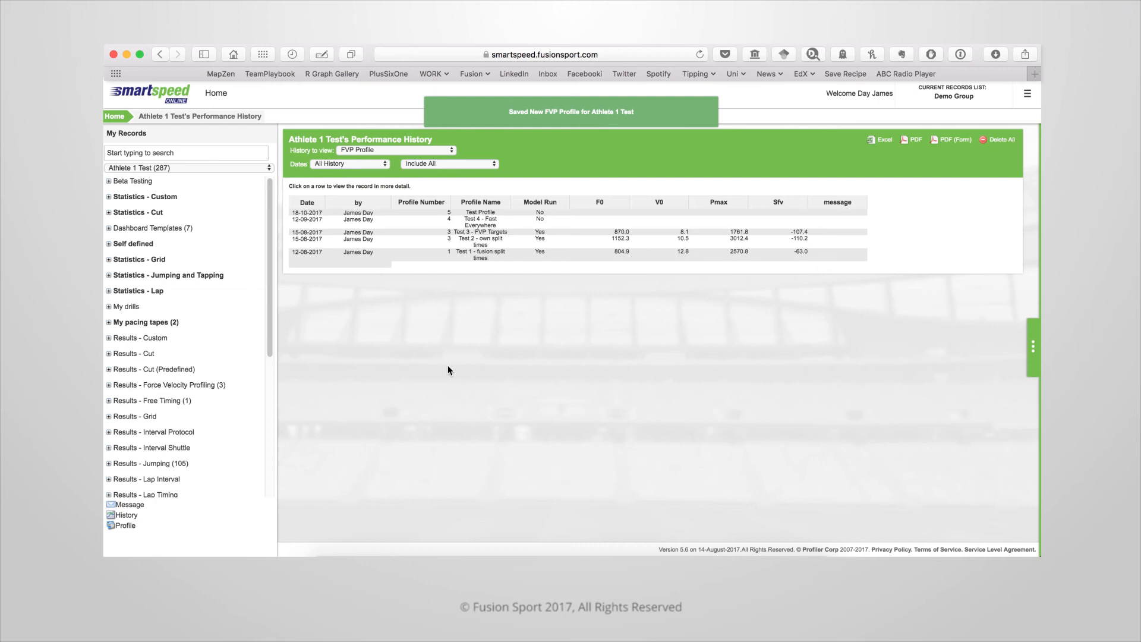
{"action": "left_click", "coordinate": [186, 152]}
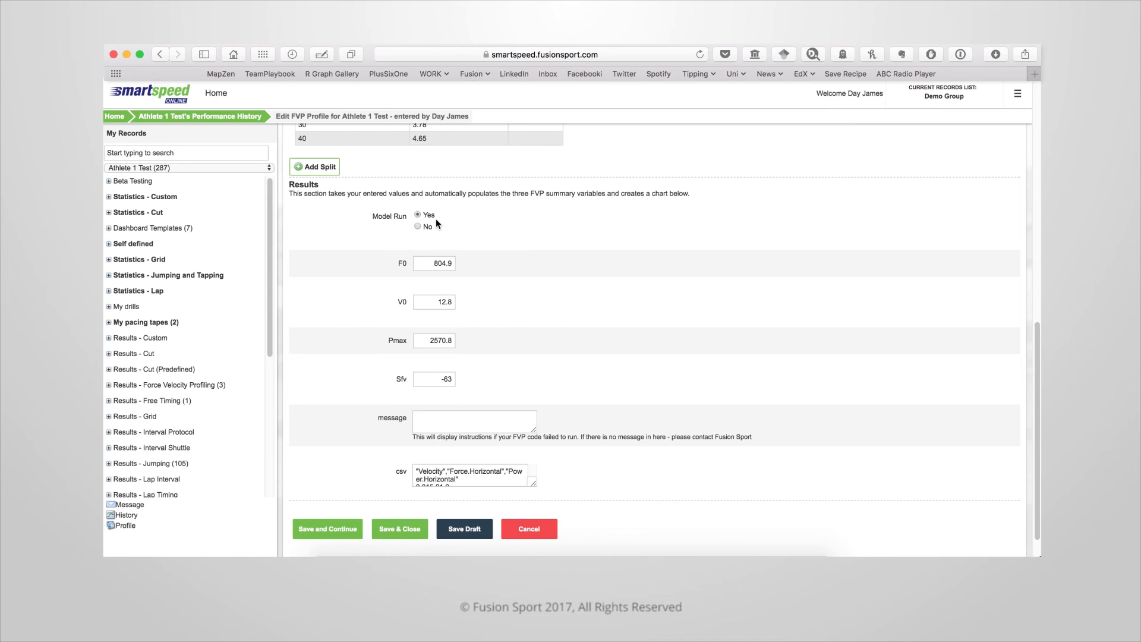
{"action": "mouse_move", "coordinate": [324, 295]}
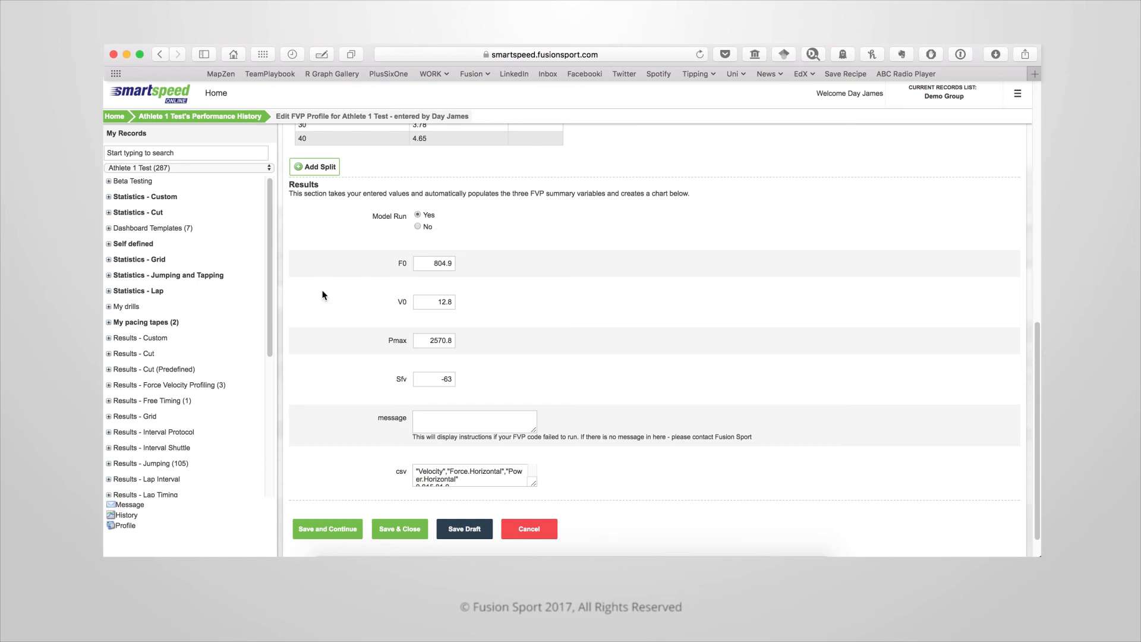
{"action": "mouse_move", "coordinate": [315, 306]}
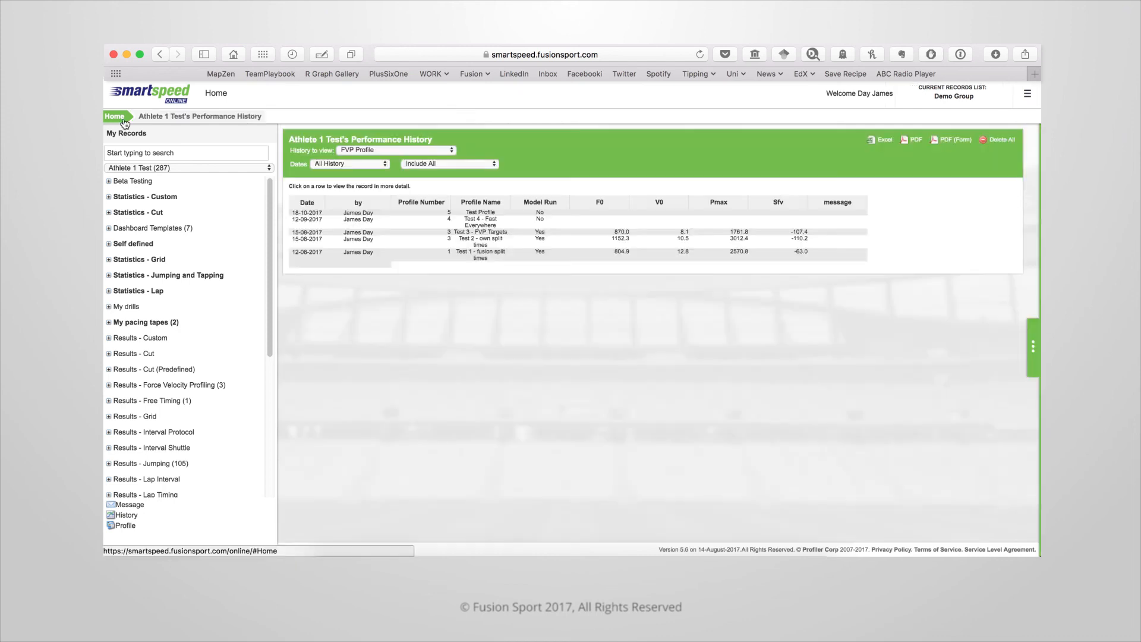
From Home, expand Teams in My Records and load the 06-09-2017 James FVP Team.
{"action": "left_click", "coordinate": [113, 116]}
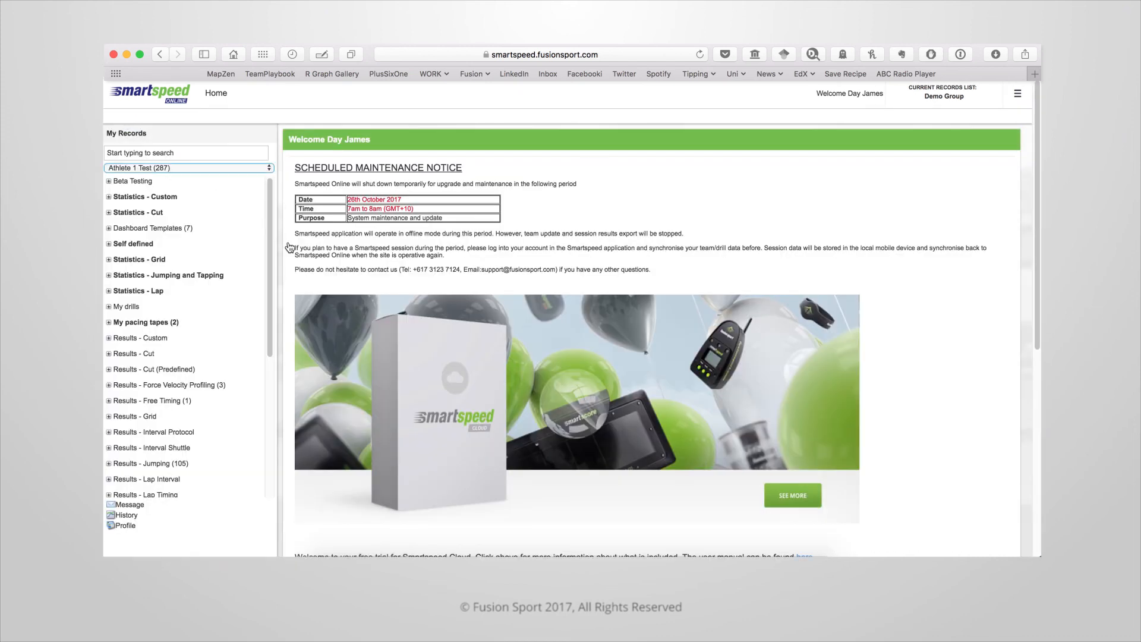
{"action": "scroll", "scroll_direction": "down", "scroll_amount": 3}
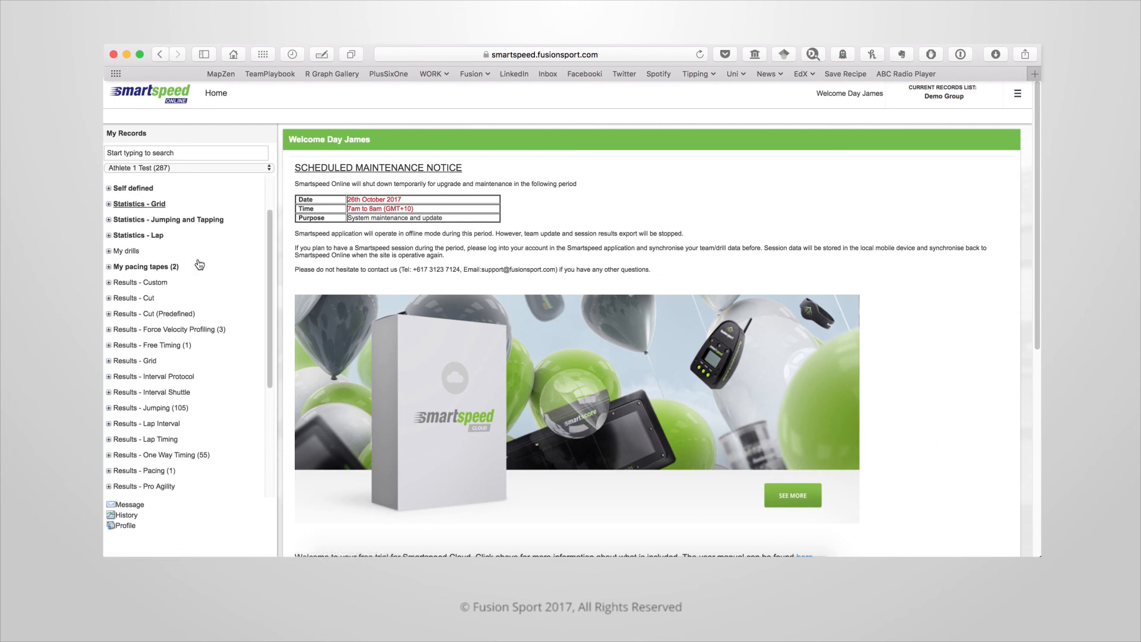
{"action": "scroll", "scroll_direction": "down", "scroll_amount": 3}
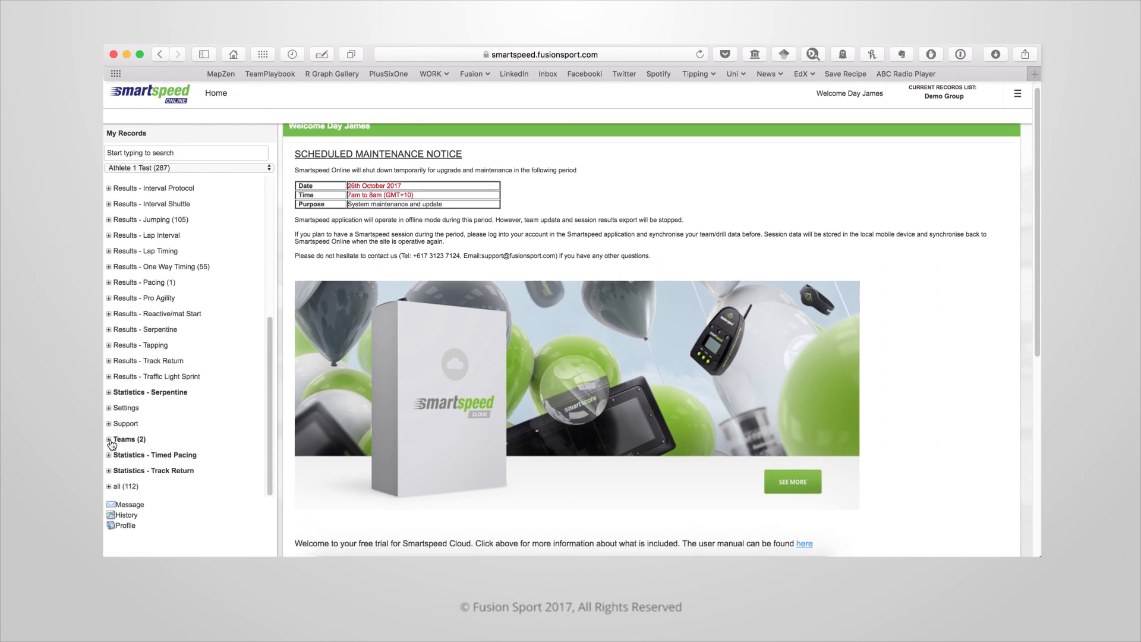
{"action": "left_click", "coordinate": [108, 439]}
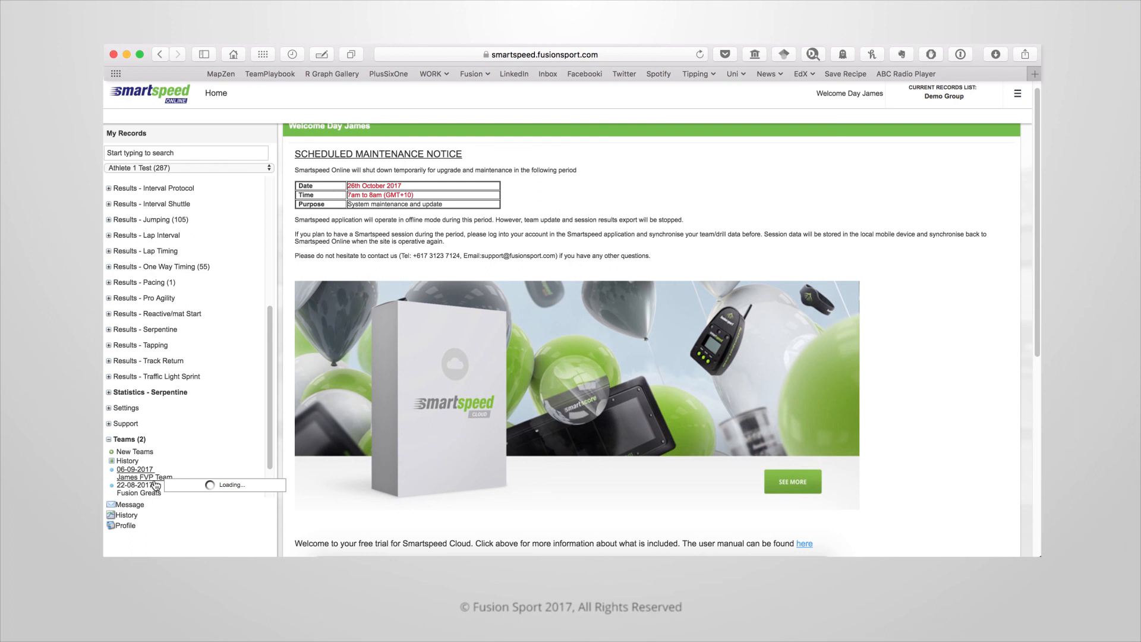
{"action": "left_click", "coordinate": [134, 484]}
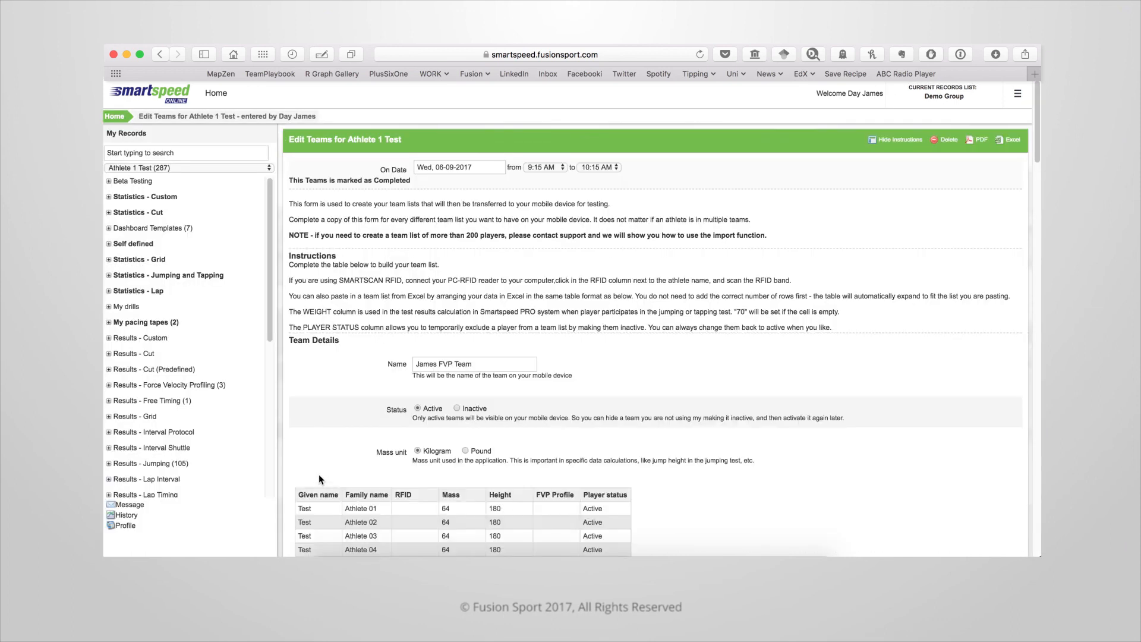
Peek at an athlete's FVP Profile editor, cancel it, and confirm Test Profile exists under FVP Profiles.
{"action": "scroll", "scroll_direction": "down", "scroll_amount": 3}
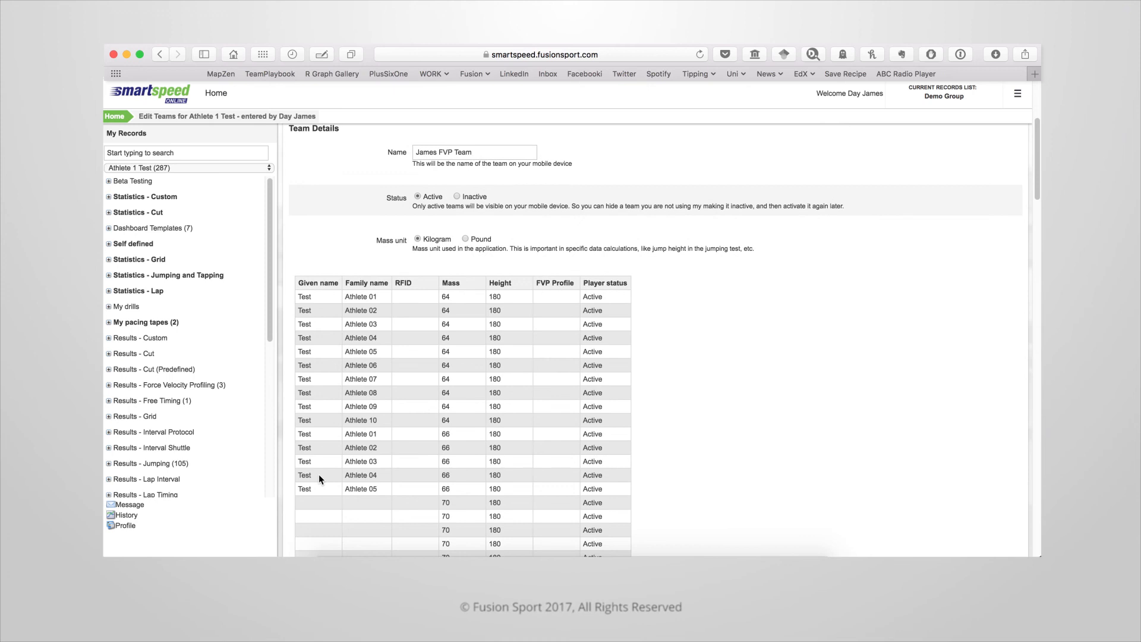
{"action": "left_click", "coordinate": [555, 297]}
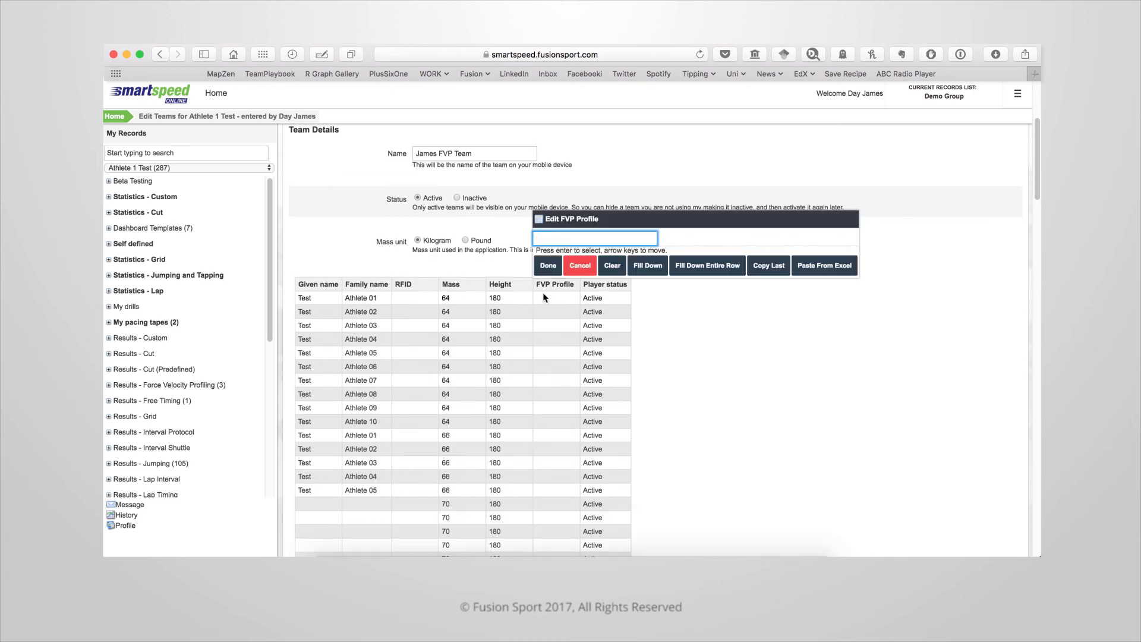
{"action": "left_click", "coordinate": [579, 265]}
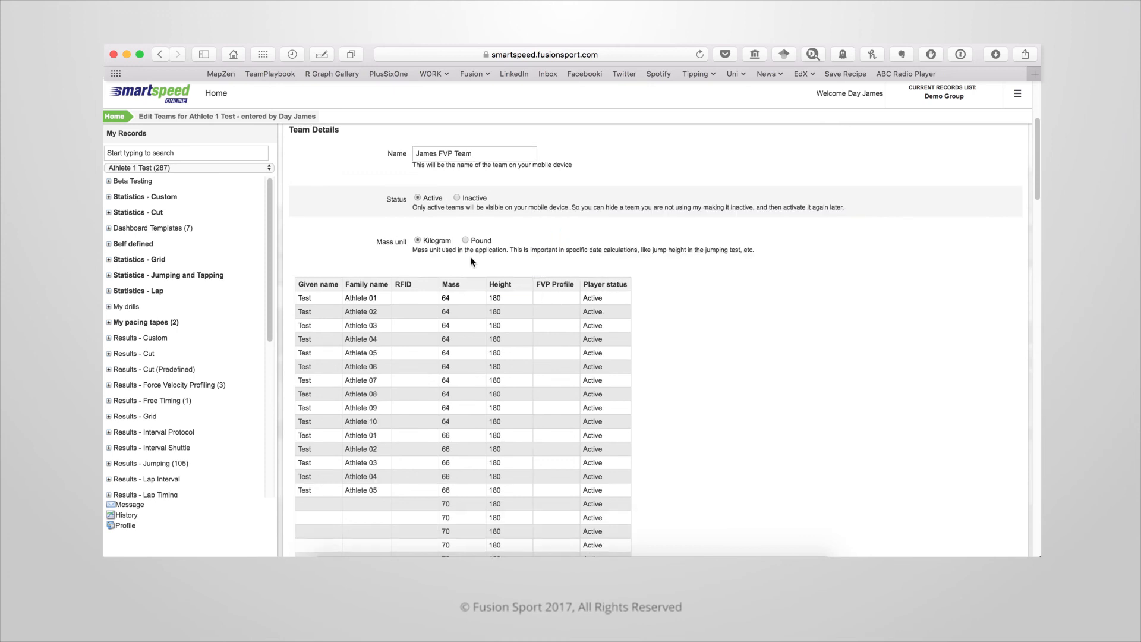
{"action": "mouse_move", "coordinate": [180, 283]}
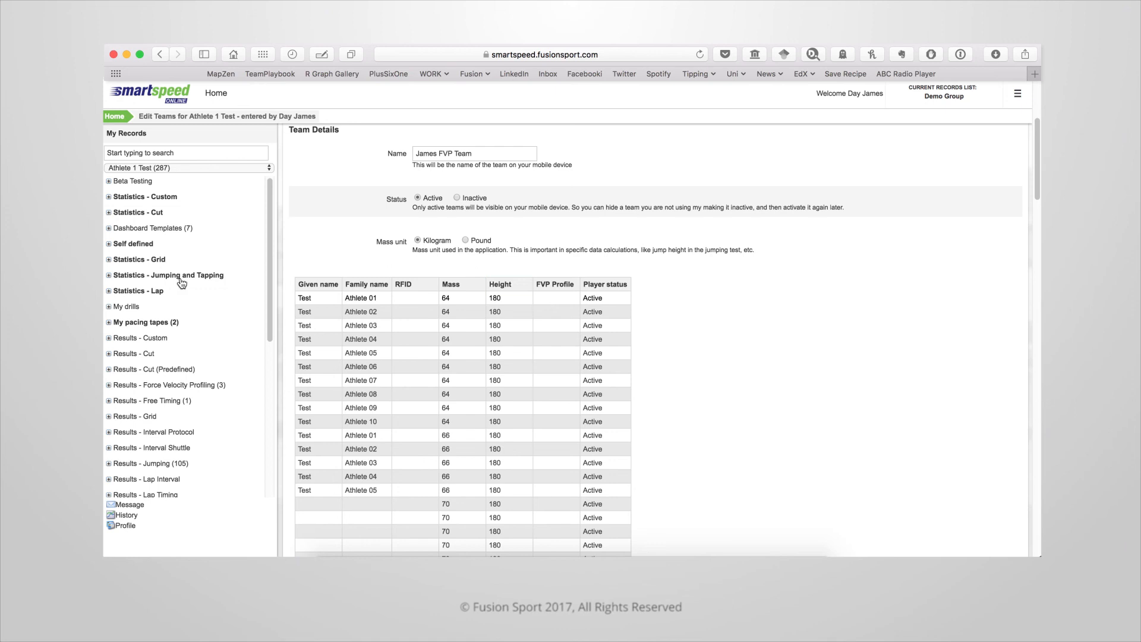
{"action": "left_click", "coordinate": [109, 228]}
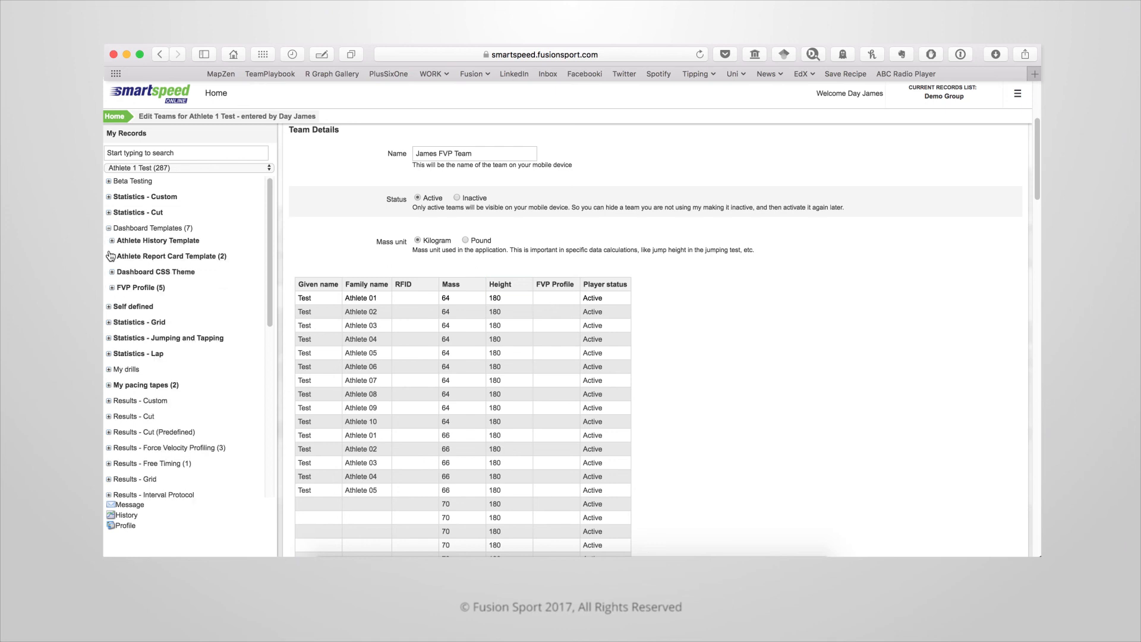
{"action": "left_click", "coordinate": [110, 288]}
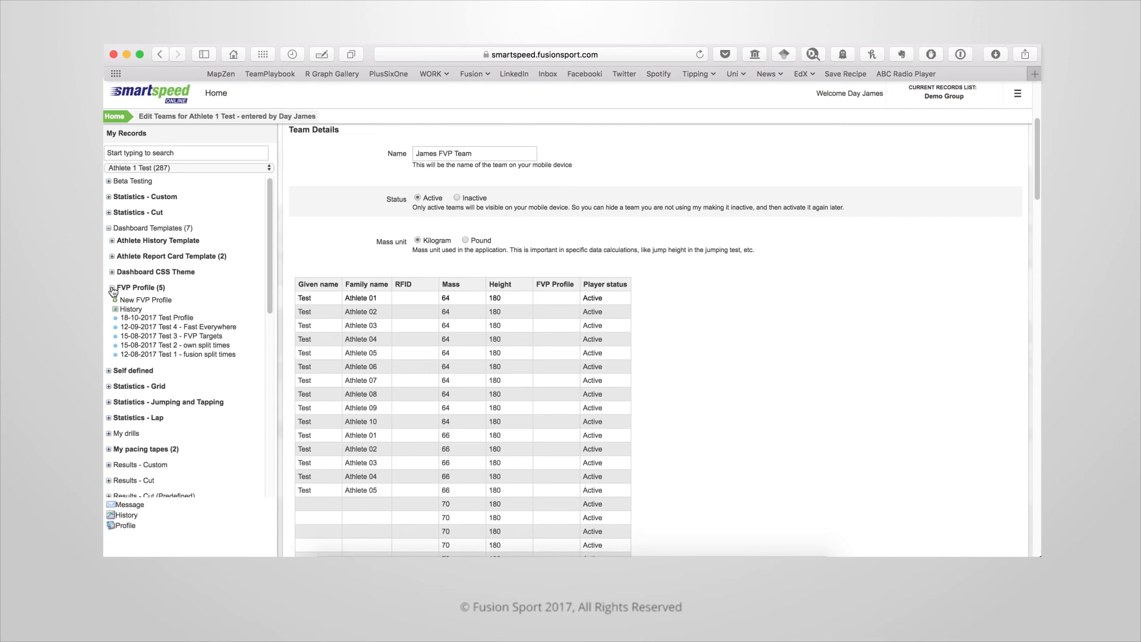
{"action": "scroll", "scroll_direction": "up", "scroll_amount": 3}
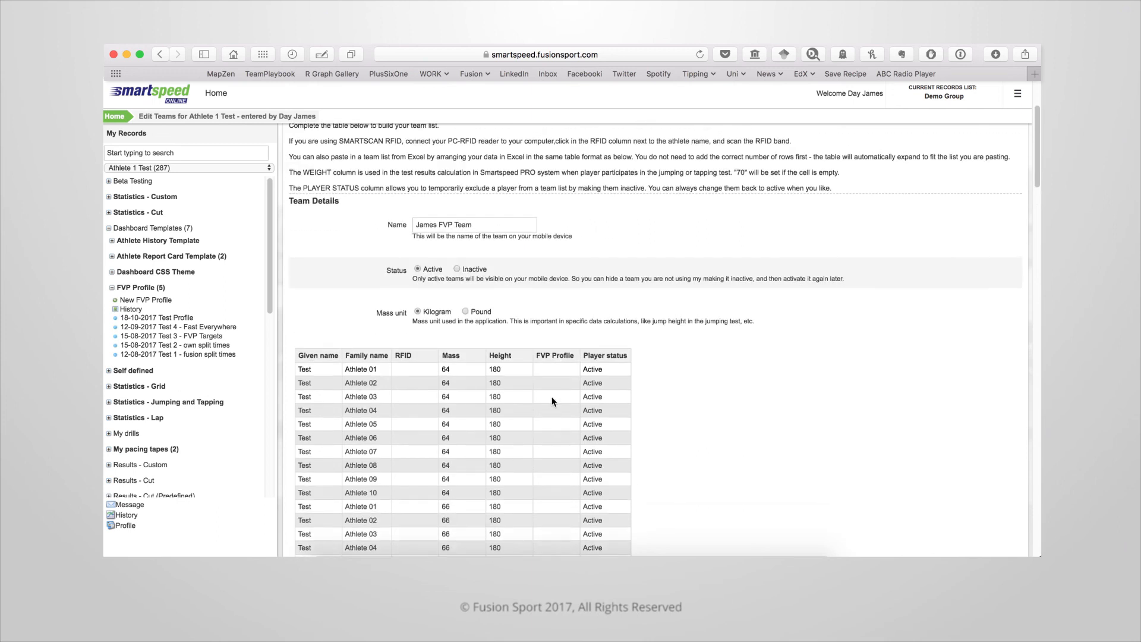
{"action": "mouse_move", "coordinate": [556, 356]}
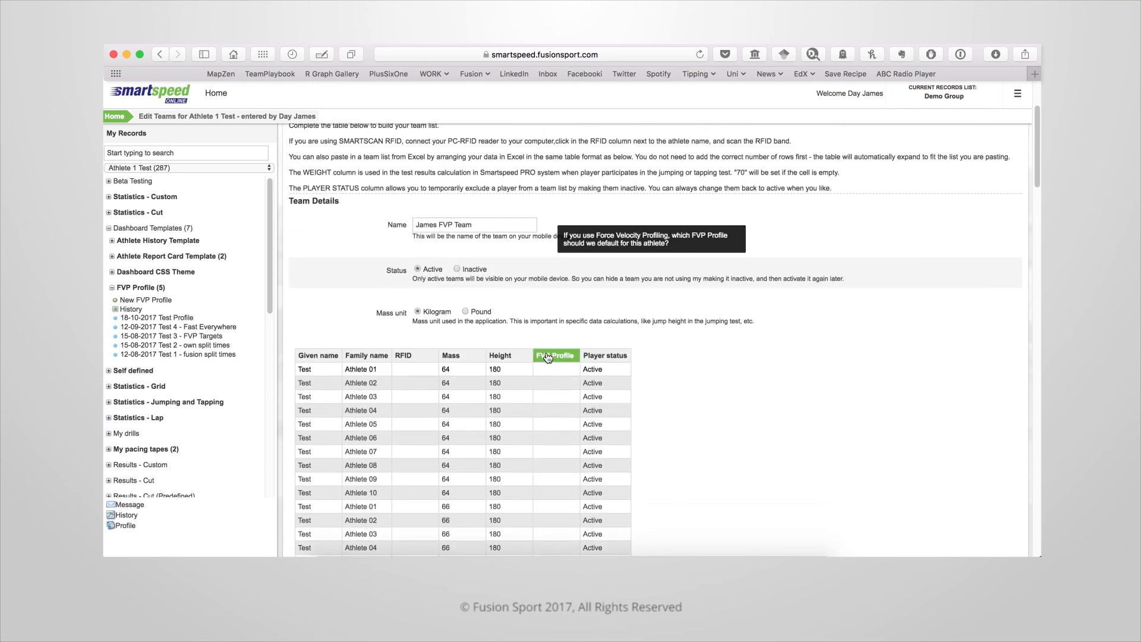
Assign 'Test Profile' as Athlete 01's FVP Profile and confirm with Done.
{"action": "left_click", "coordinate": [557, 356]}
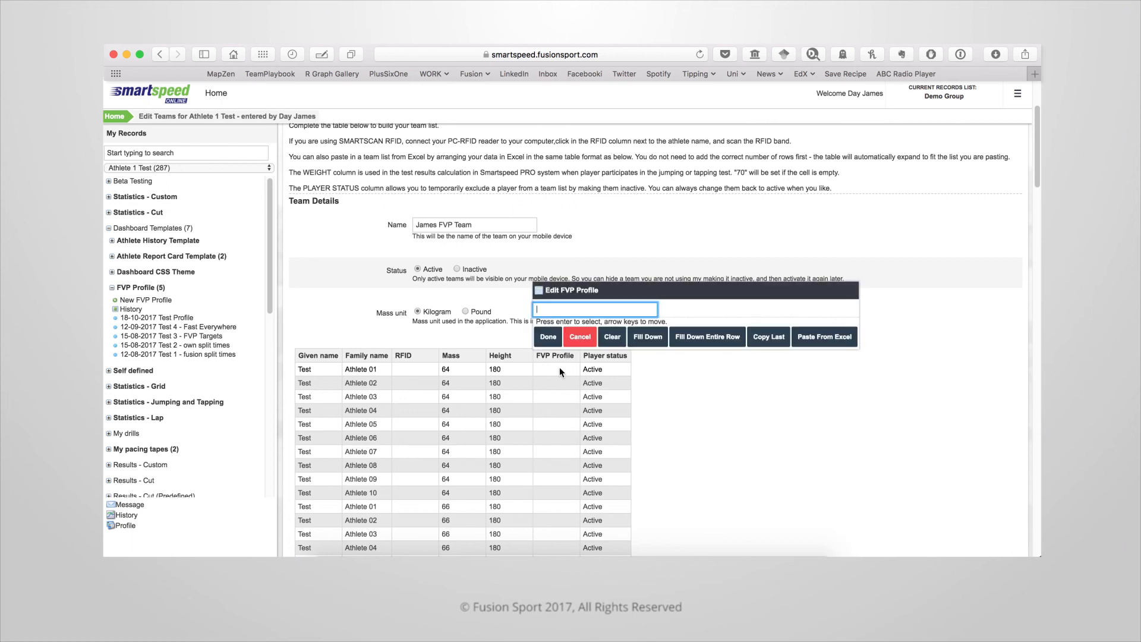
{"action": "type", "text": "Test Profile"}
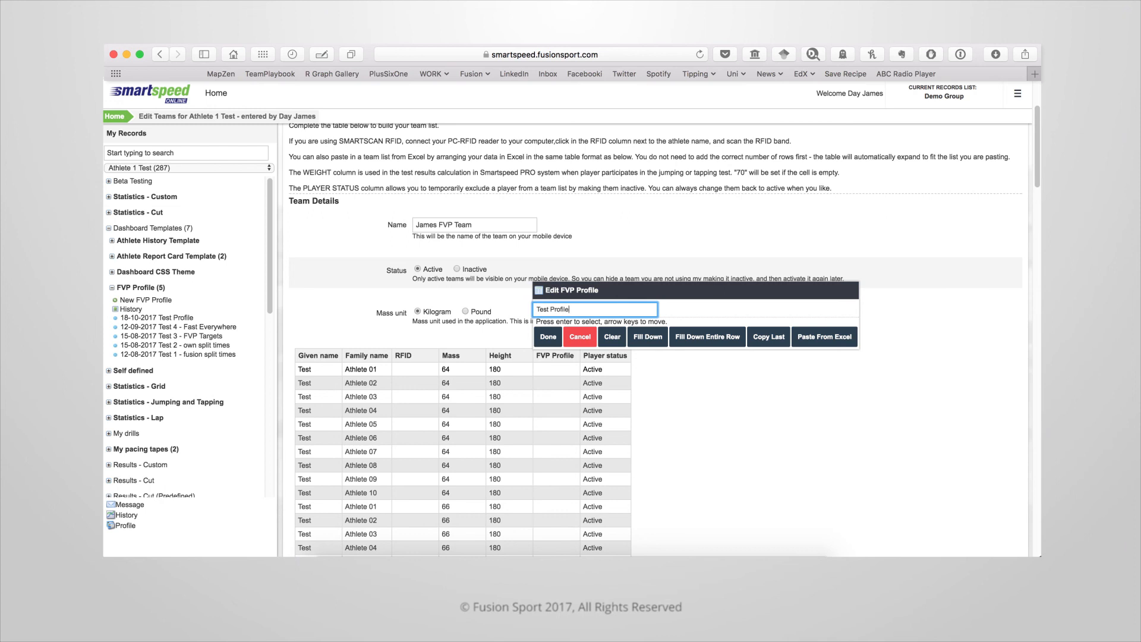
{"action": "left_click", "coordinate": [547, 336]}
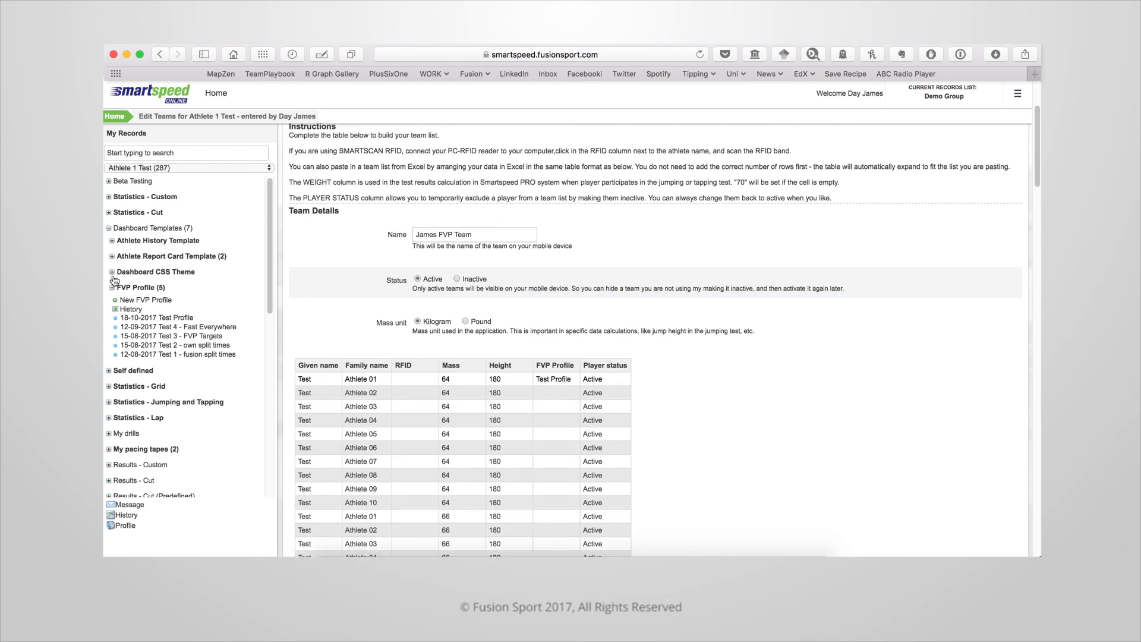
{"action": "mouse_move", "coordinate": [133, 255]}
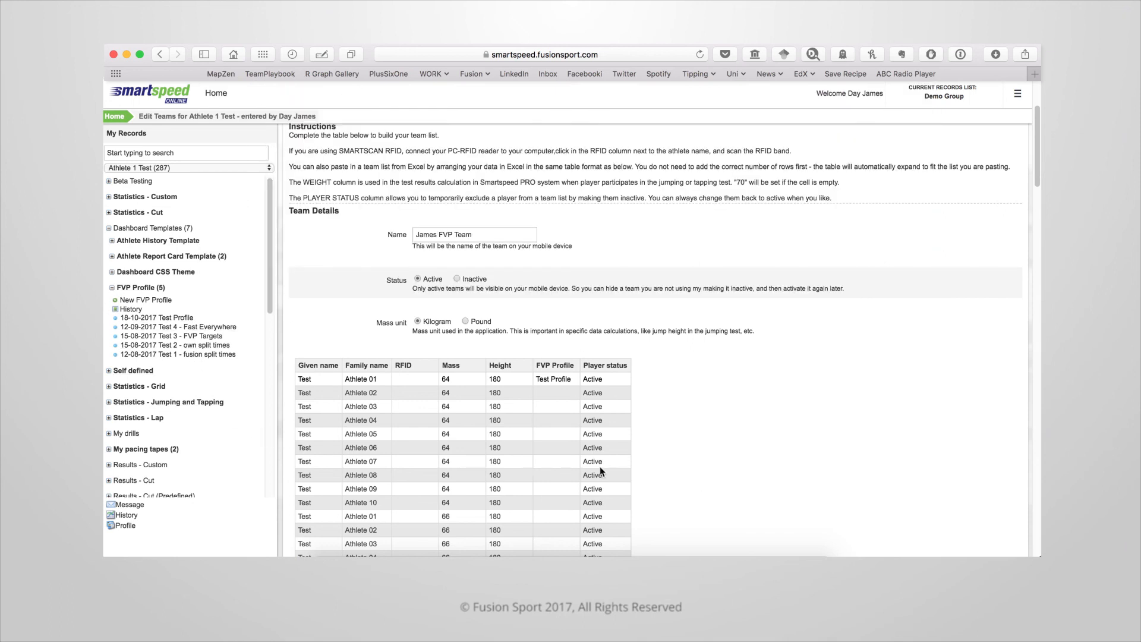
{"action": "scroll", "scroll_direction": "down", "scroll_amount": 3}
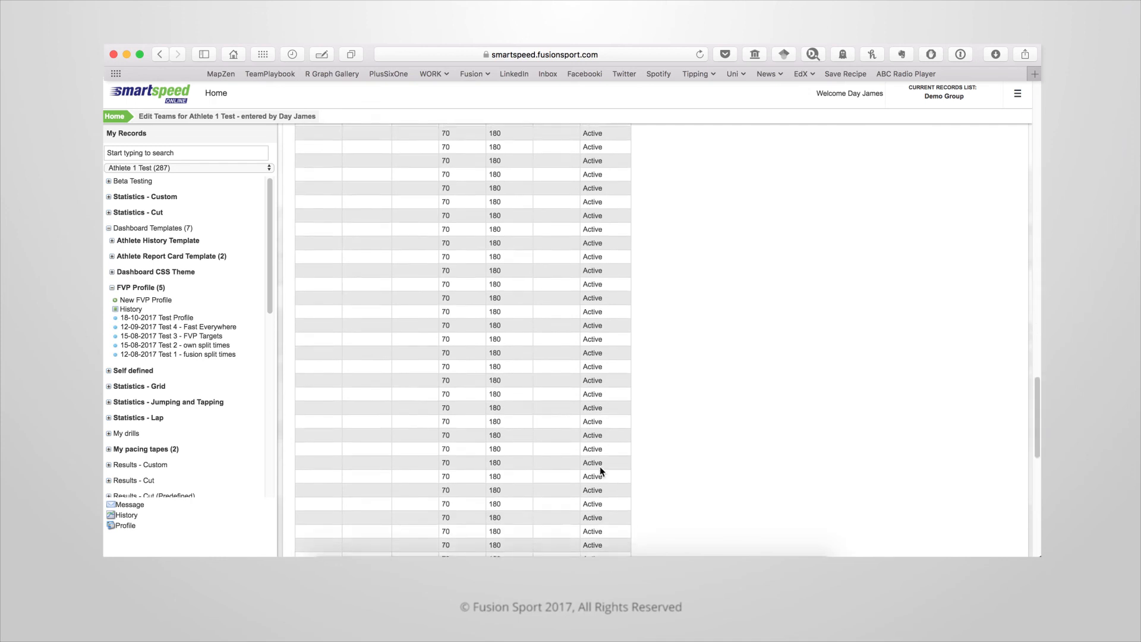
{"action": "scroll", "scroll_direction": "down", "scroll_amount": 3}
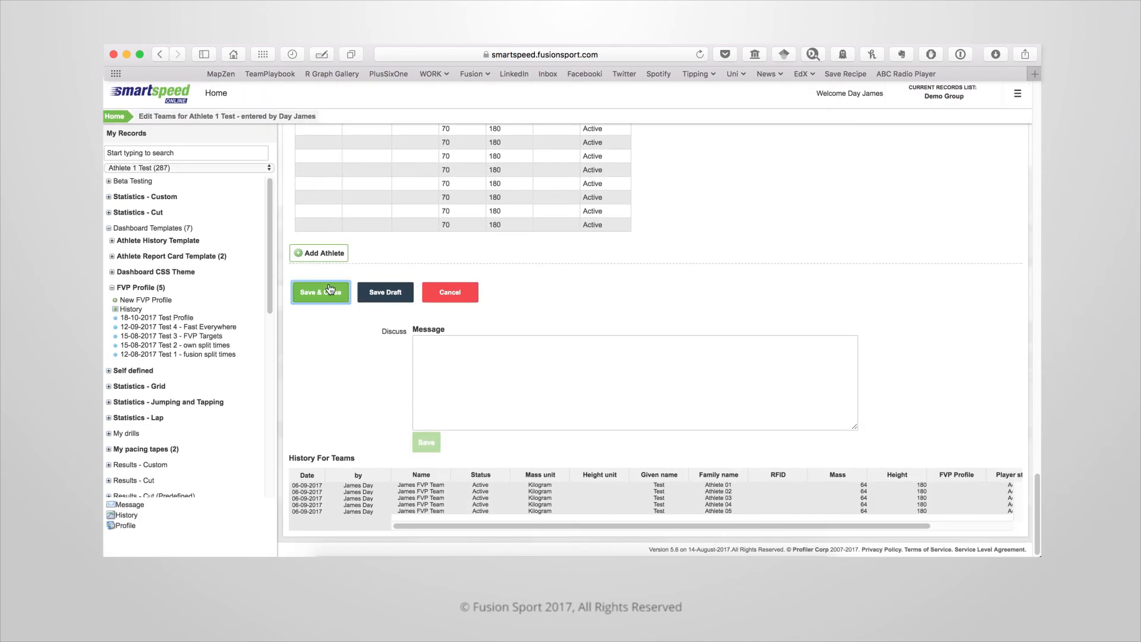